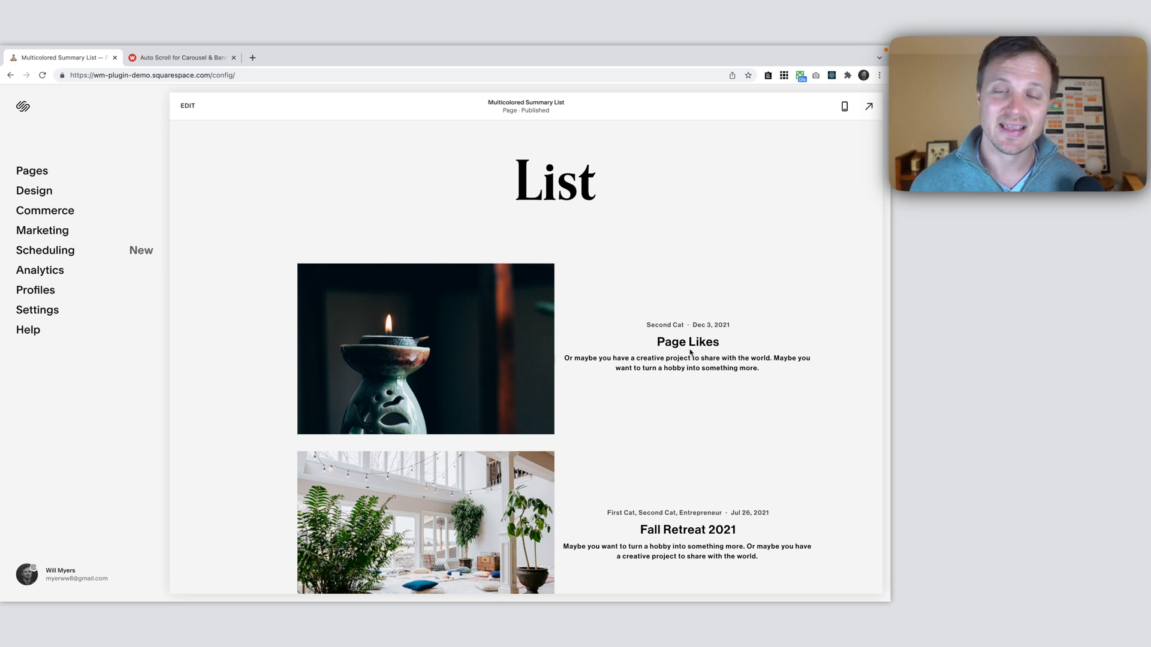
mouse_move(497, 281)
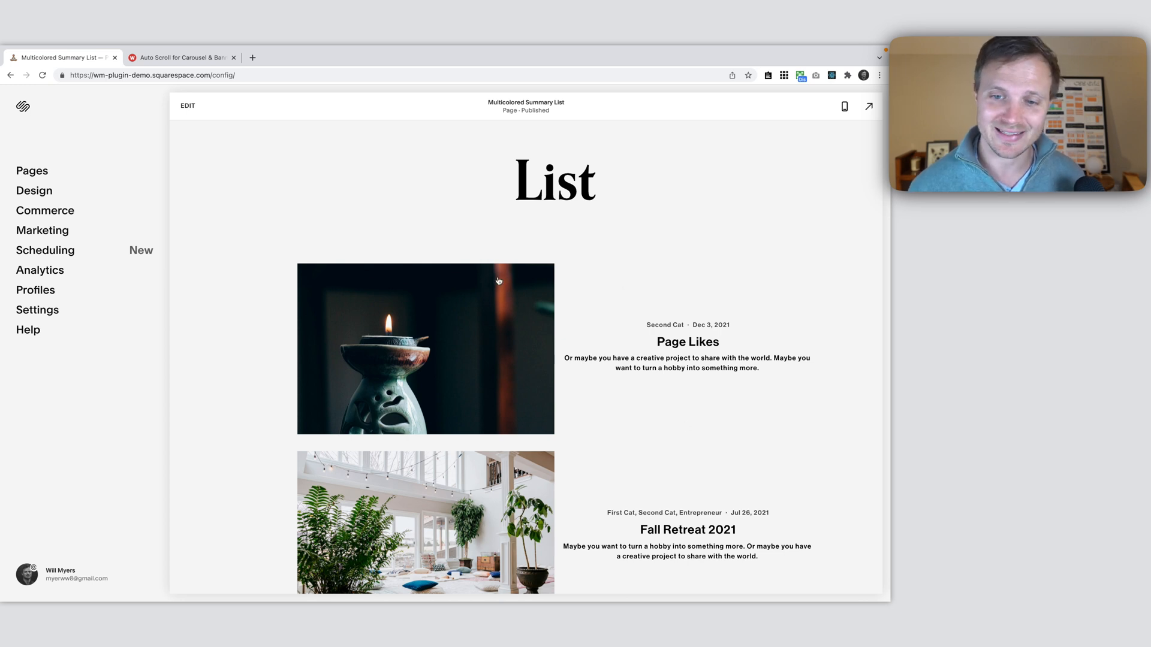
mouse_move(665, 307)
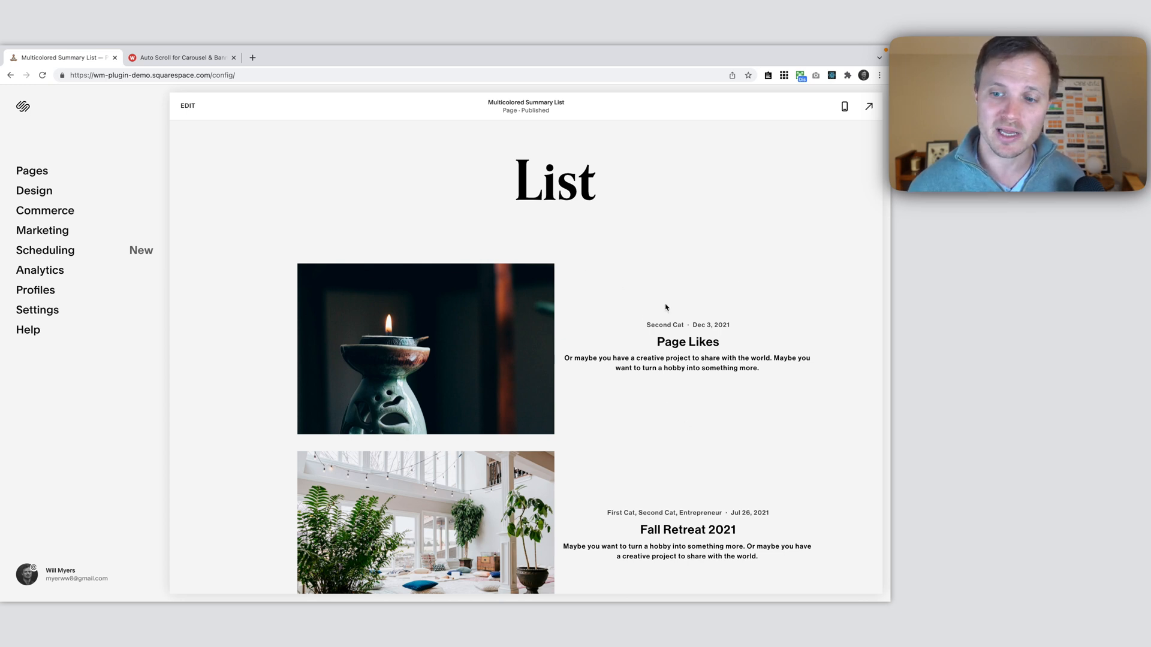
mouse_move(785, 336)
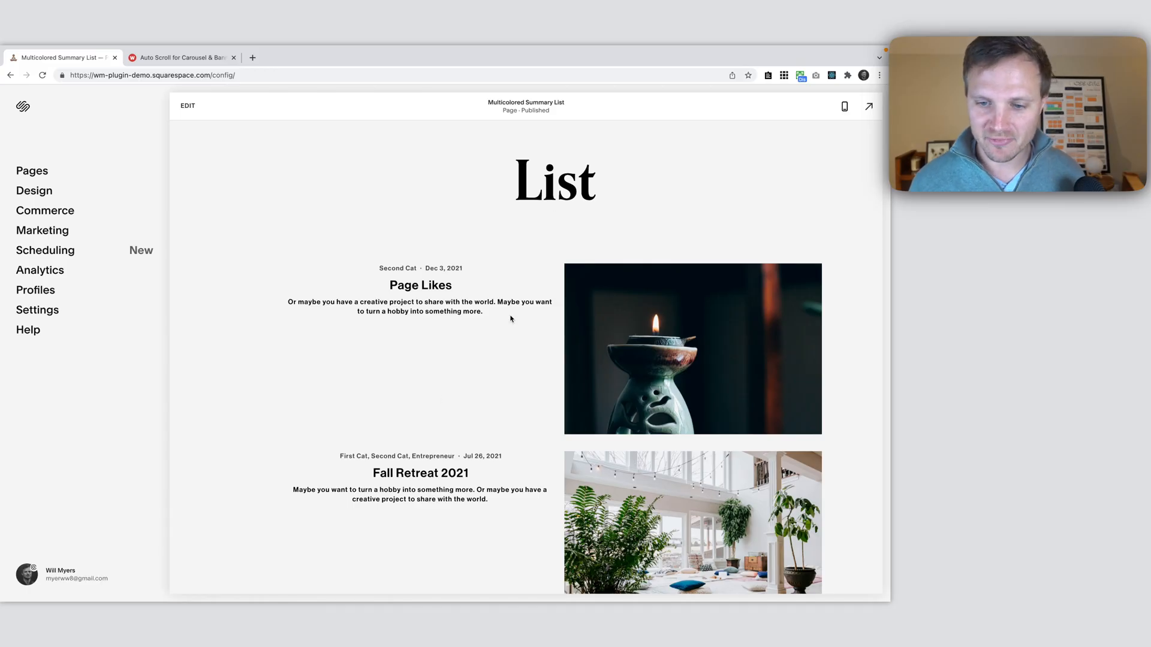
mouse_move(430, 333)
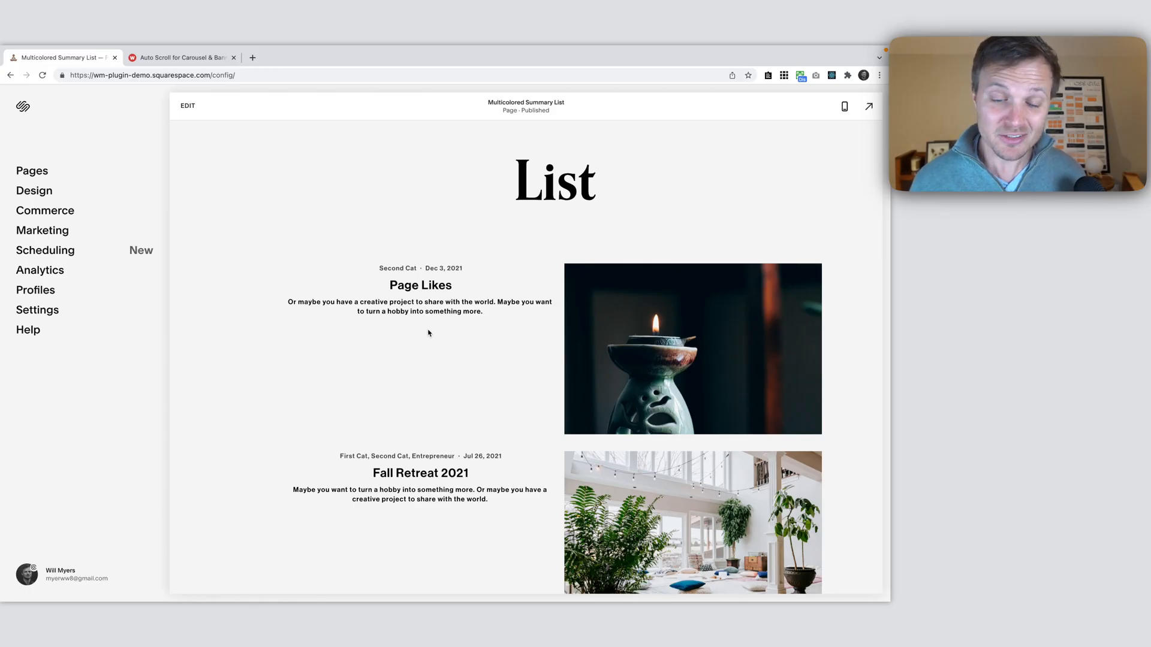
mouse_move(450, 327)
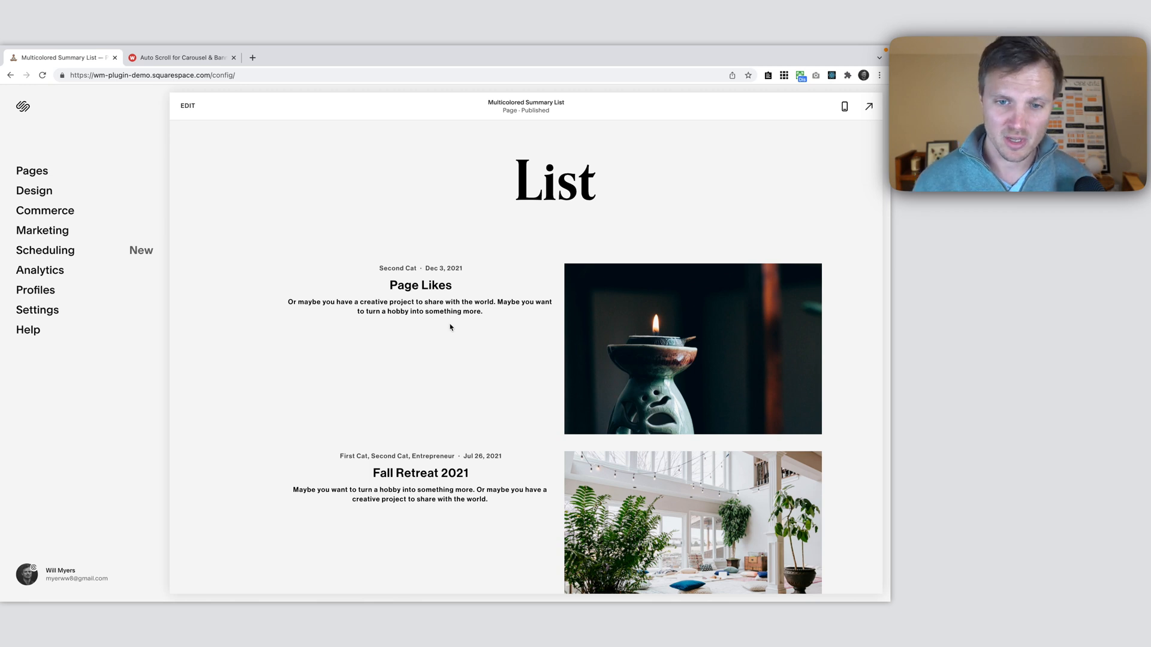
mouse_move(372, 250)
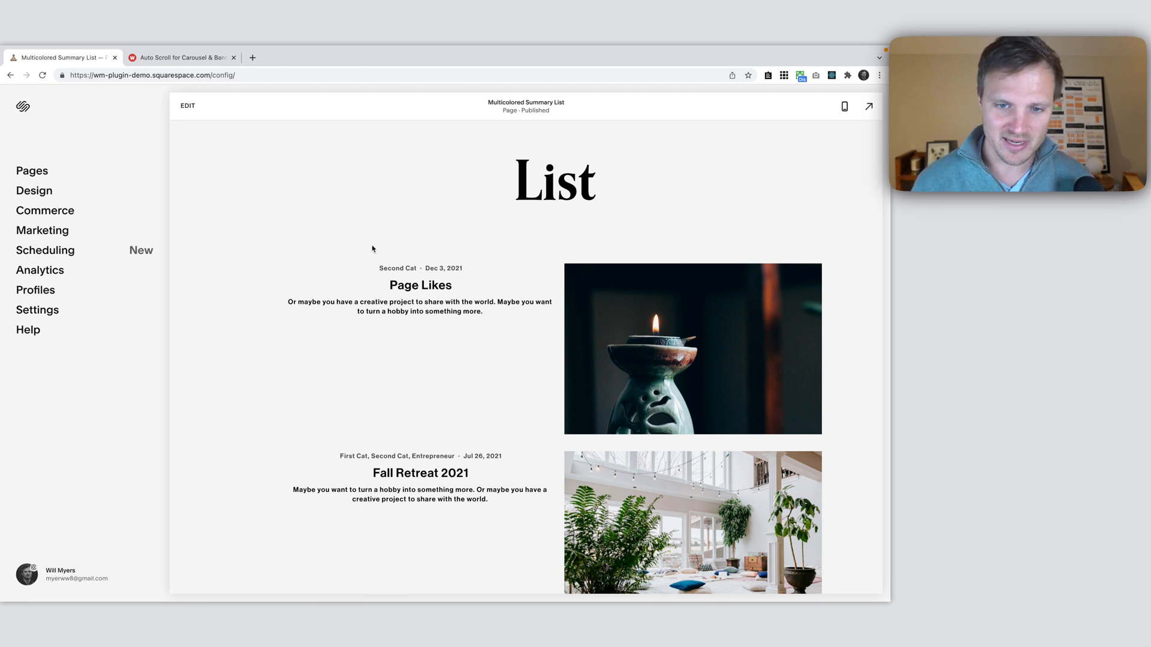
Scroll the preview to see the mirrored summary items with images on the right
scroll(down, 3)
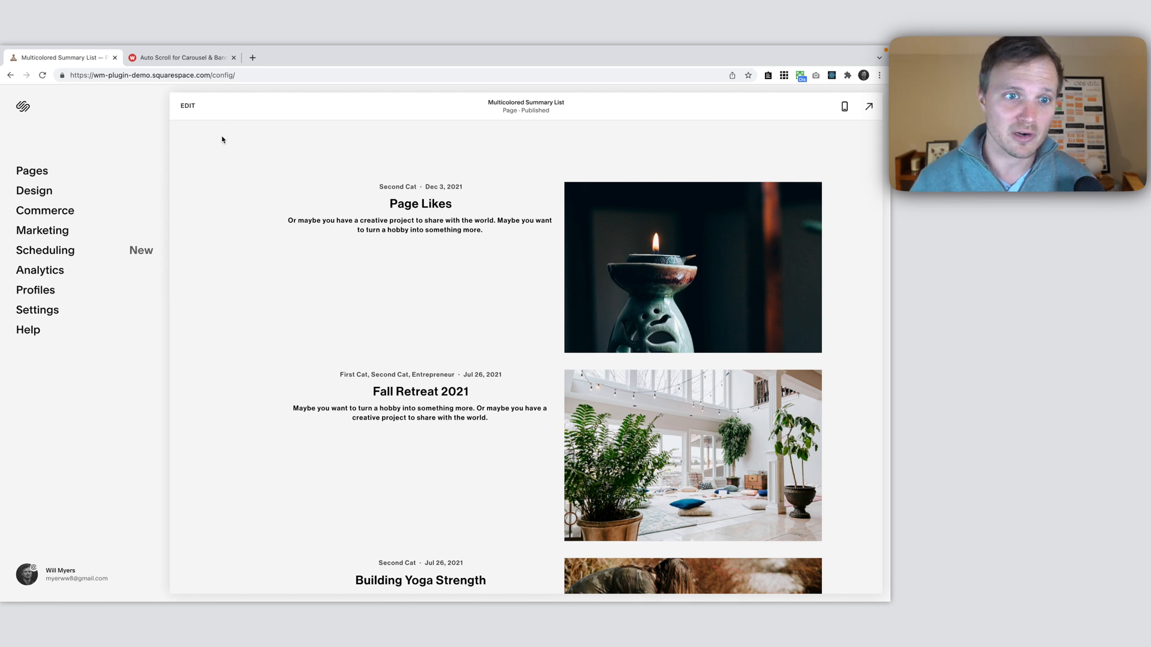
Reopen the list page editor and save the layout via Done > Save
click(187, 106)
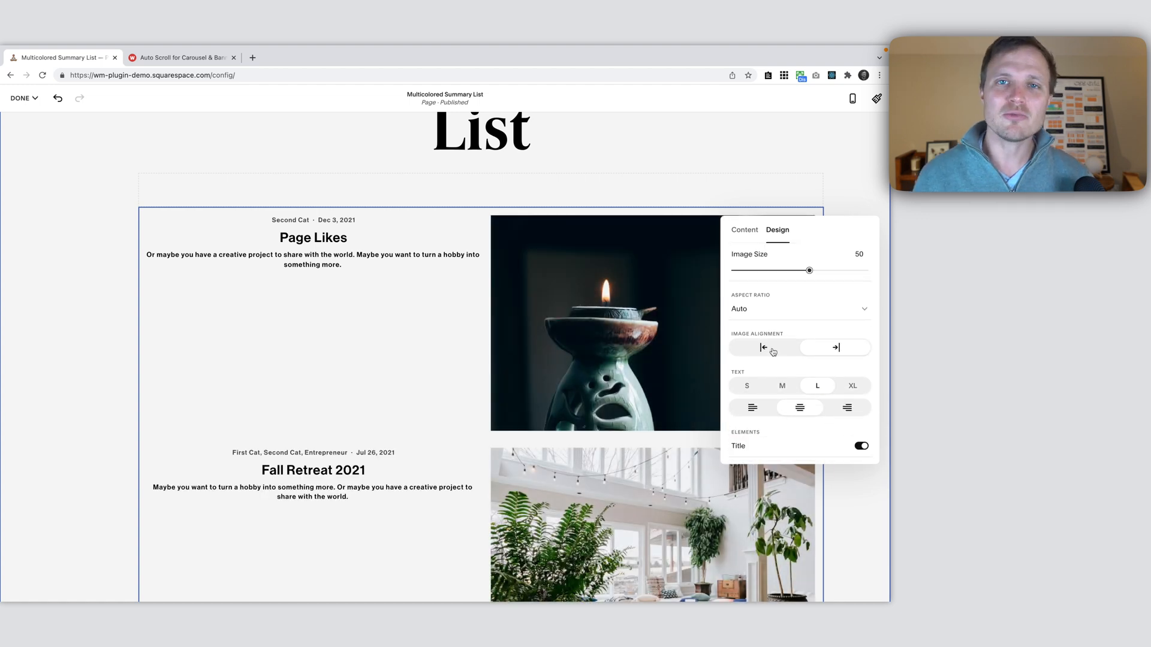
mouse_move(299, 266)
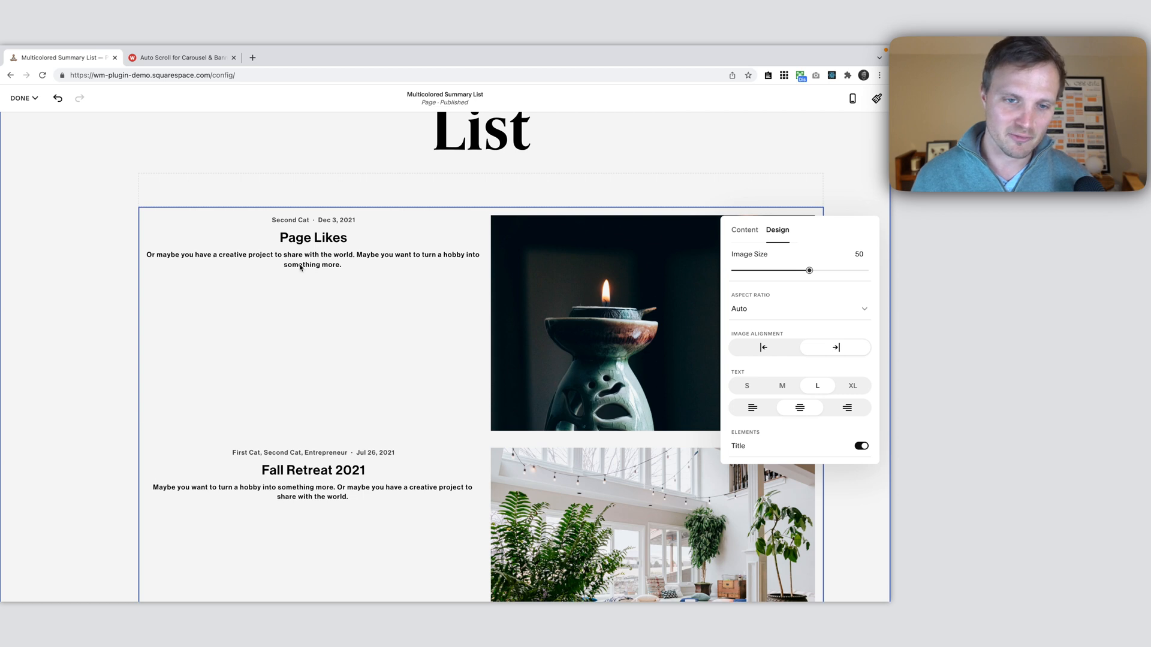
click(20, 98)
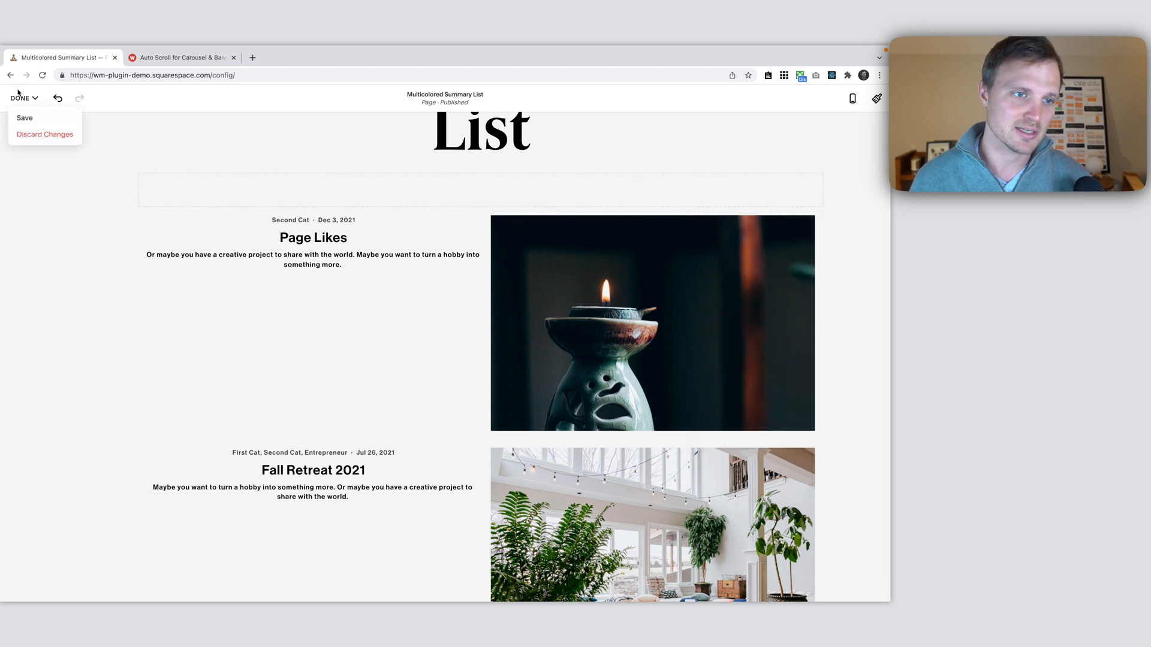
click(24, 119)
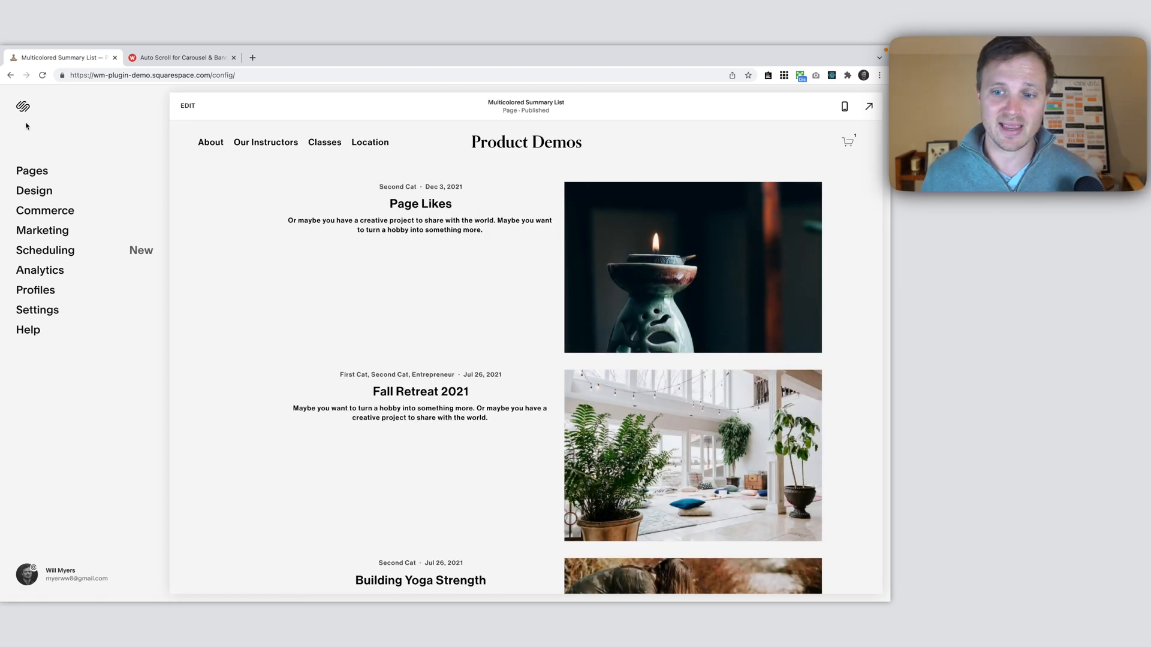
mouse_move(33, 191)
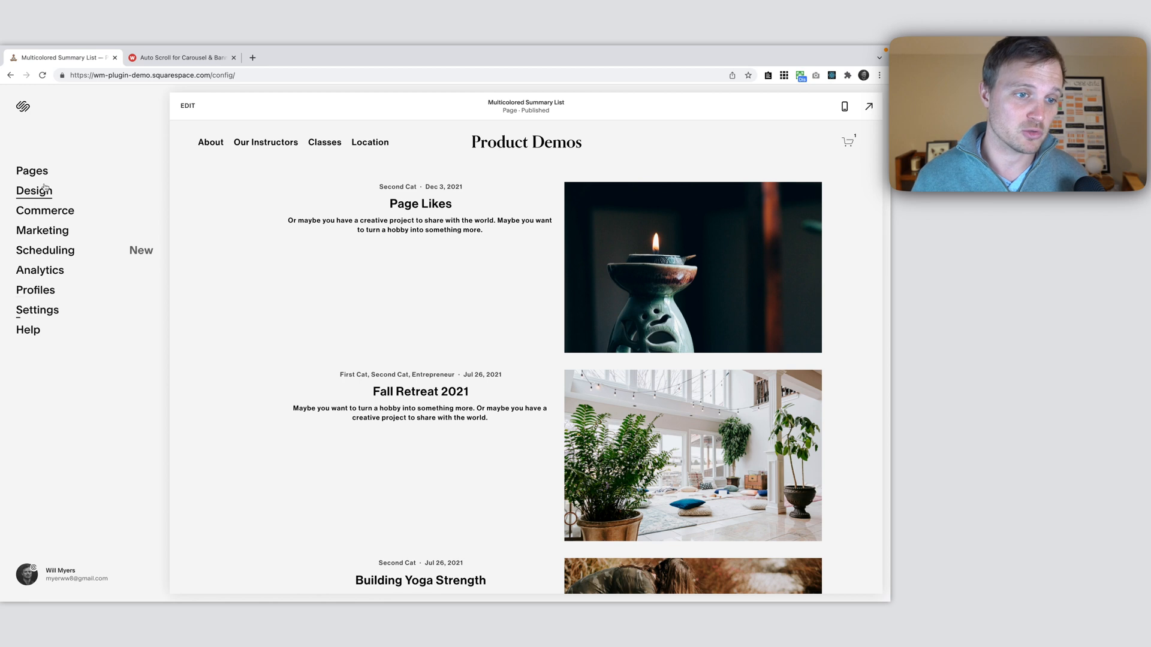
Go to the site's Design settings from the left sidebar
click(33, 190)
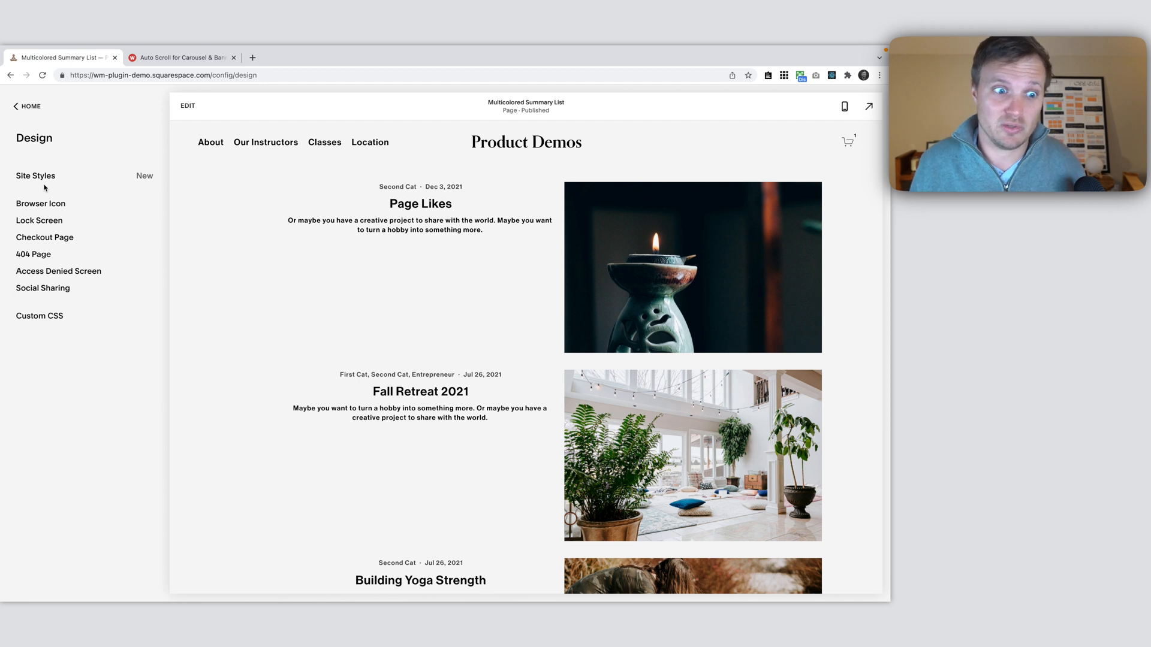
mouse_move(548, 298)
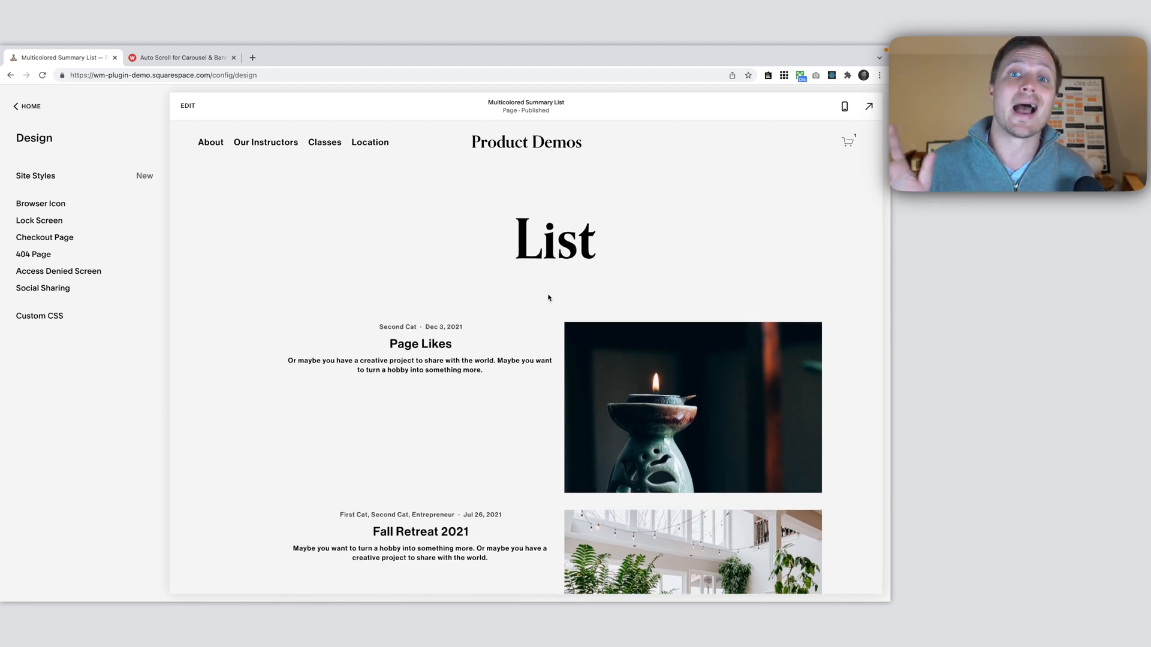
mouse_move(376, 286)
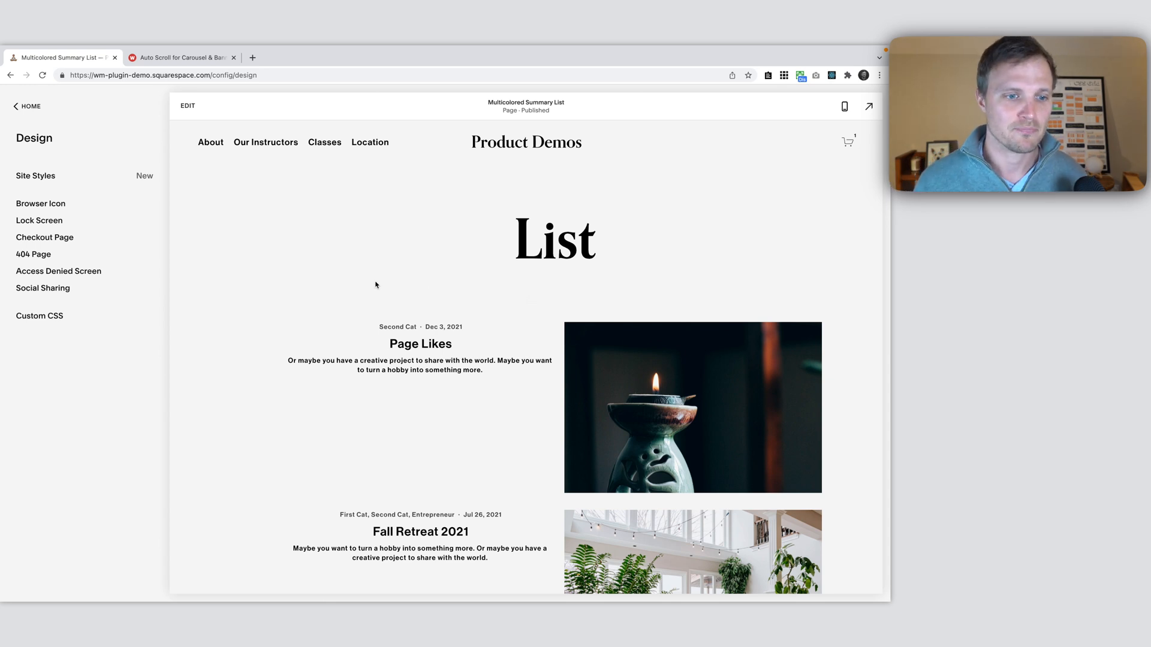
mouse_move(421, 344)
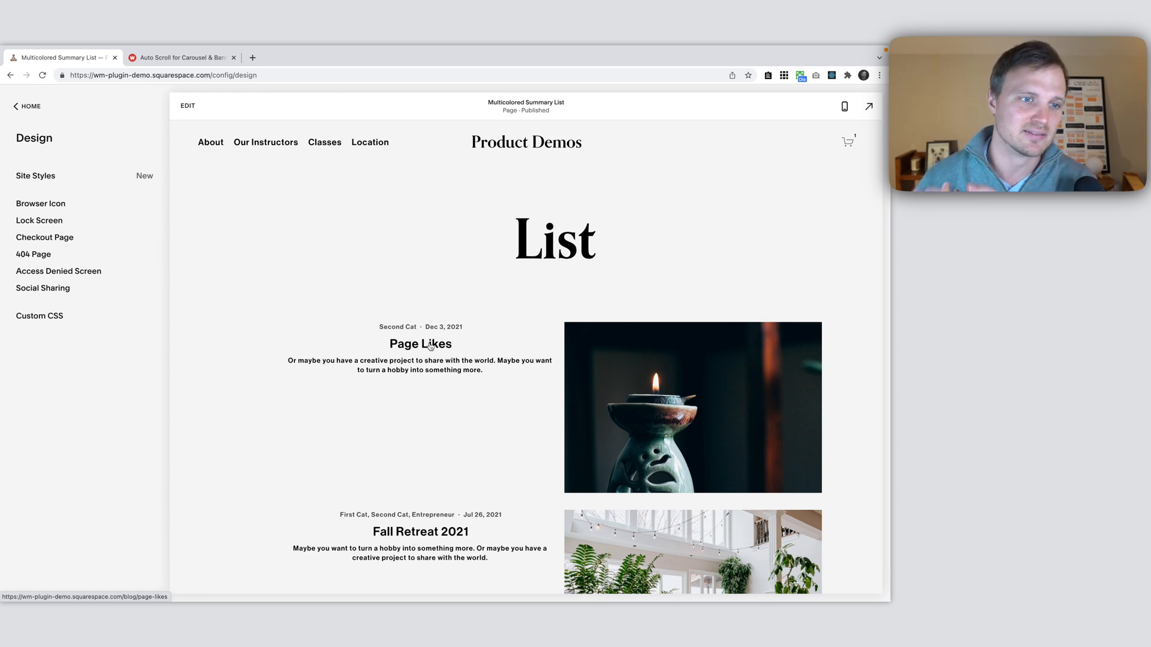
mouse_move(40, 317)
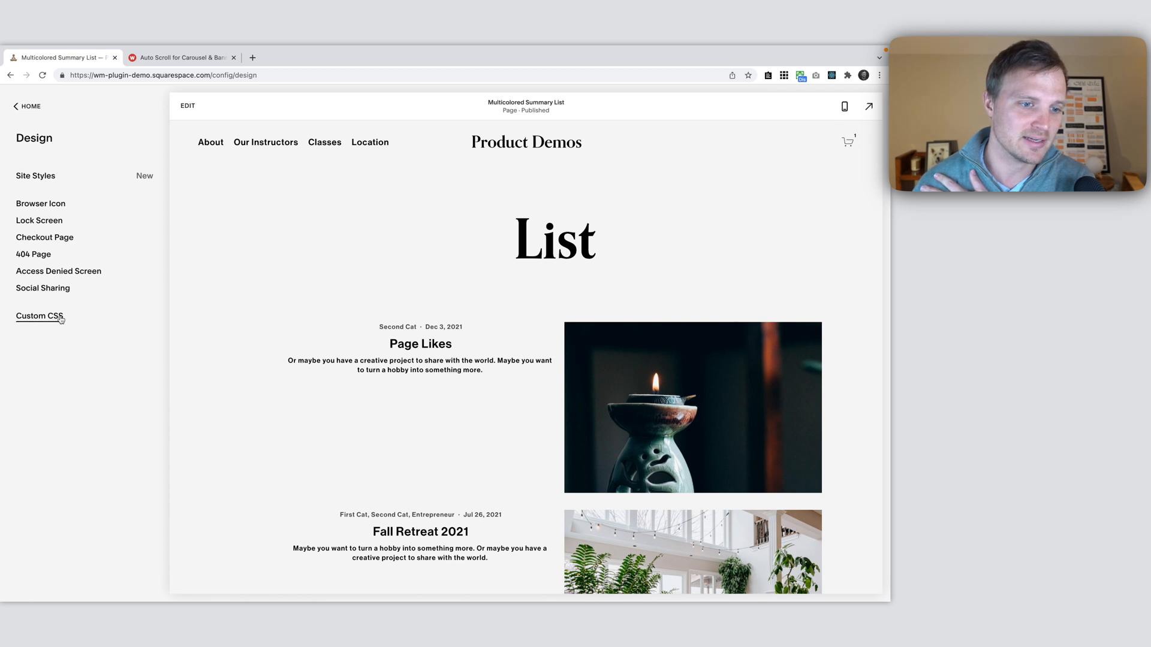
Enter the Custom CSS editor from the Design panel
click(39, 316)
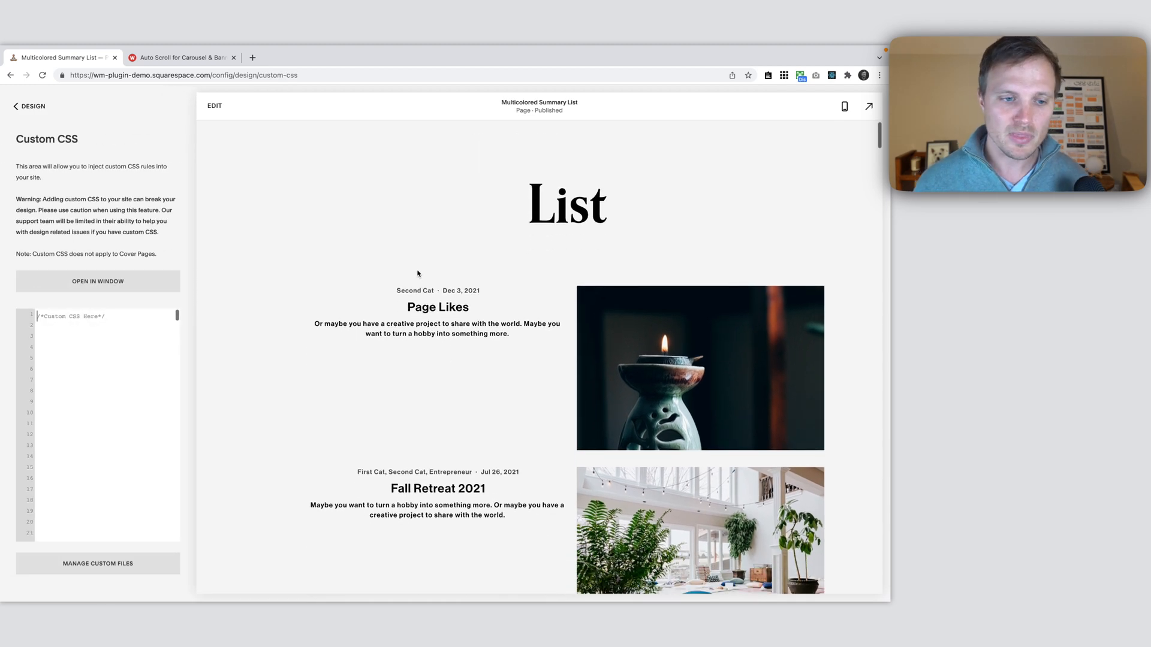
mouse_move(446, 430)
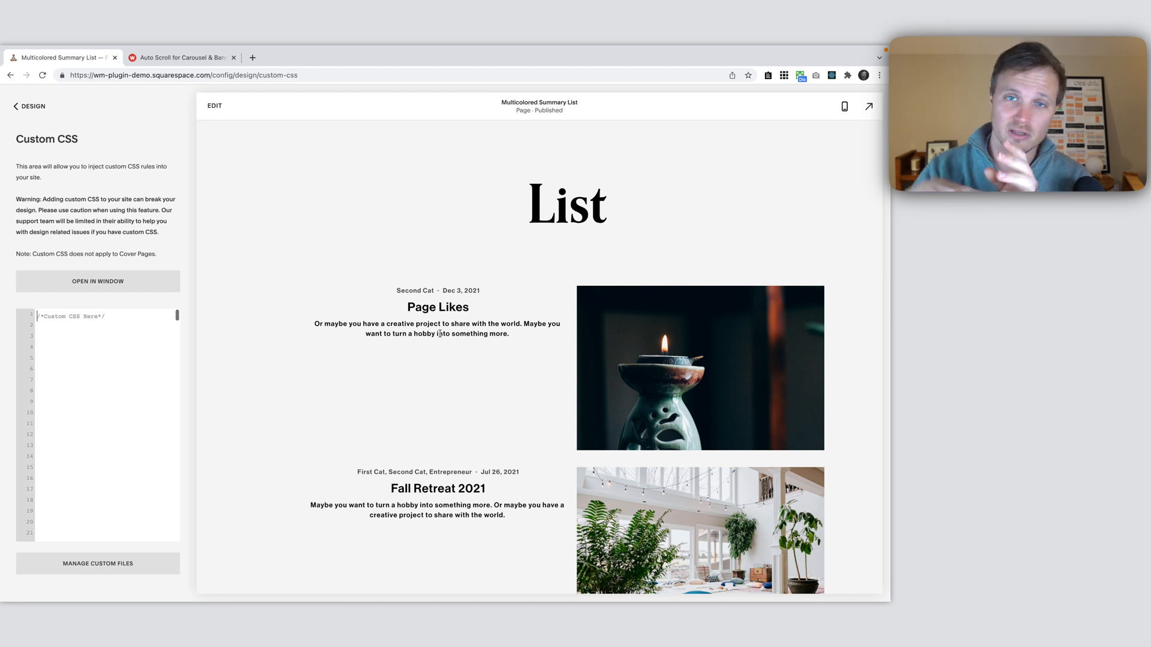
mouse_move(477, 344)
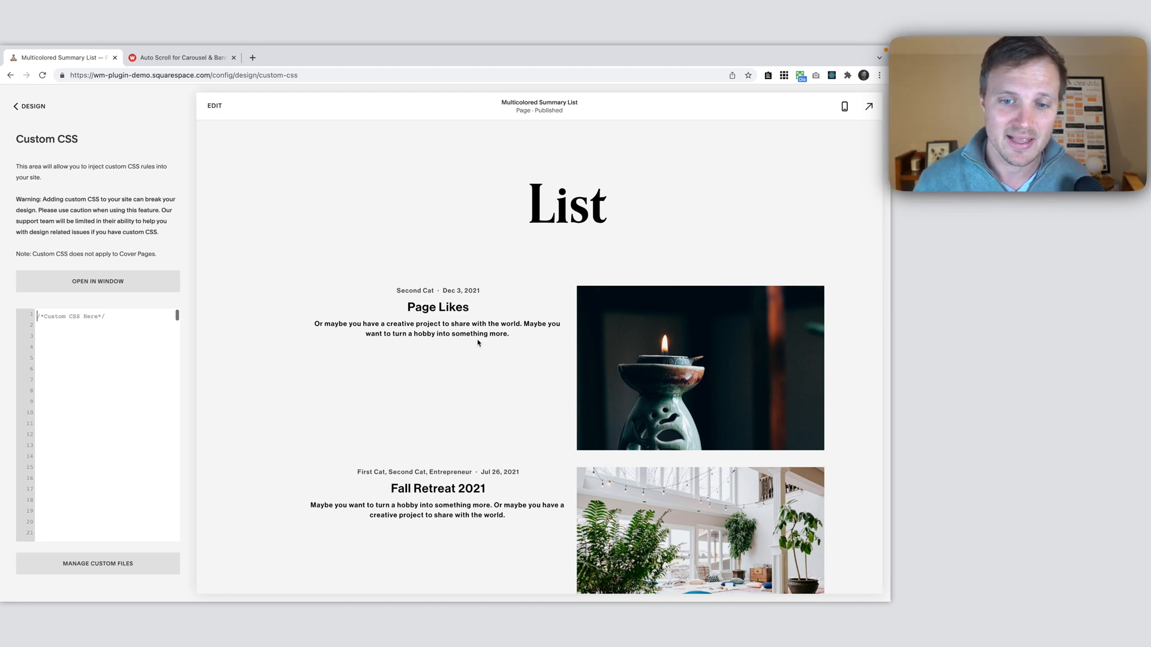
mouse_move(393, 290)
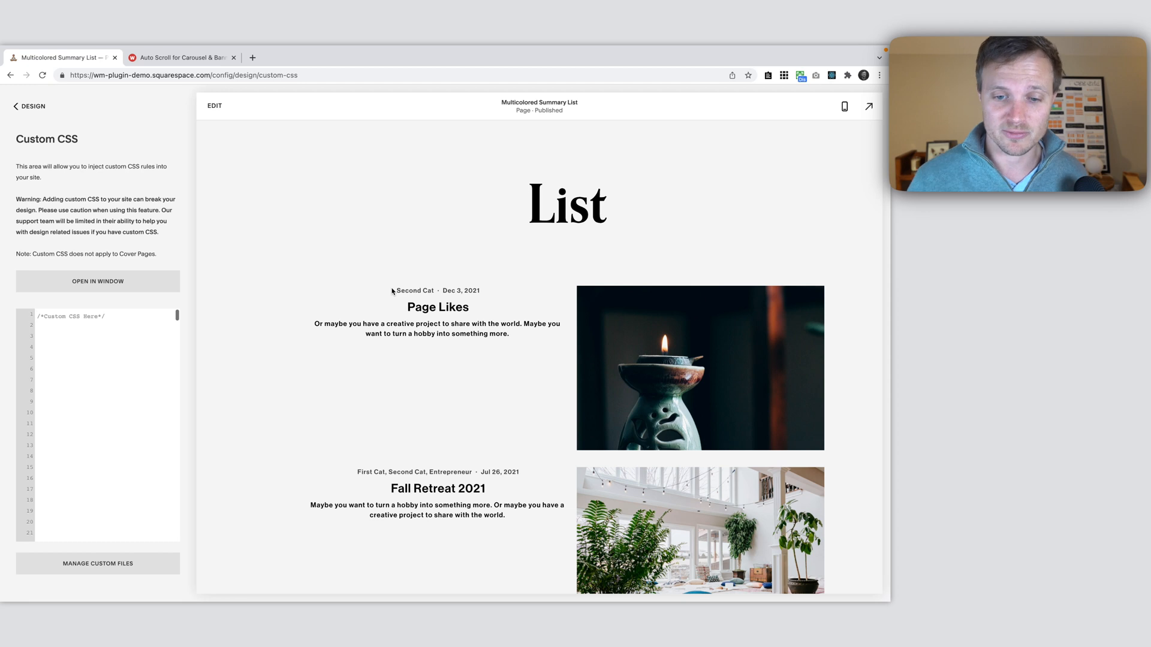
mouse_move(433, 368)
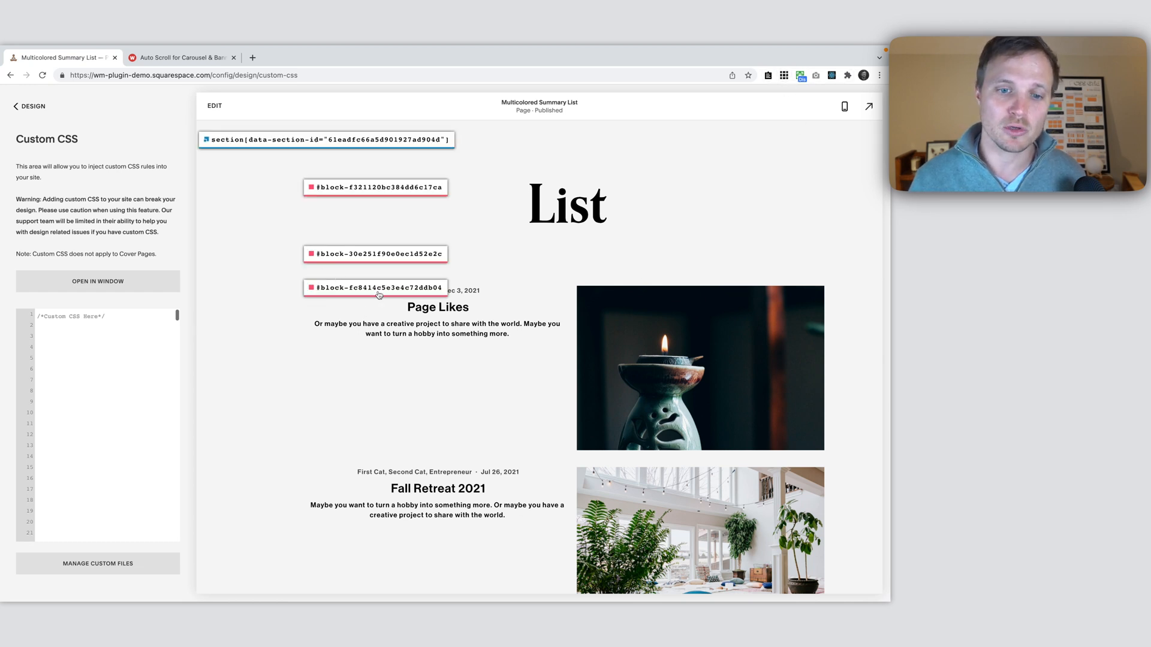
Begin a CSS rule with the selector #block-fc8414c5e3e4c72ddb04 and an opening brace
click(375, 287)
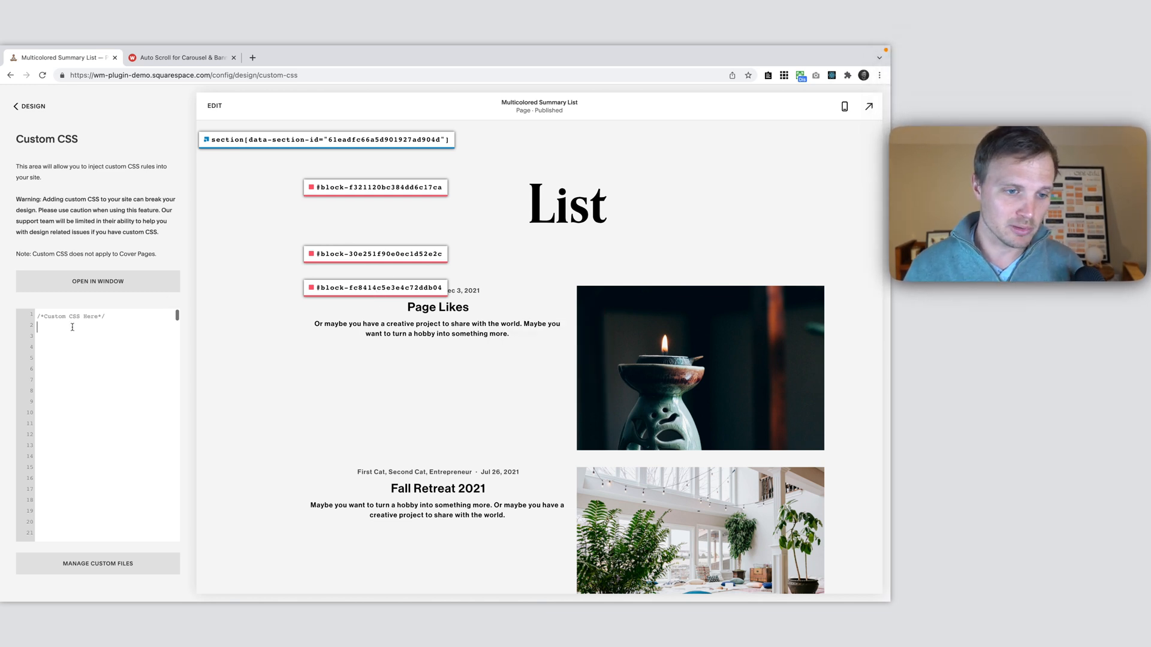
text(#block-fc8414c5e3e4c72ddb04{)
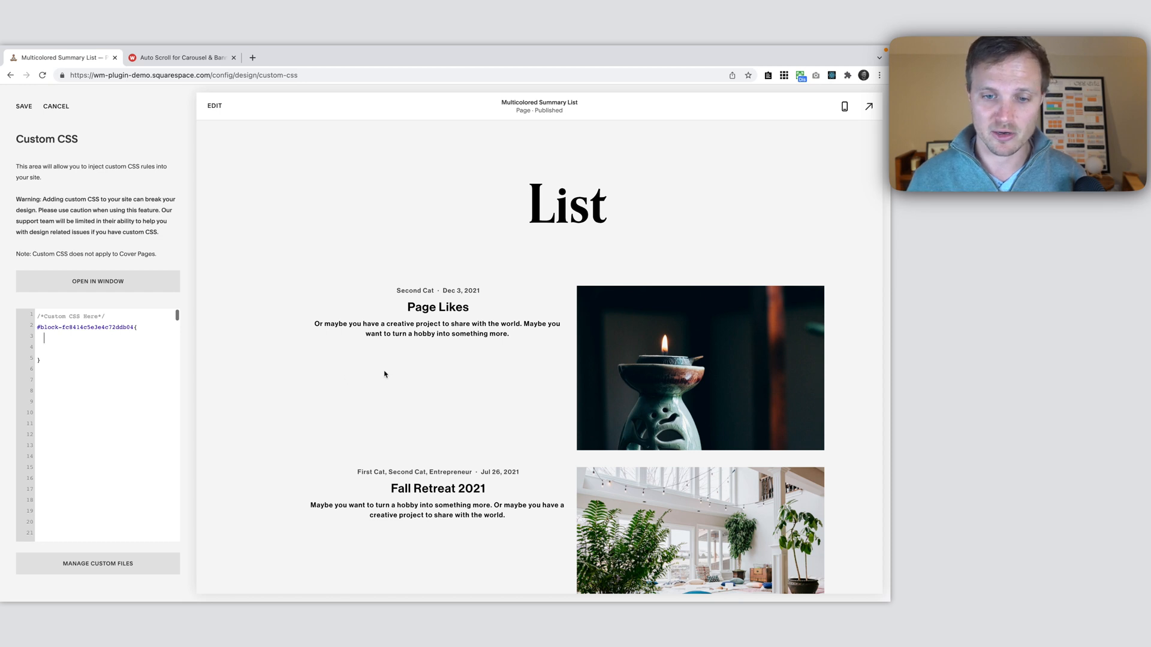
mouse_move(450, 361)
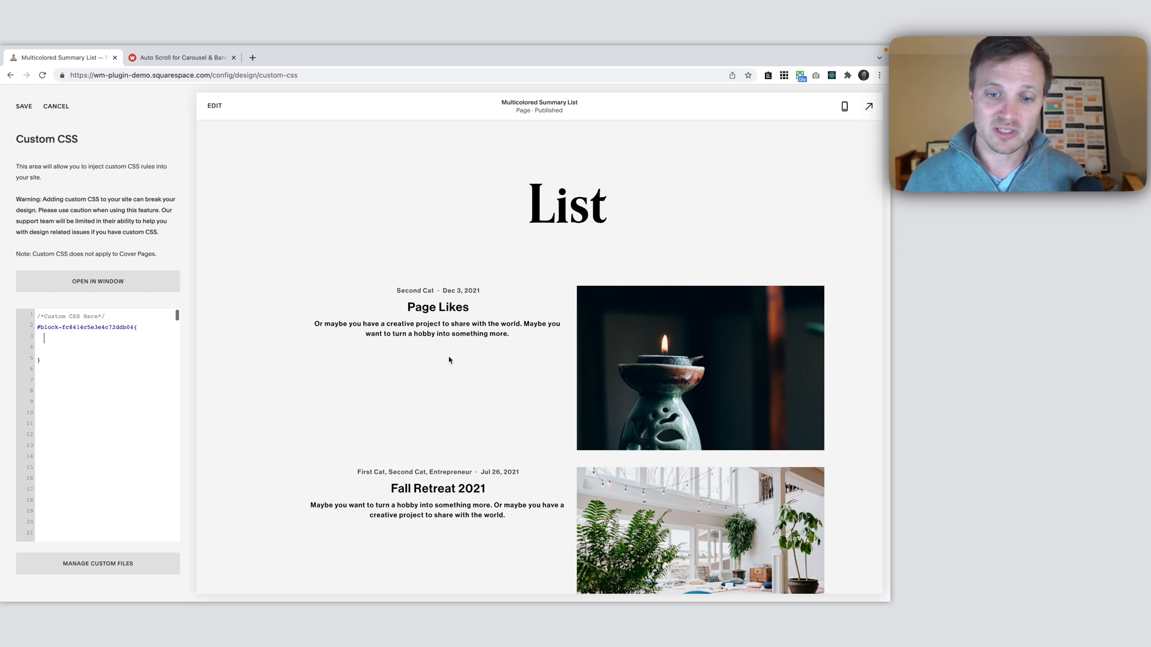
View the preview's page source, then inspect the Page Likes summary item in DevTools
right_click(449, 360)
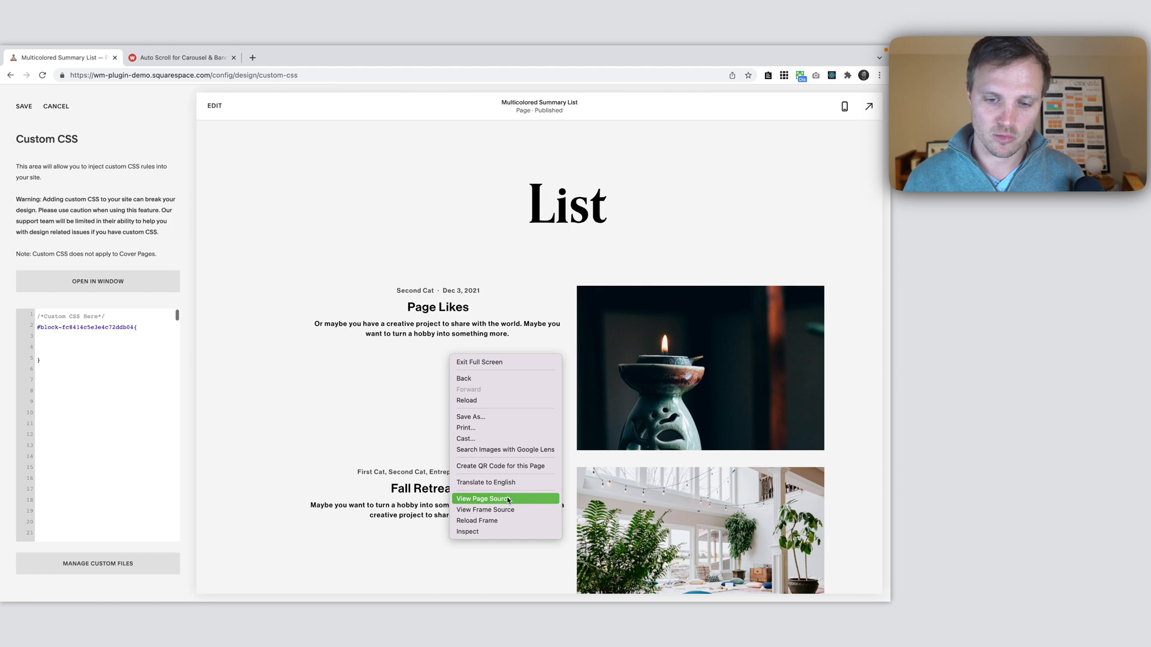
click(483, 499)
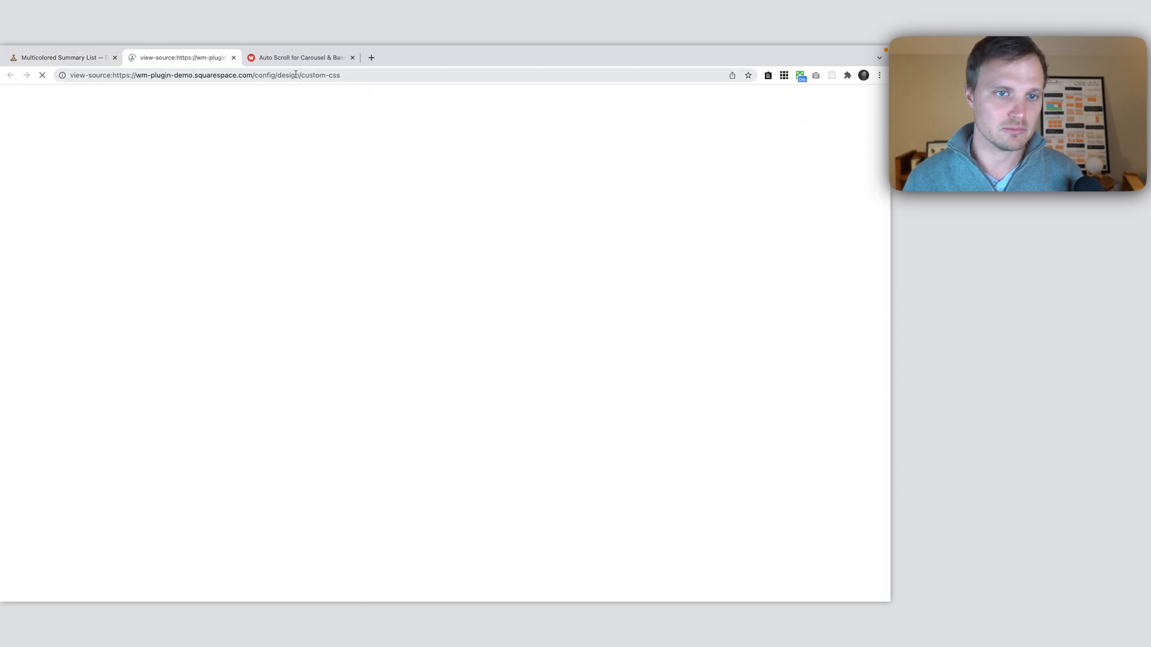
right_click(447, 381)
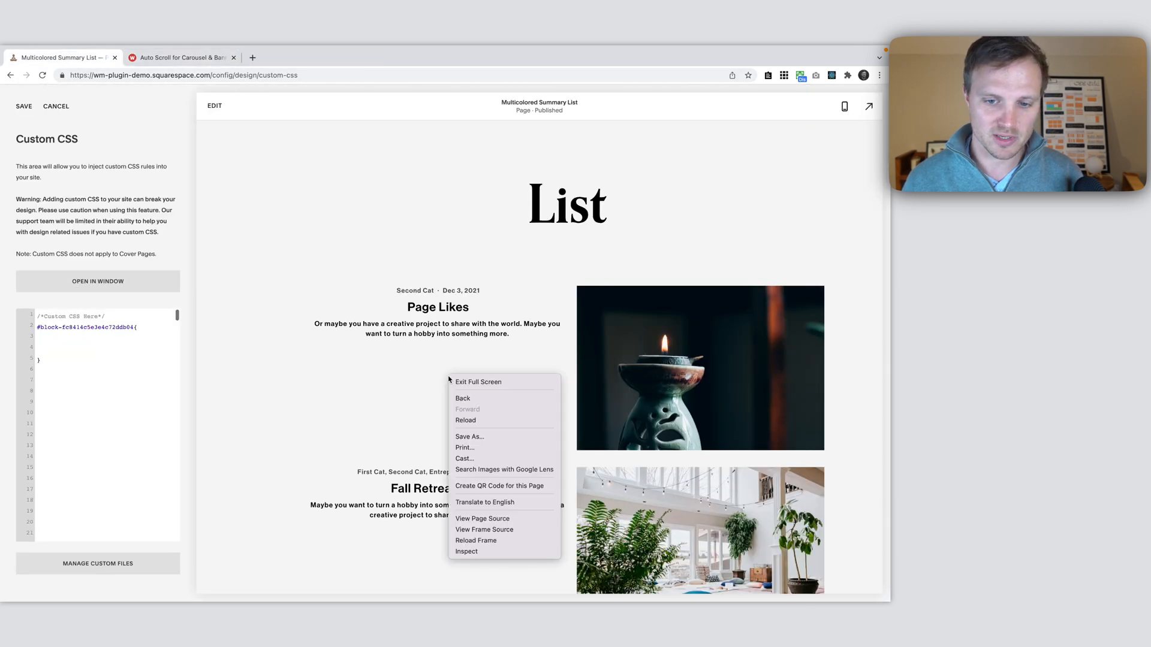
click(465, 552)
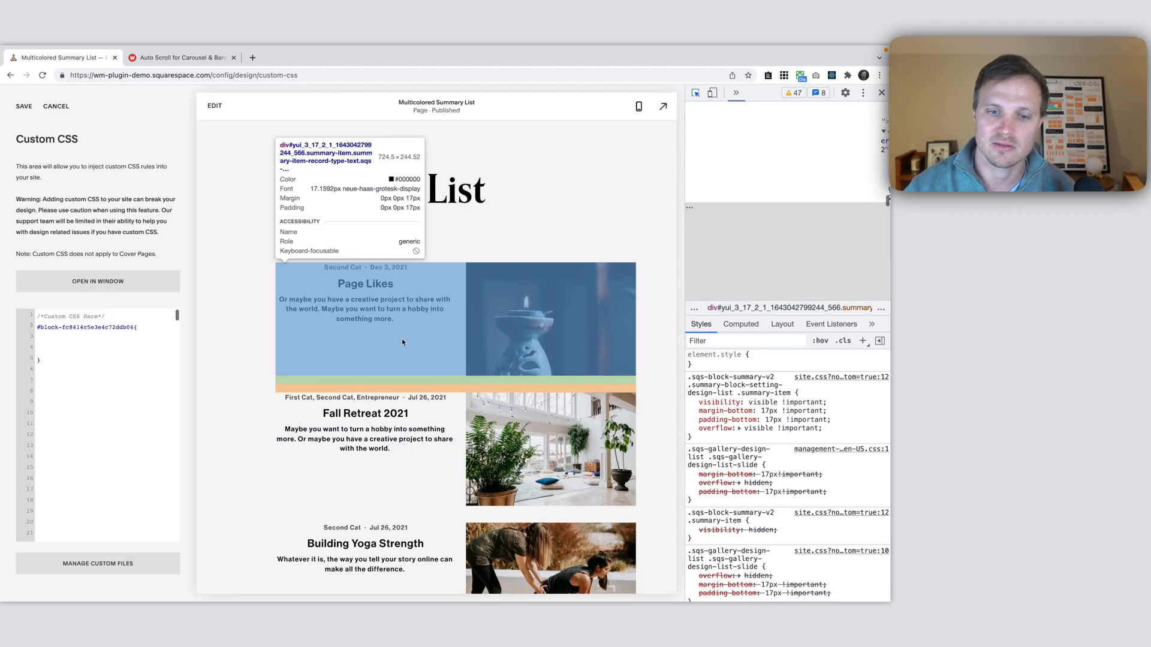
mouse_move(406, 331)
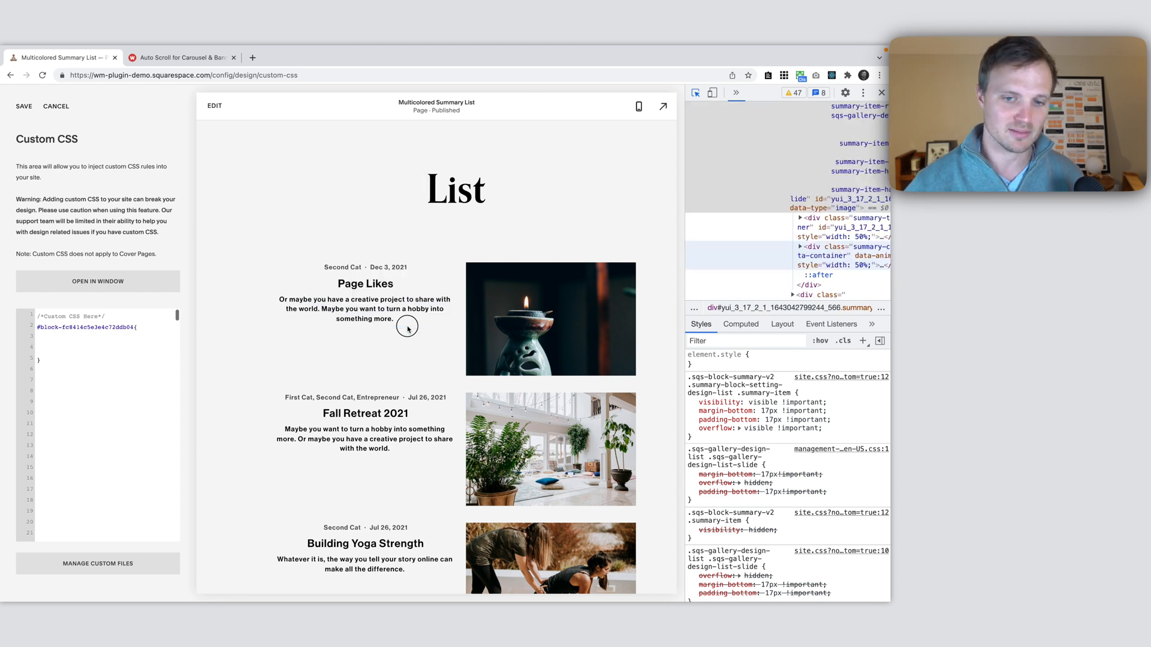
Check the summary-content div's styles and nest a .summary-item{ rule in the CSS
click(807, 264)
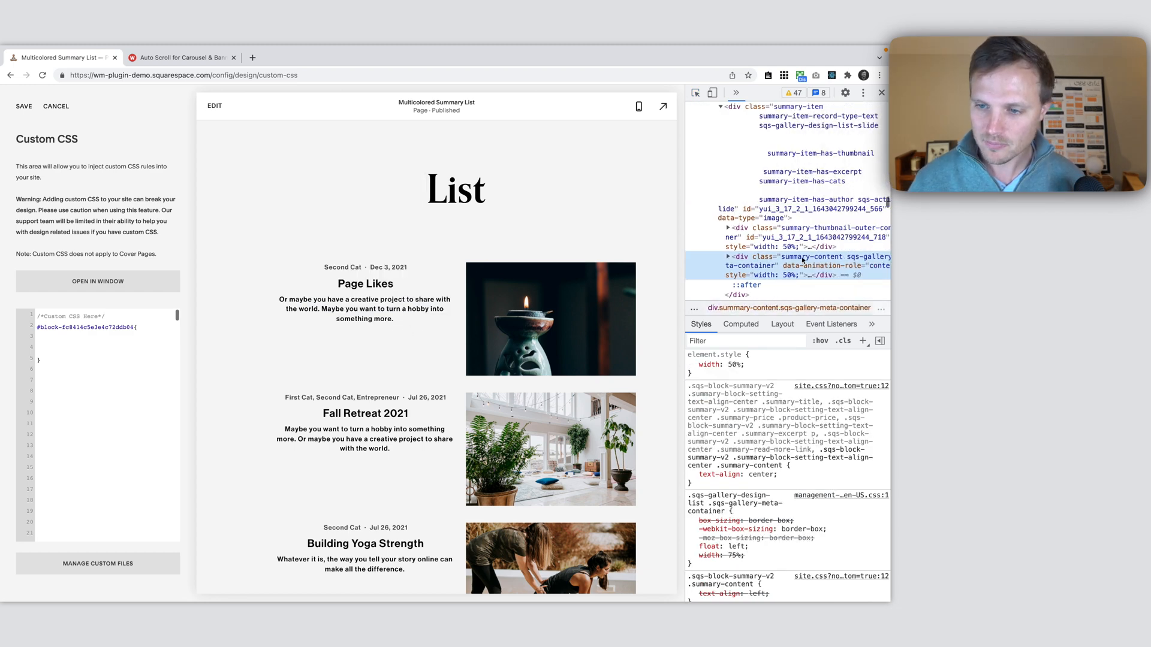
mouse_move(807, 236)
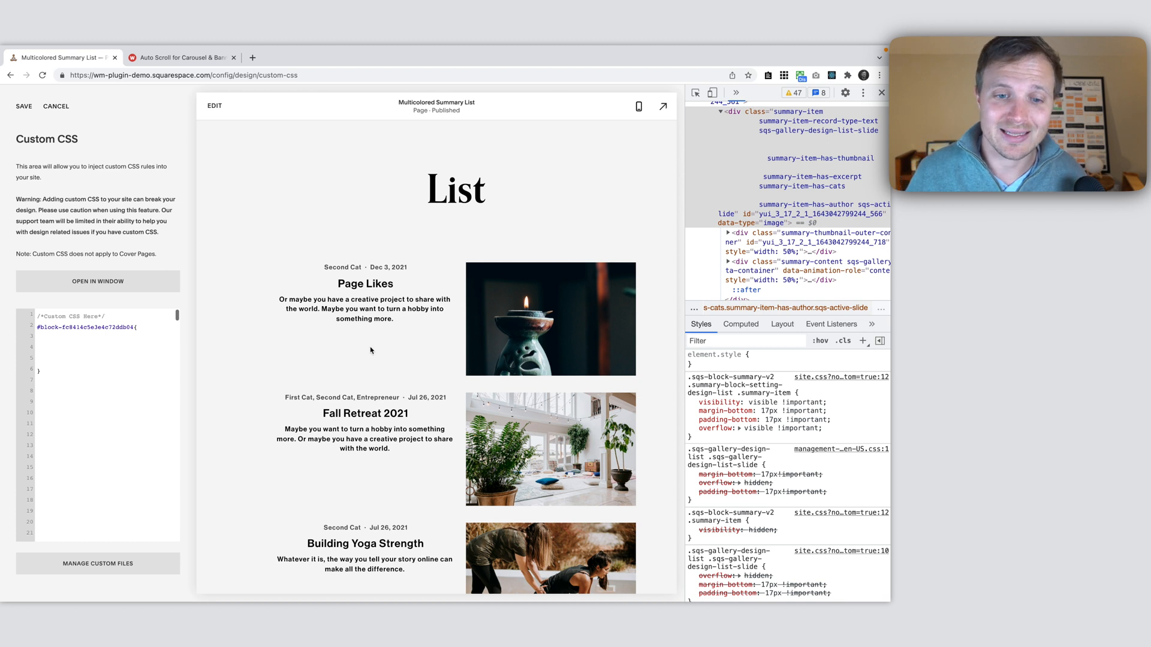
mouse_move(405, 287)
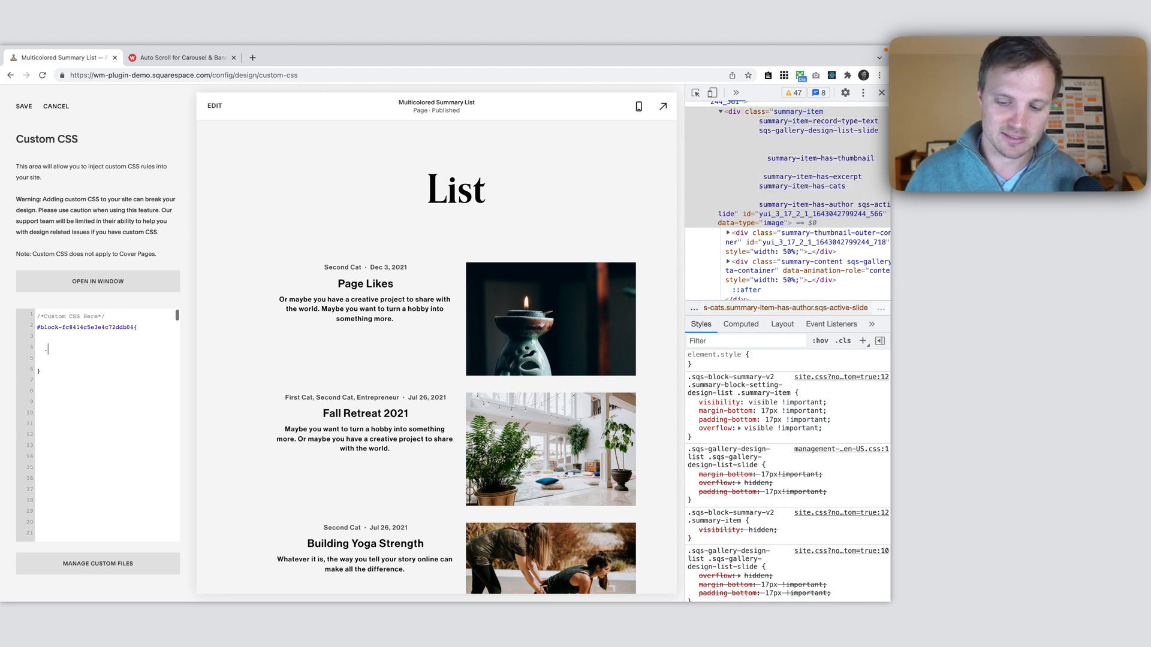
text(.summary-item{)
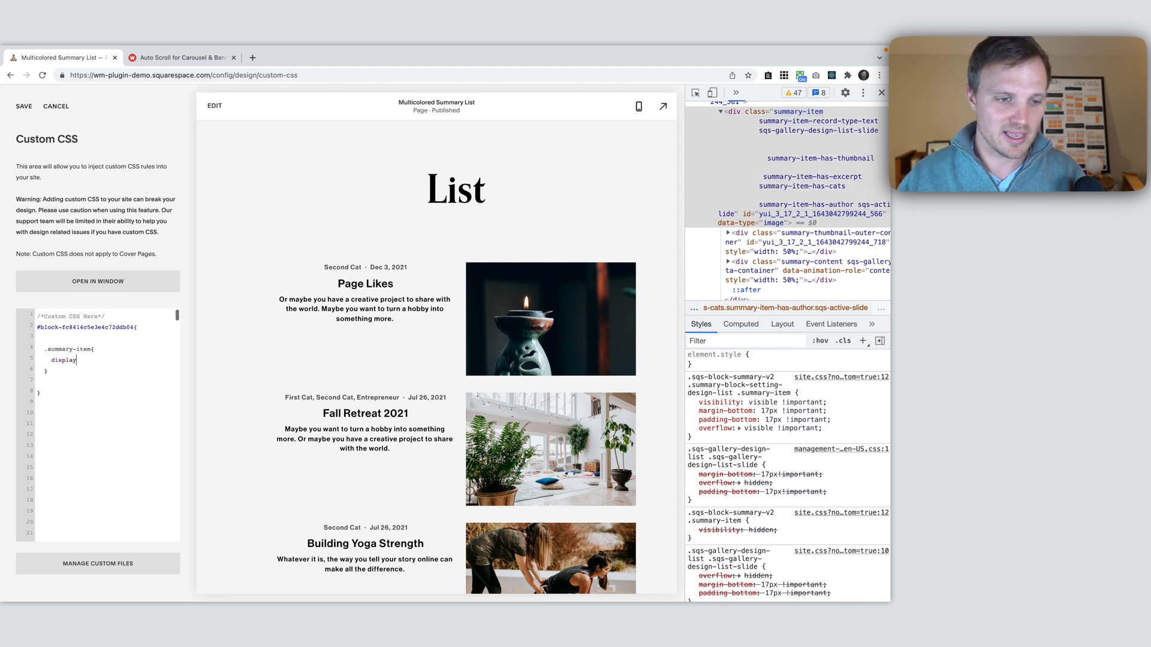
Complete the declaration as display: flex; so images sit beside each post's text
text(flex;)
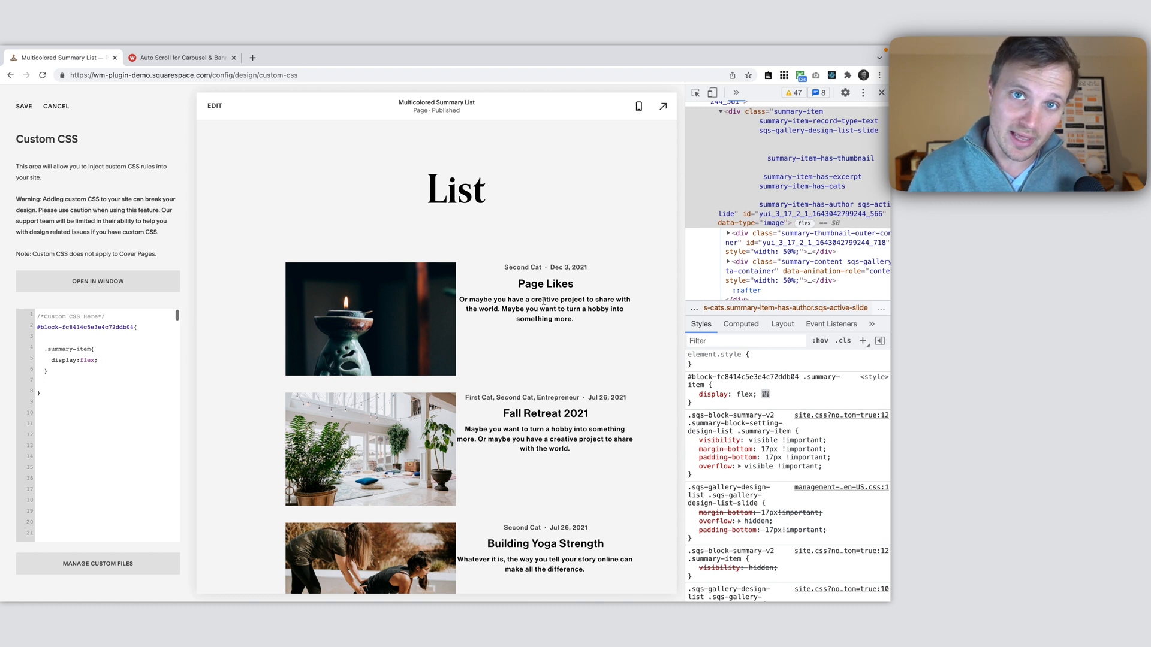
mouse_move(629, 218)
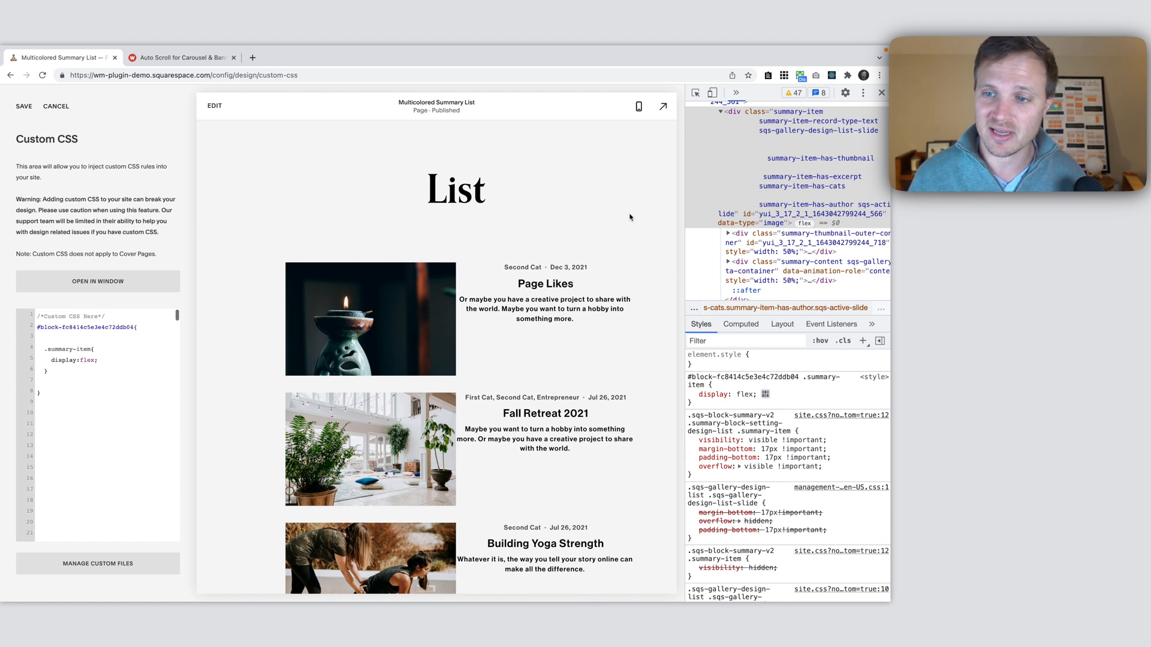
mouse_move(456, 319)
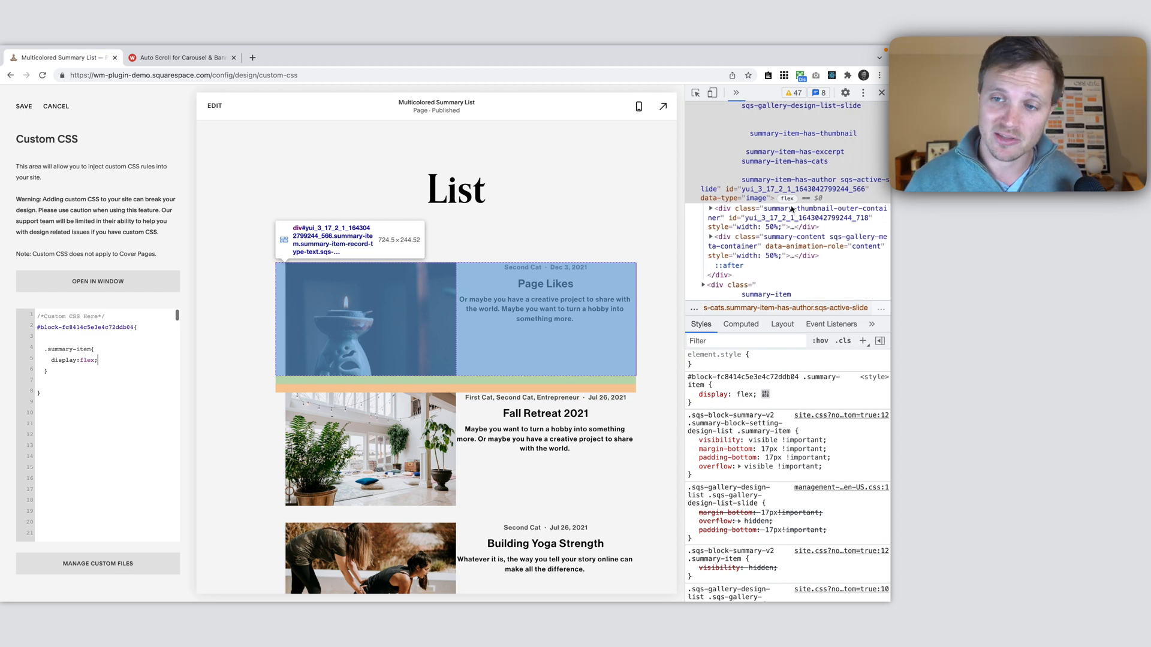
click(798, 217)
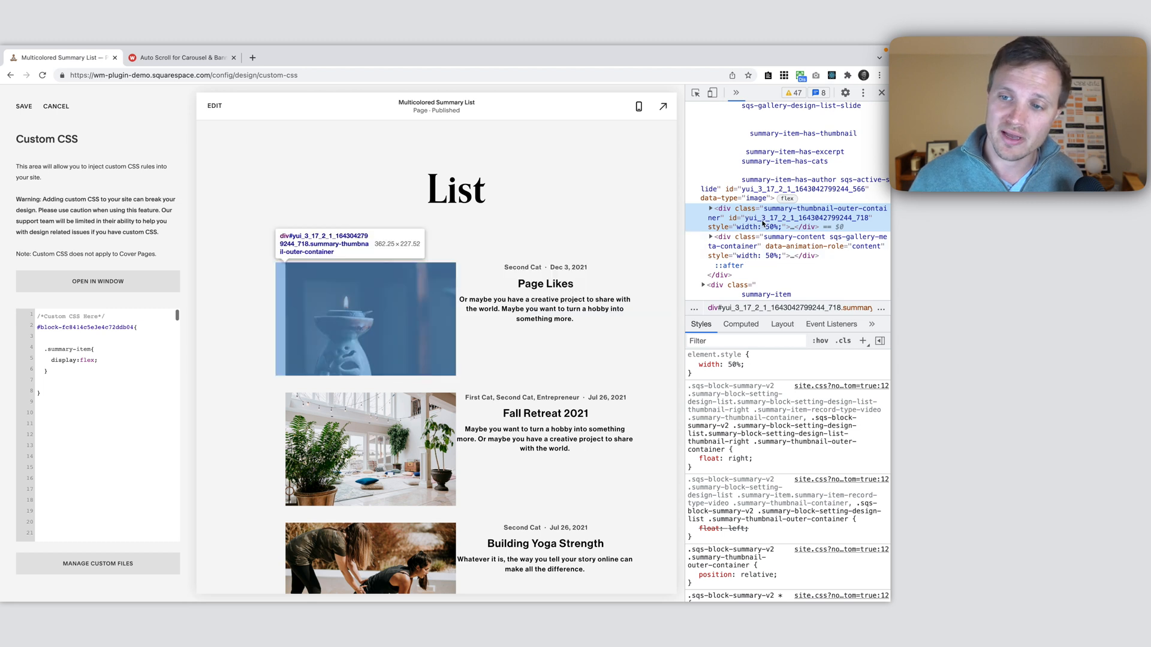
mouse_move(379, 369)
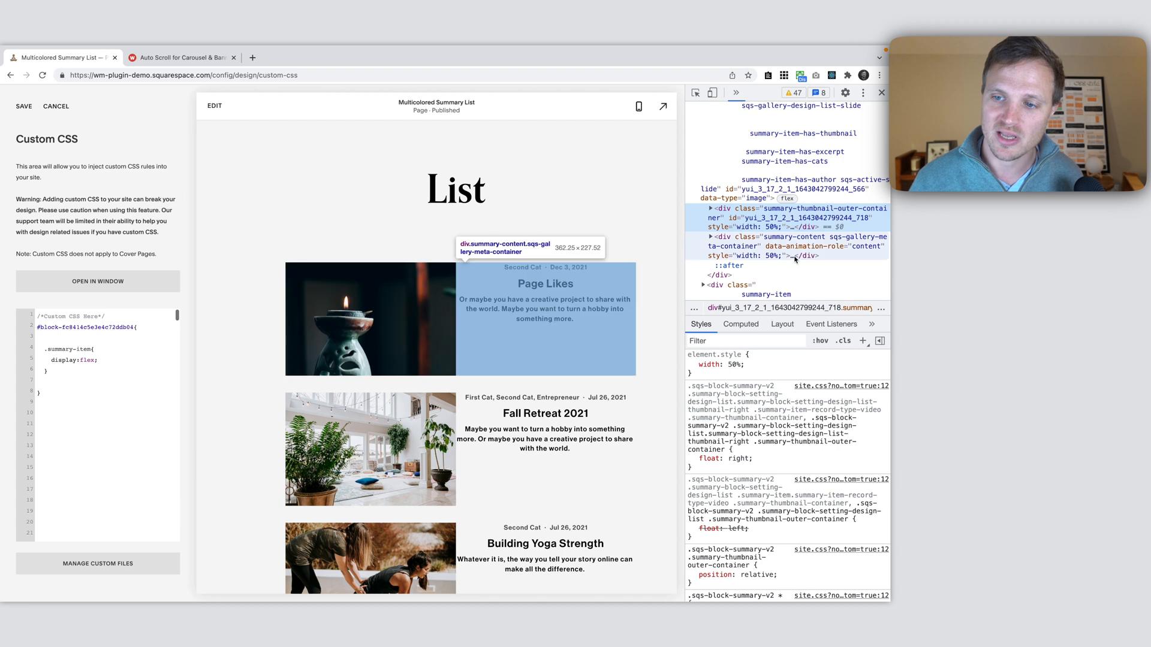
mouse_move(813, 238)
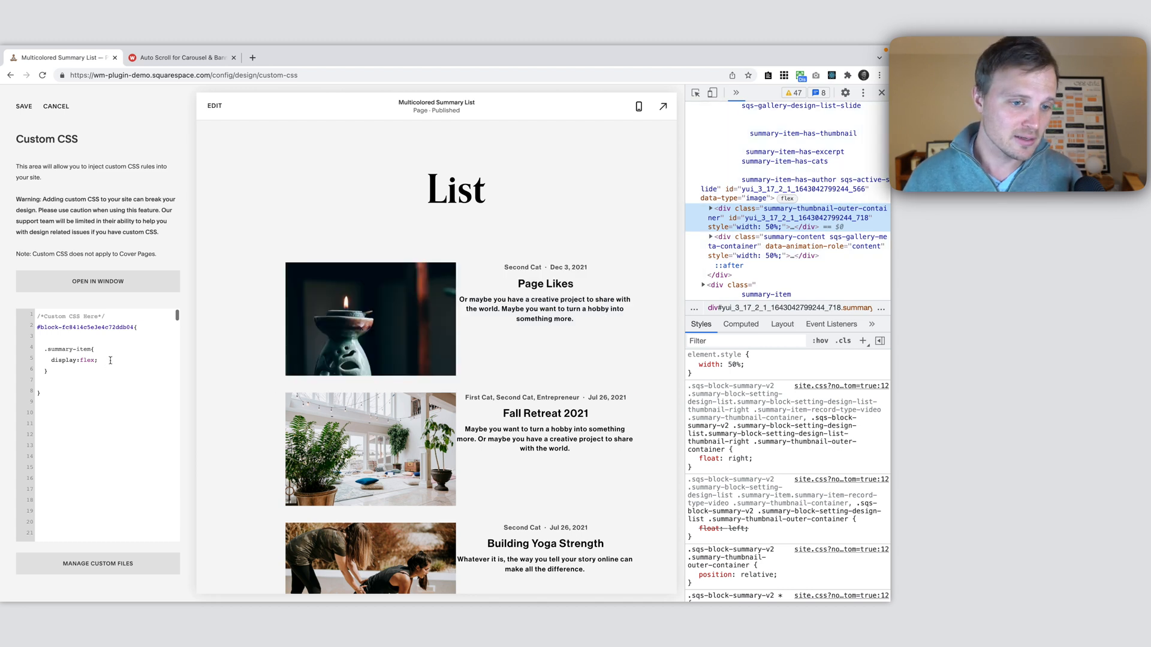
Write flex-direction: column;, then replace column with row-reverse to put images on the right
text(flex-dir)
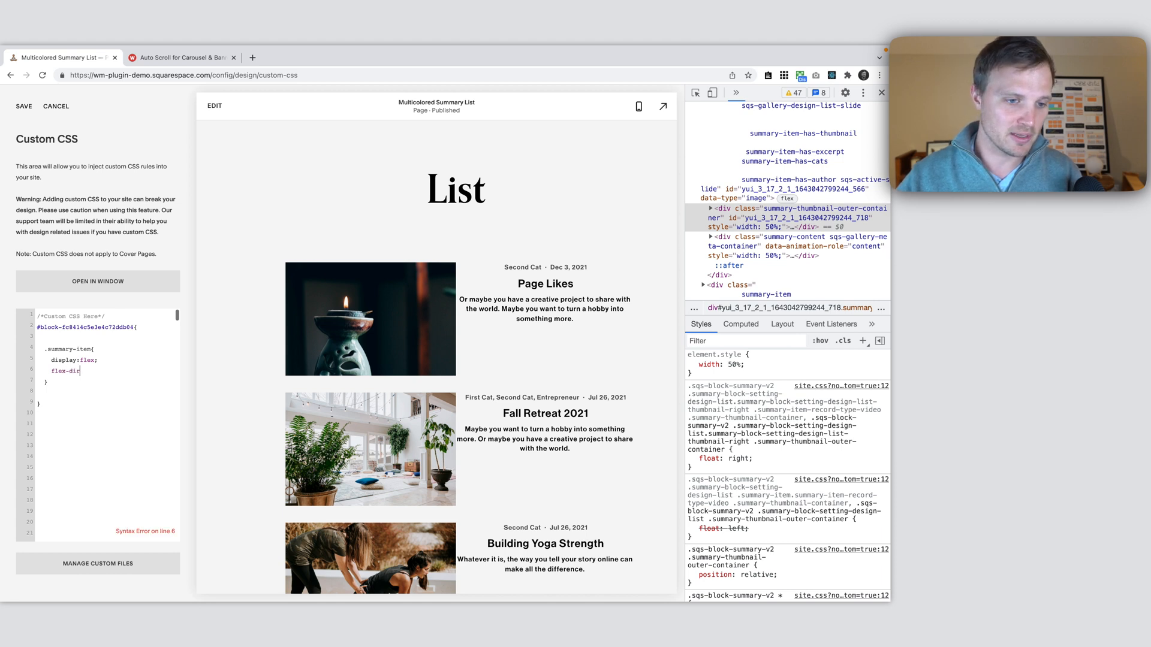
text(ection:column;)
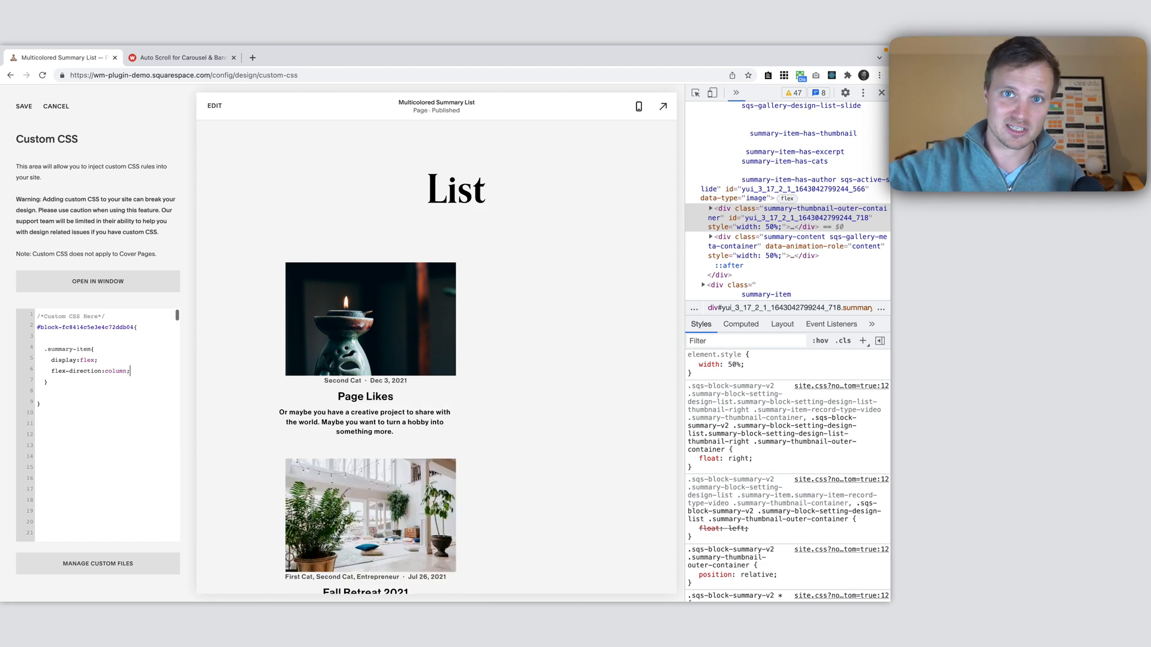
key(Backspace)
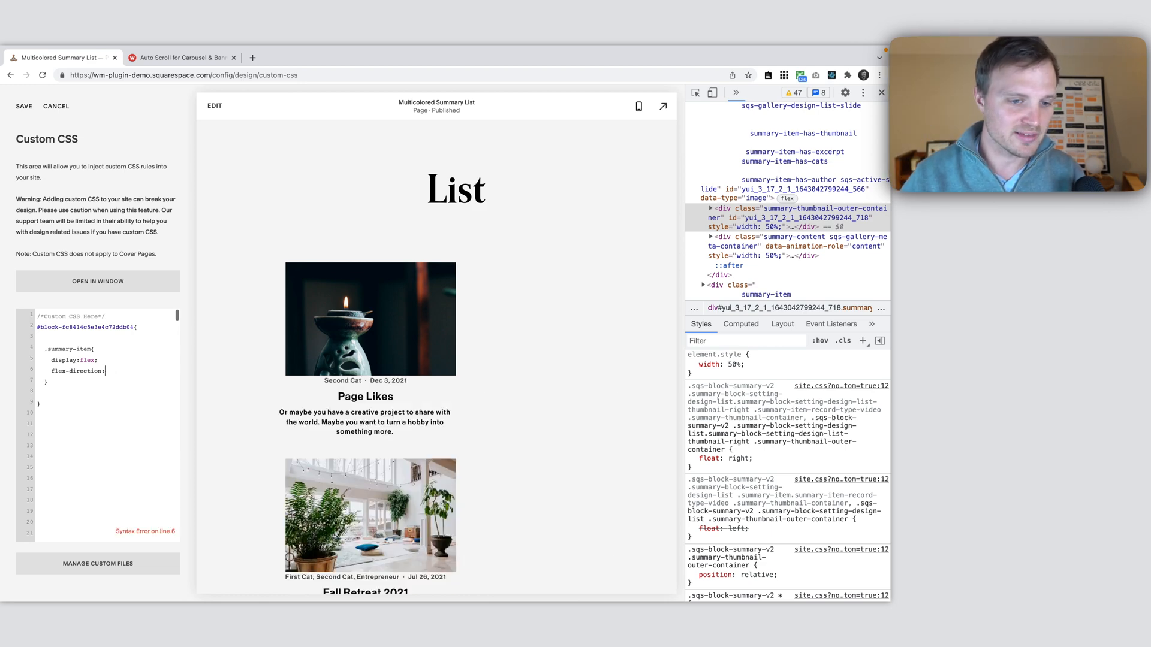
text(row)
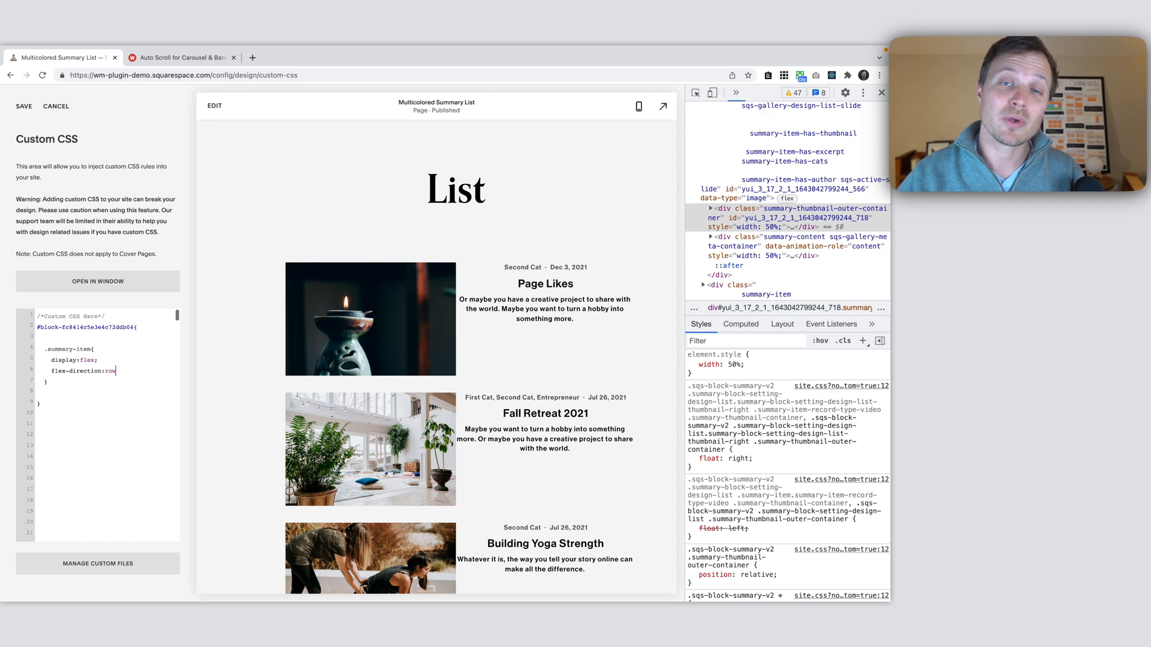
text(-reverse)
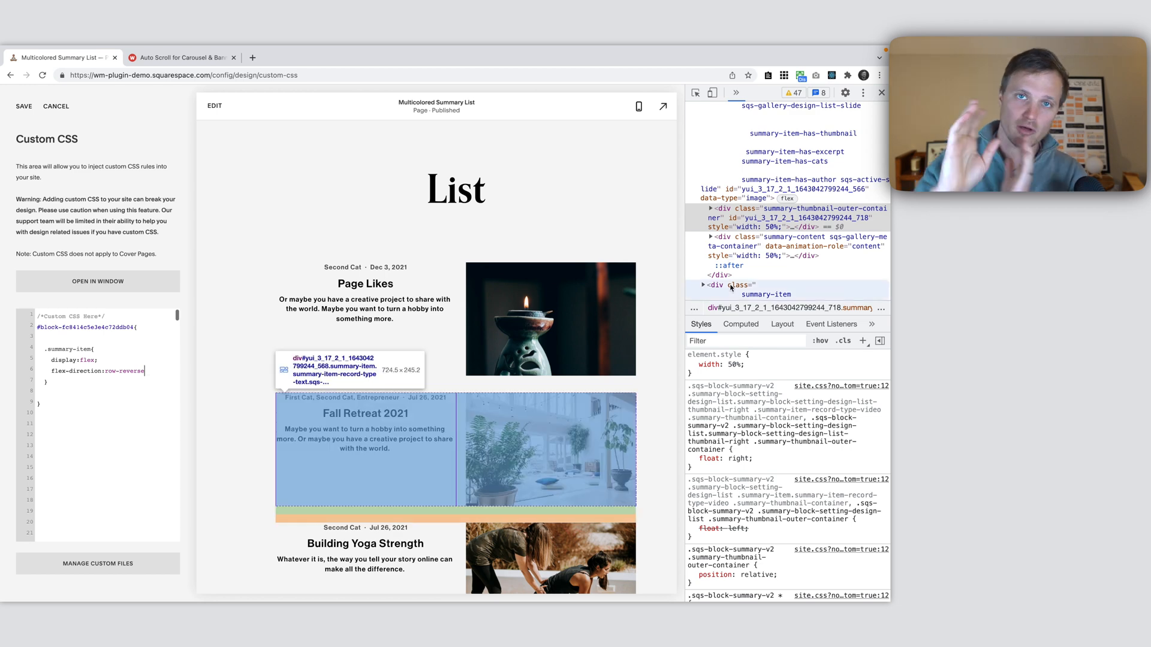
mouse_move(506, 238)
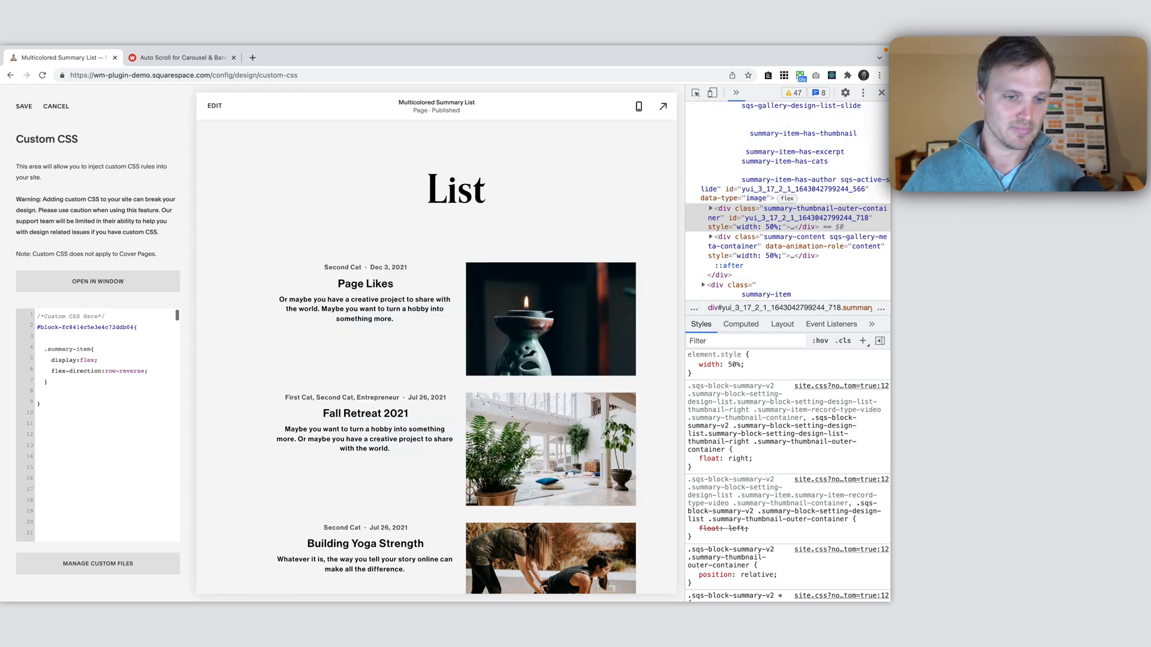
Add align-items: center; to vertically centre the text beside each image
text(align-items:)
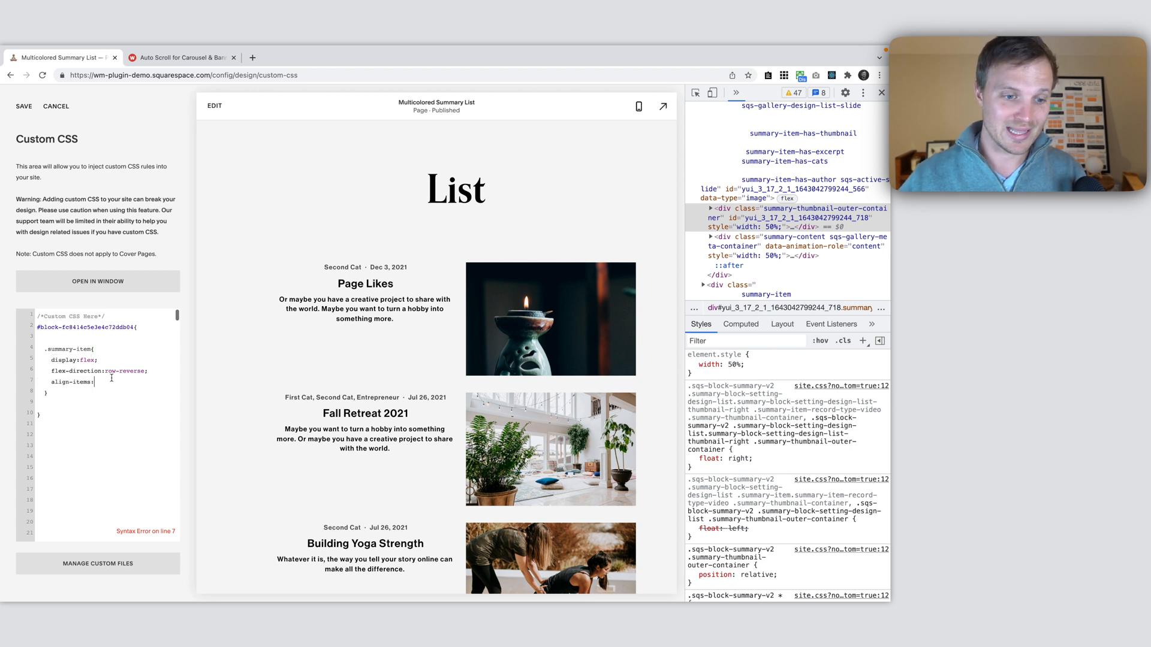
text(center;)
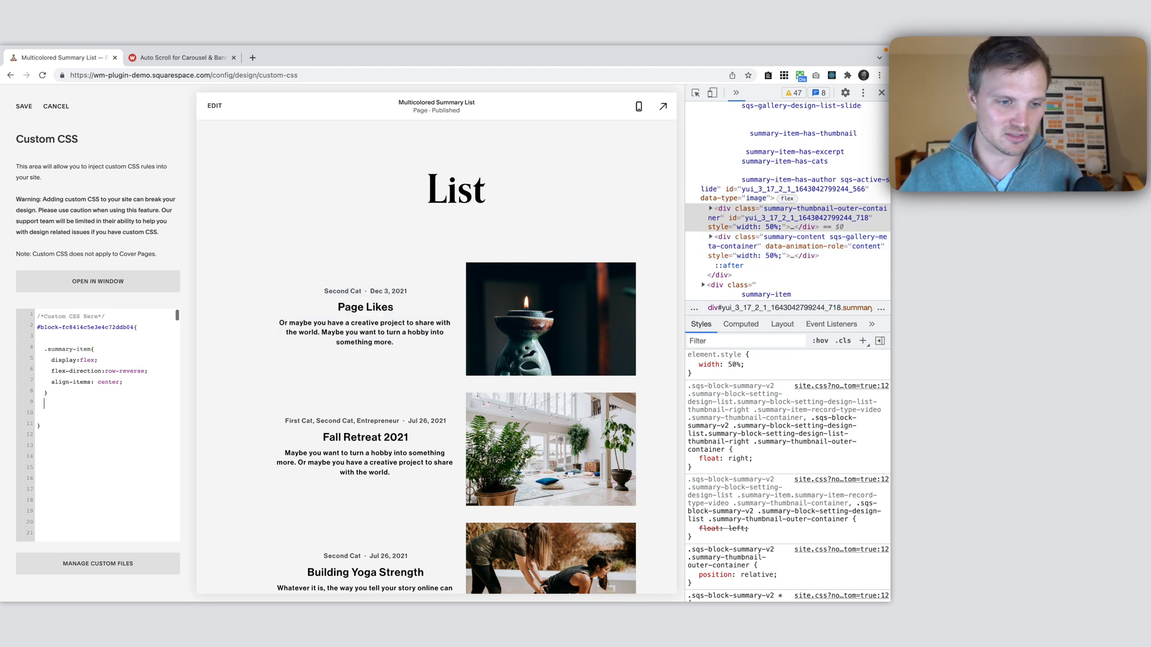
Write a .summary-content rule setting padding: 17px
text(.su)
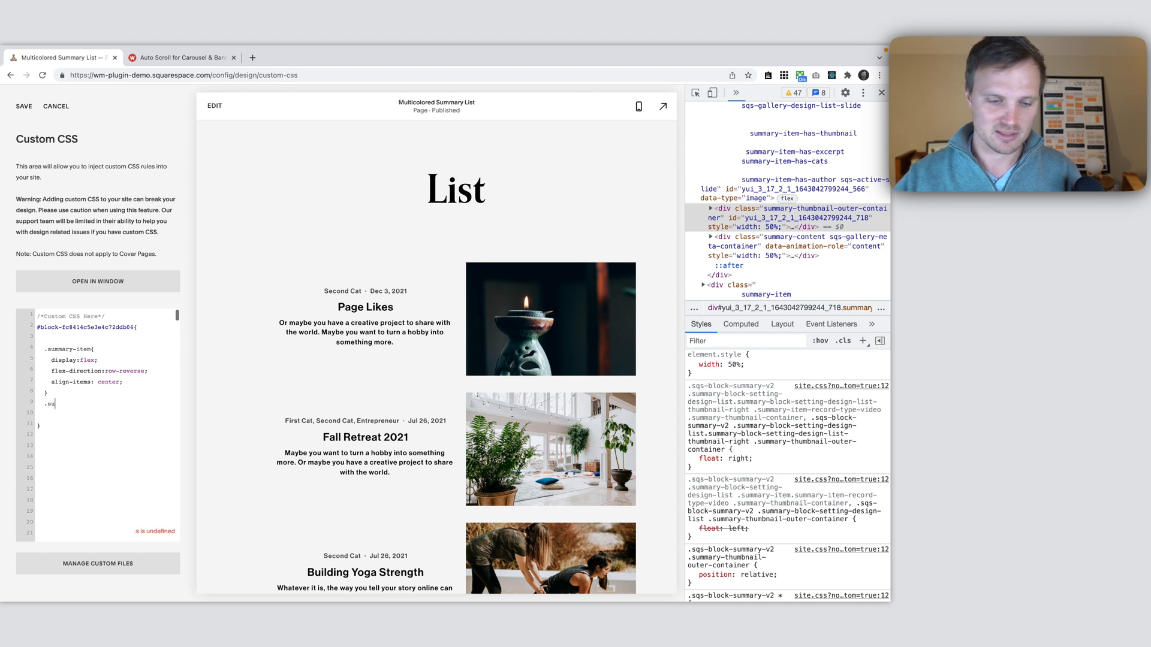
text(mmary-)
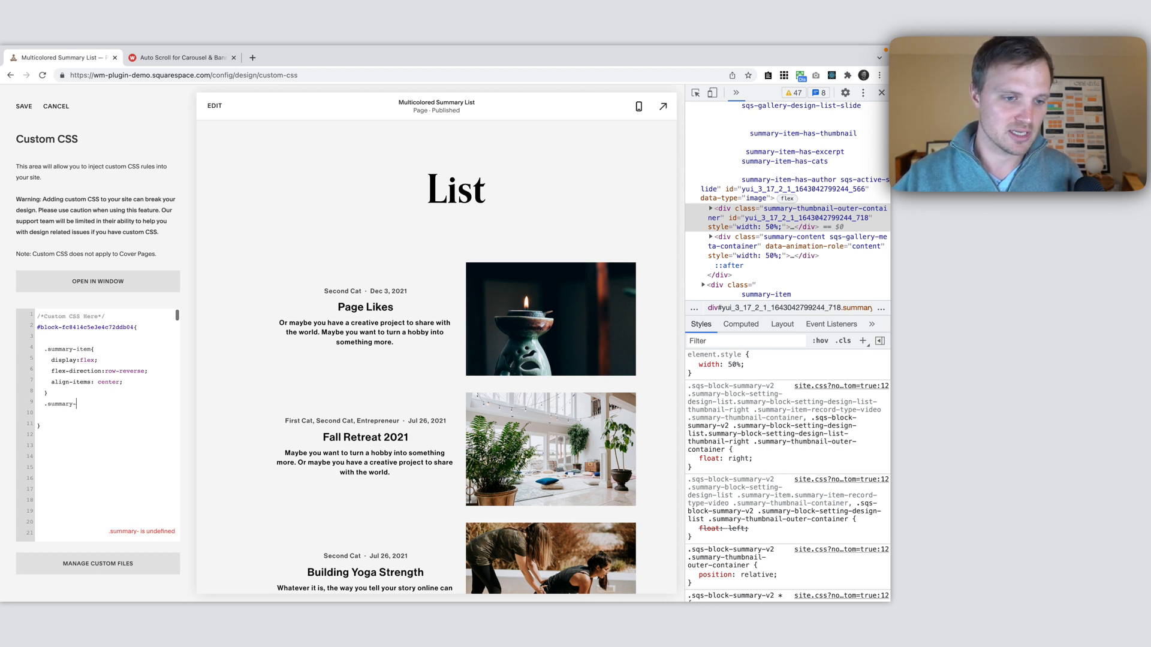
text(content{)
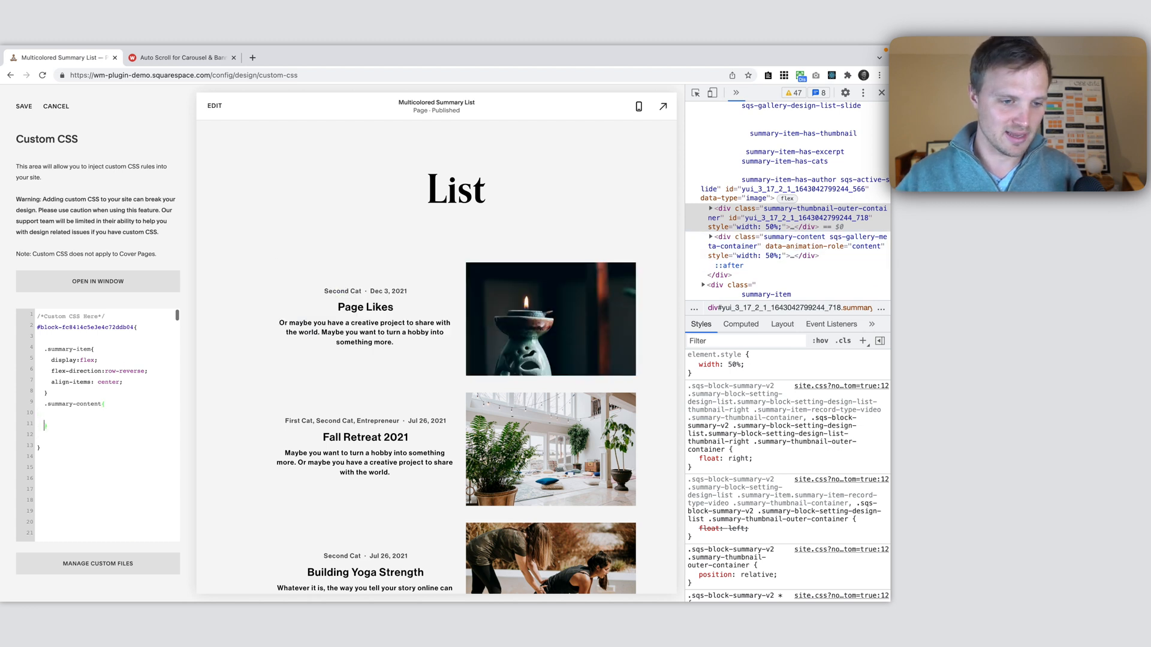
text(padding:17px;)
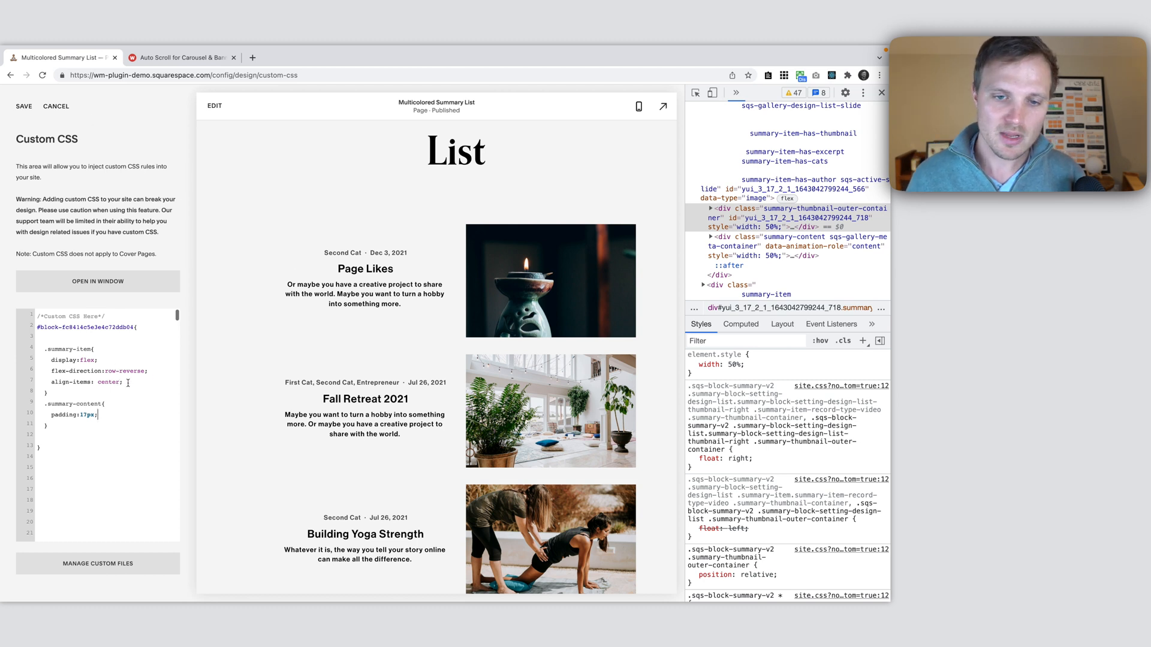
mouse_move(235, 373)
text(s)
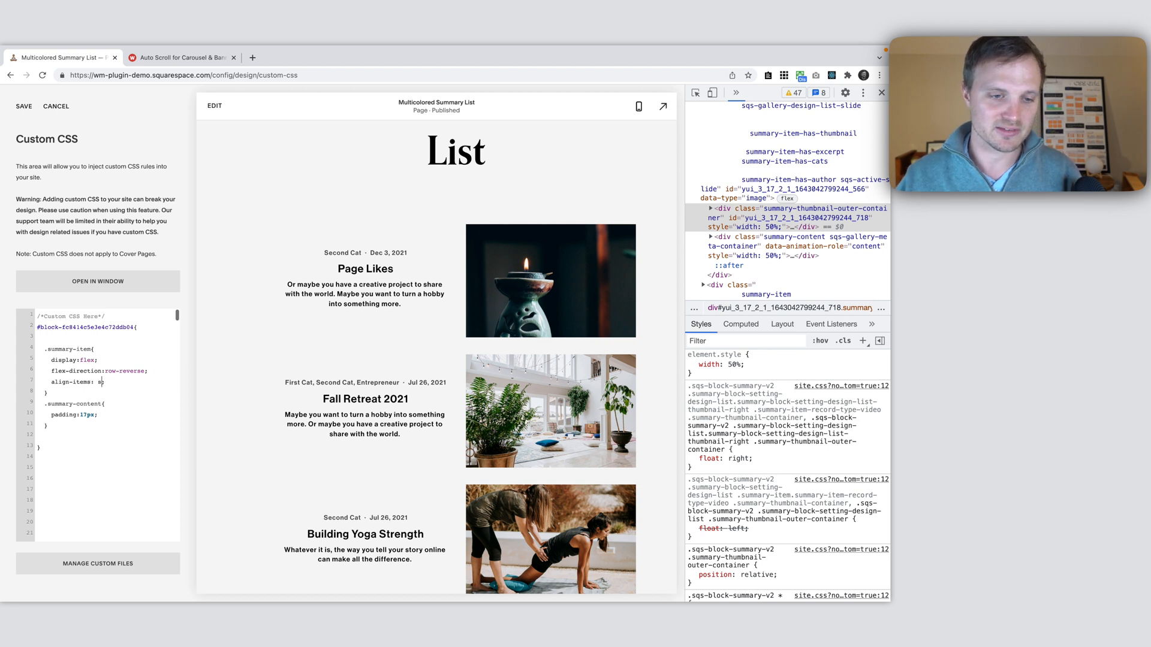
text(tart)
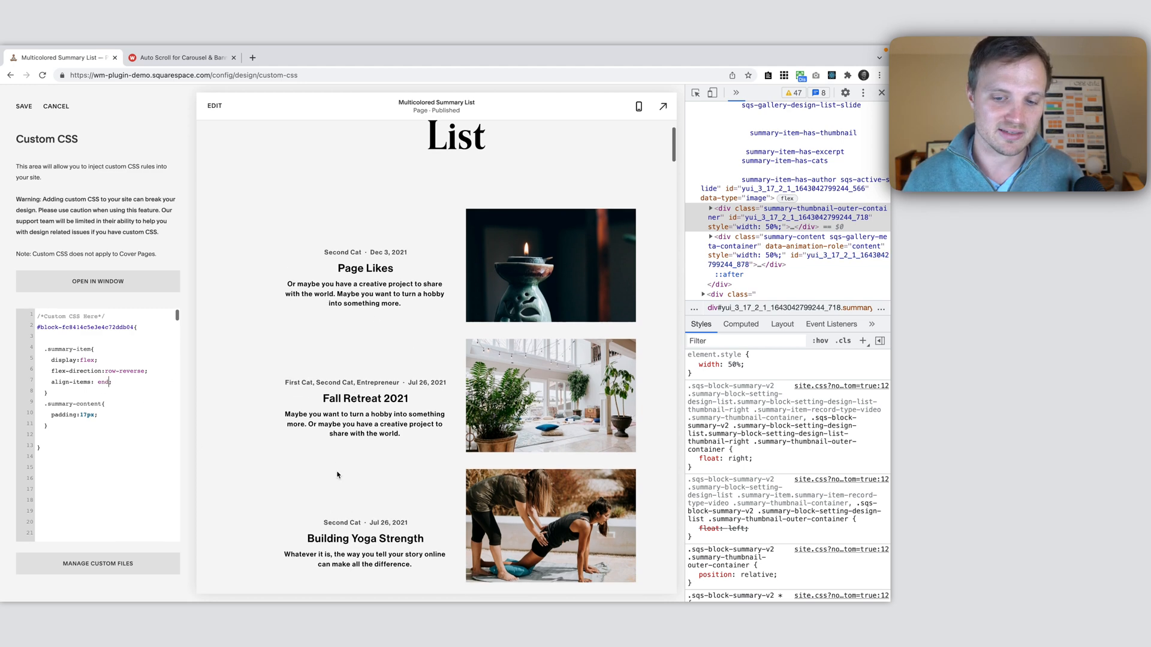
scroll(down, 3)
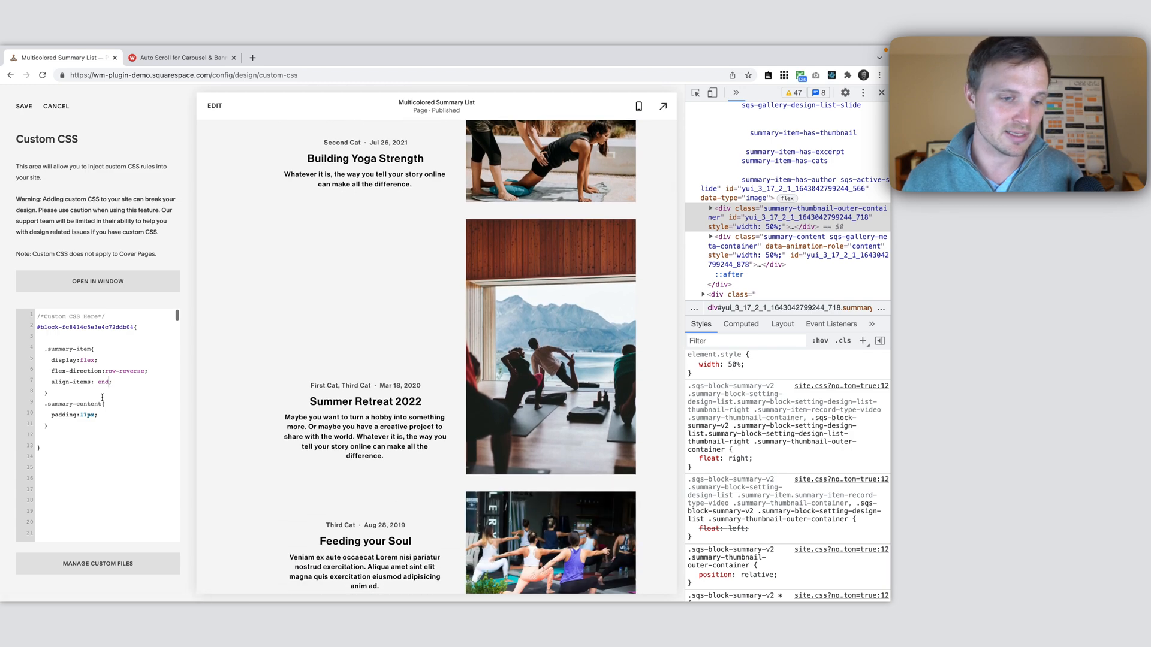
double_click(102, 381)
text(center)
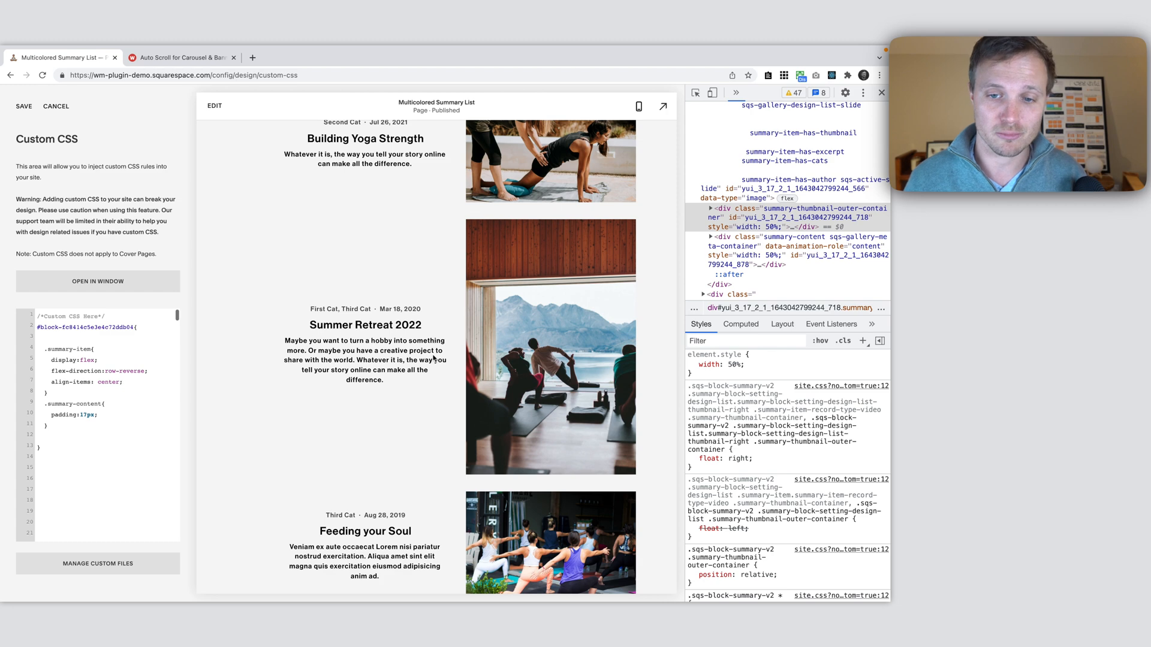
scroll(up, 3)
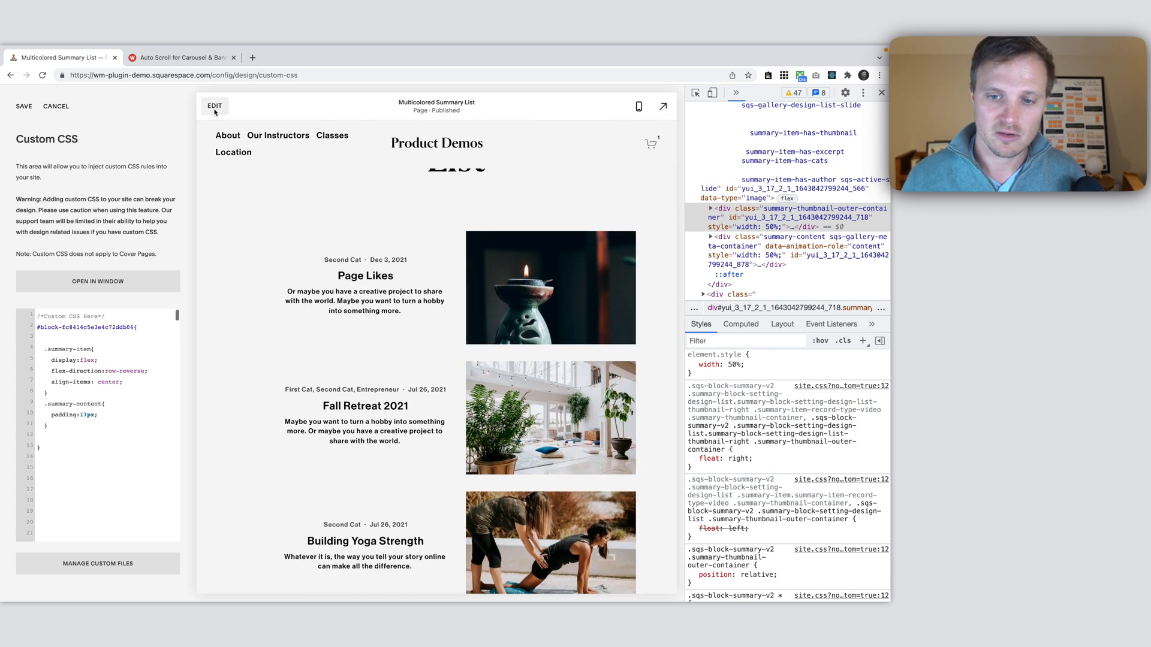
Set the summary block's image Aspect Ratio to 1:1 Square in its Design settings
click(214, 105)
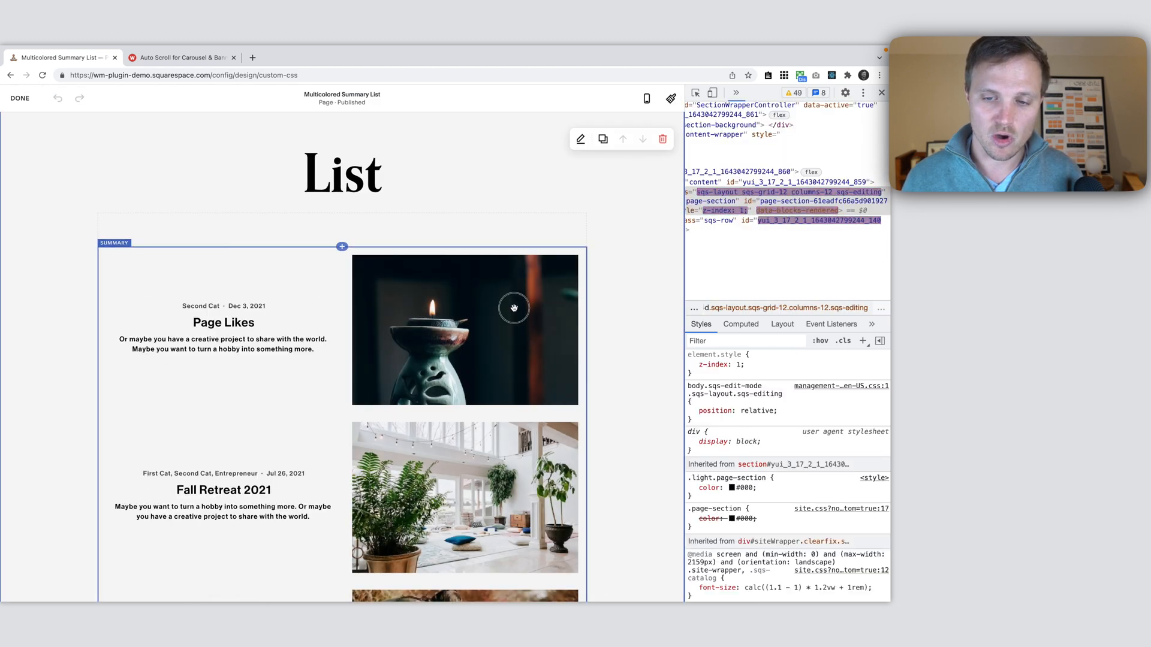
click(581, 139)
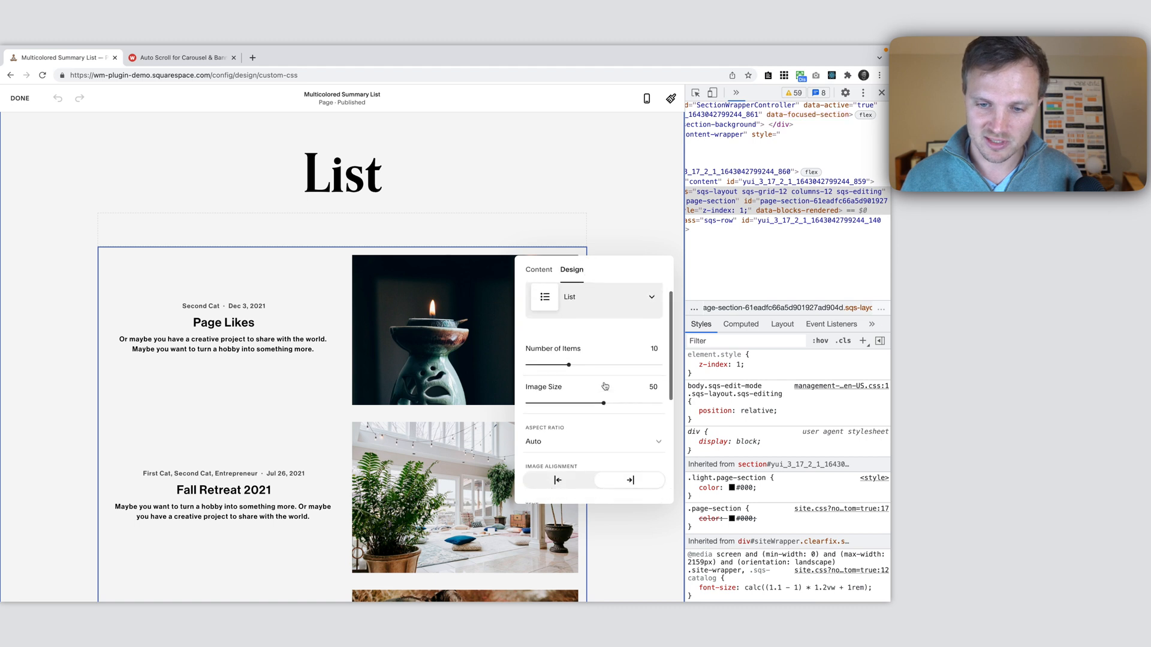
click(594, 441)
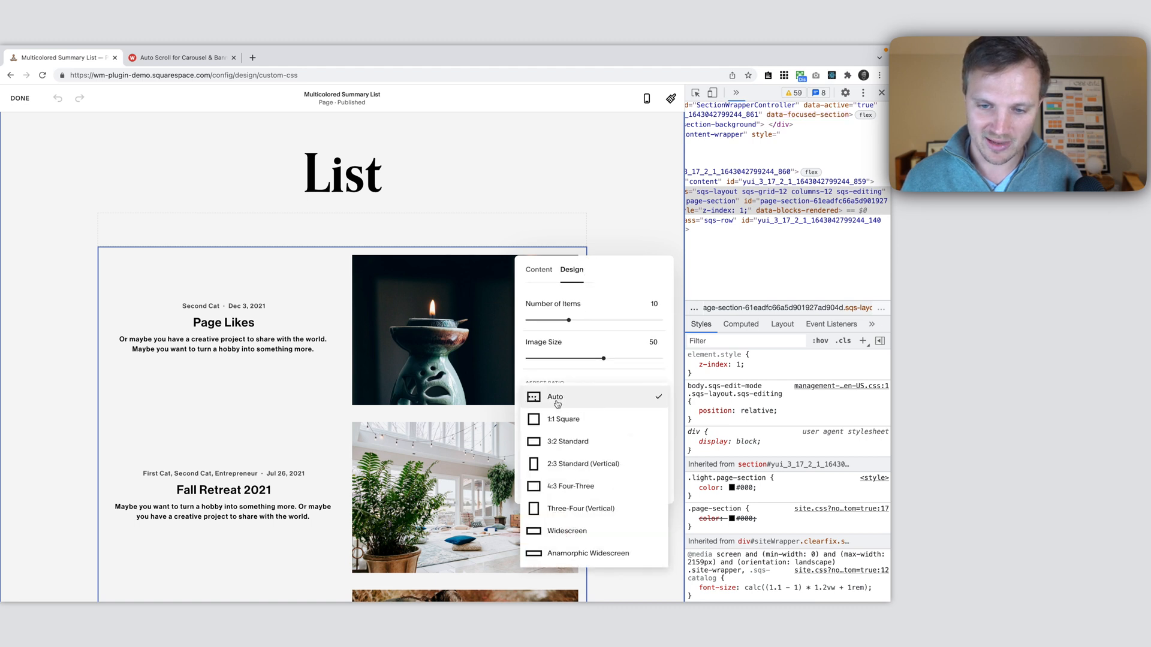
click(563, 420)
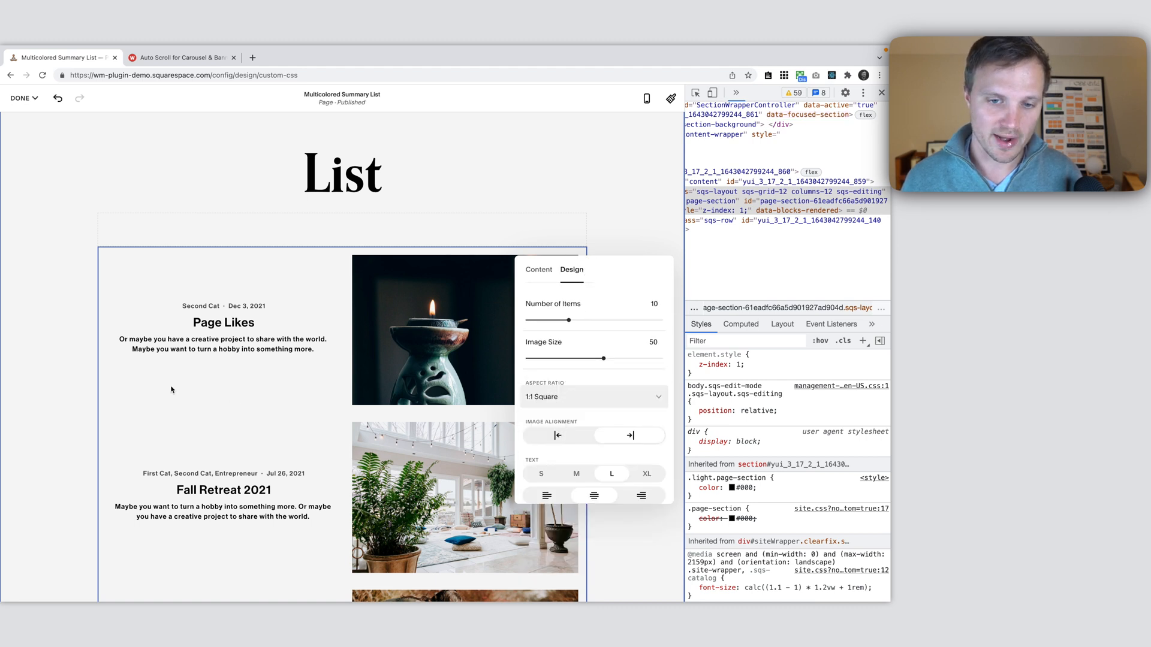
Finish editing and save the page with the square-image change
click(22, 97)
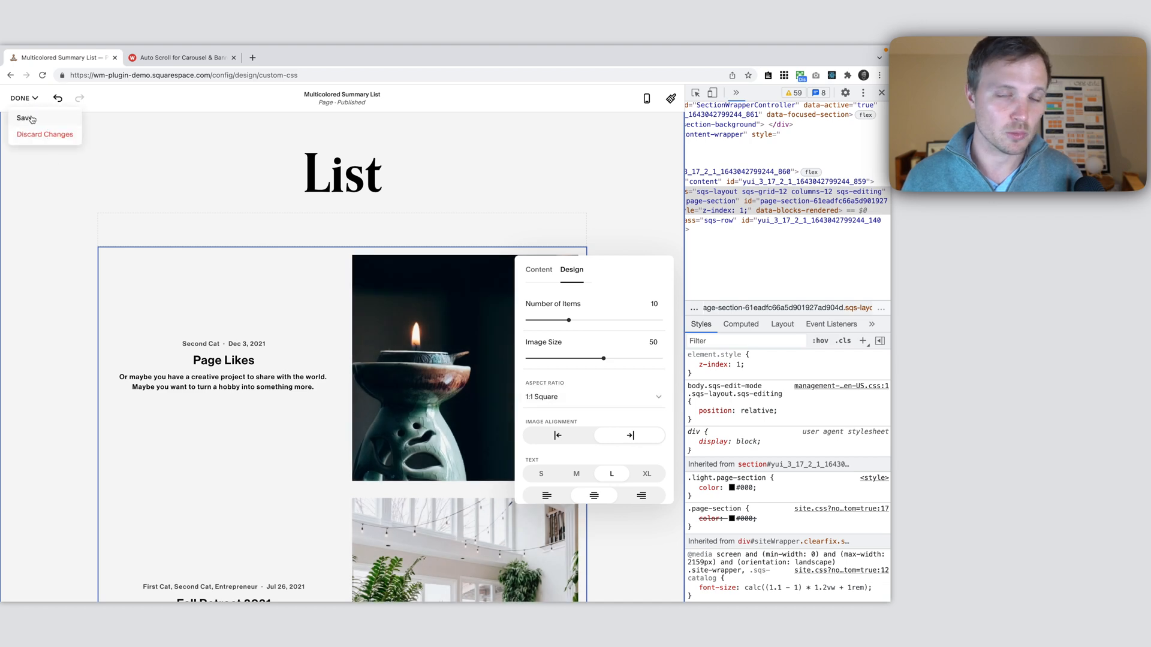
click(44, 133)
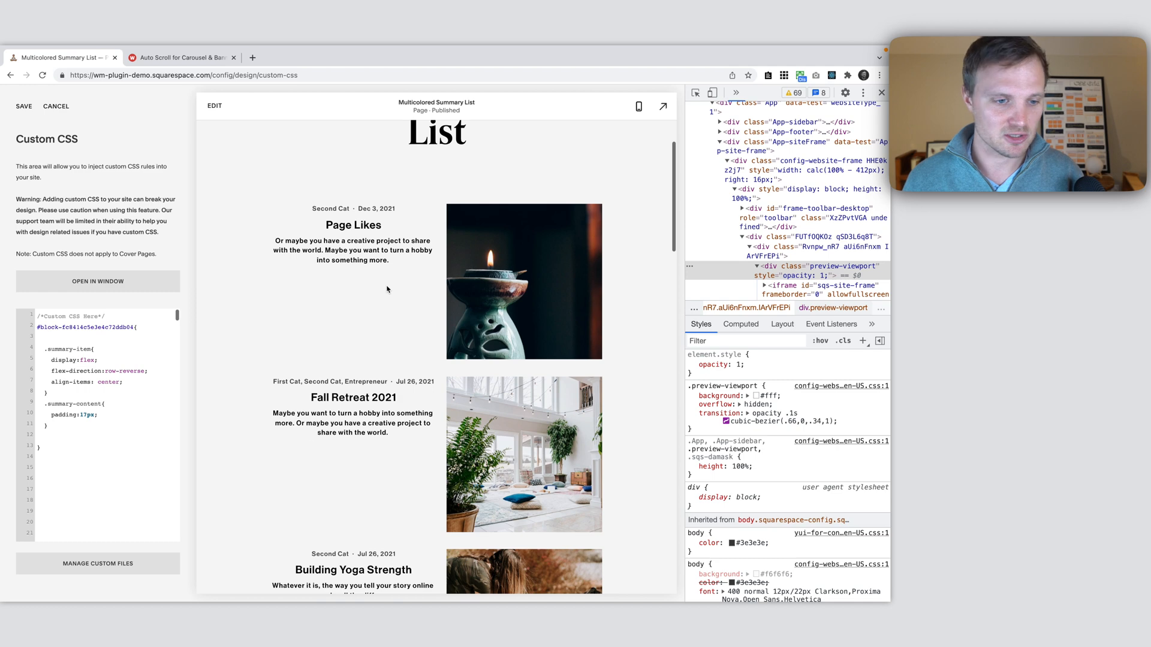
scroll(down, 3)
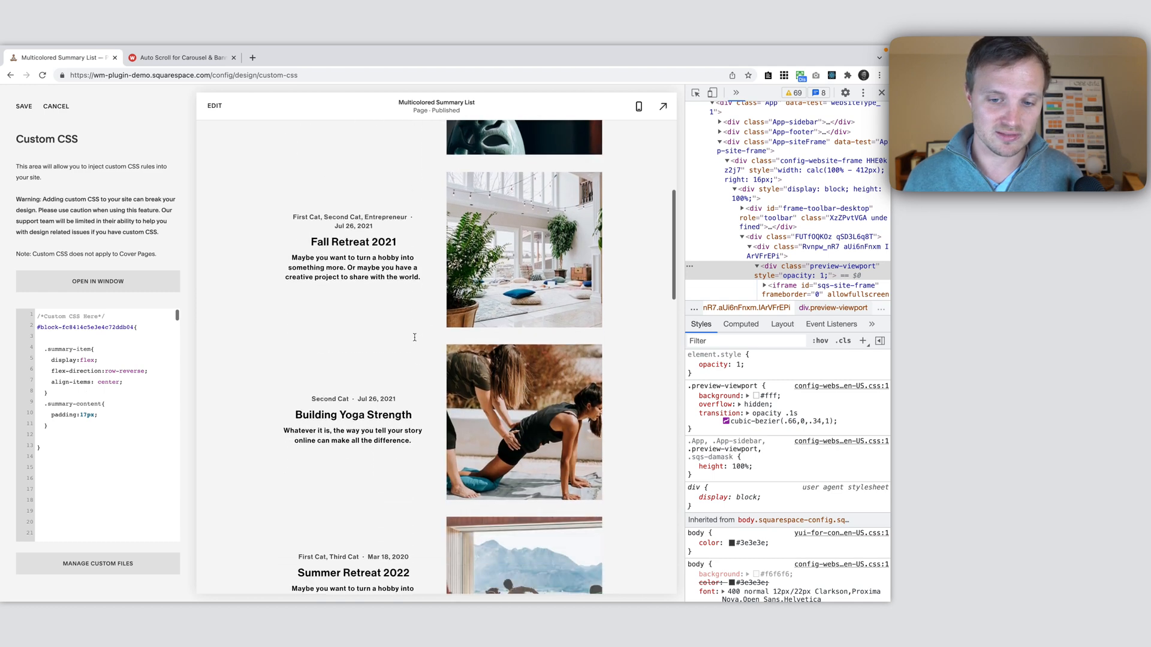
scroll(down, 3)
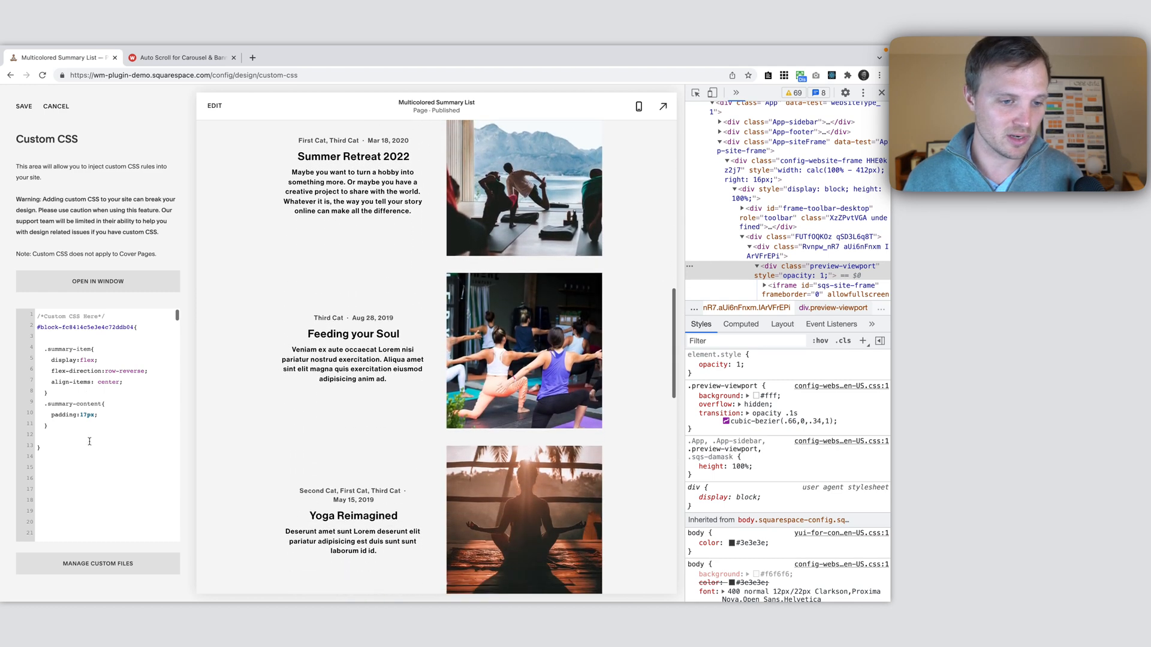
mouse_move(638, 106)
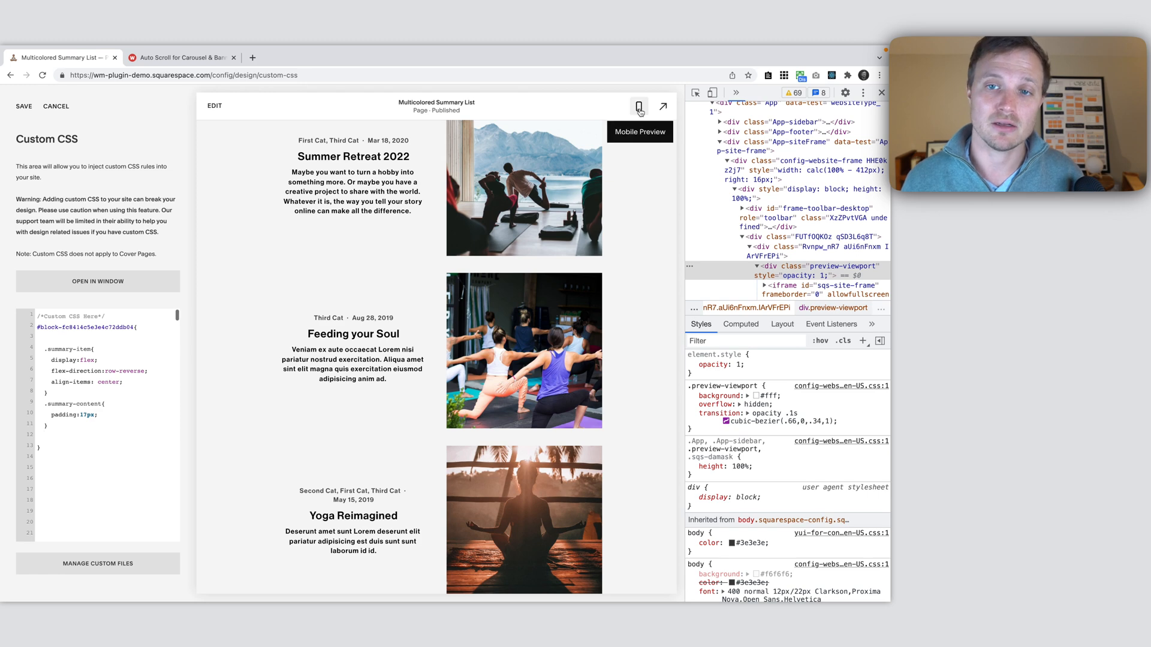
Switch the site preview to the mobile phone view
click(638, 107)
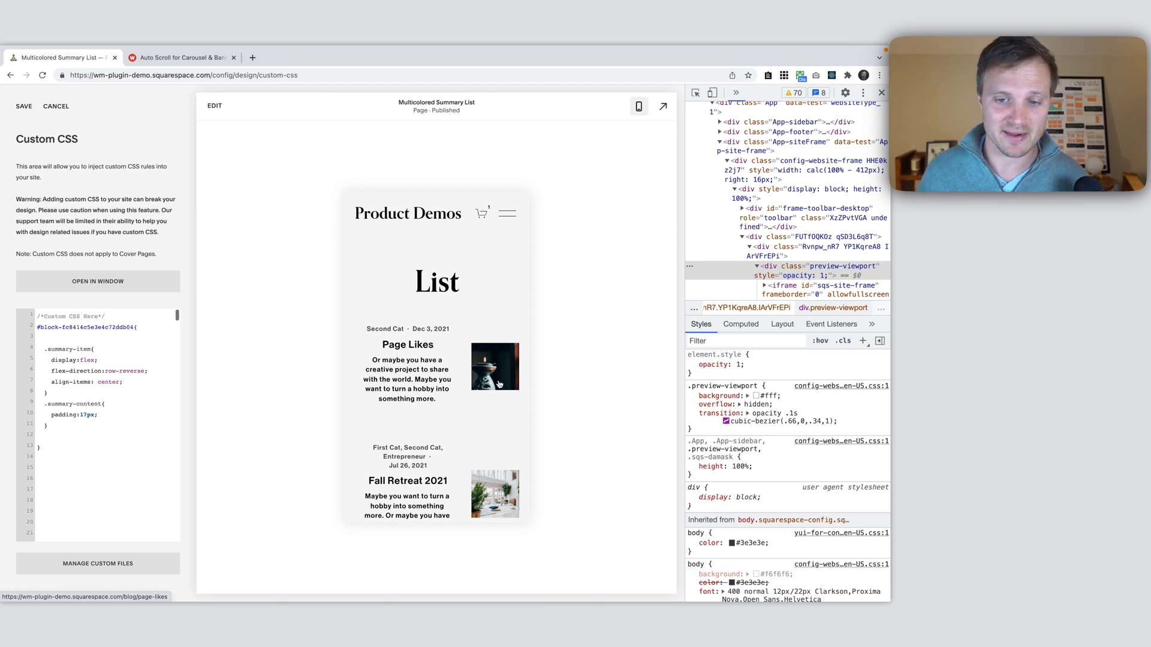
scroll(down, 3)
text(@media()
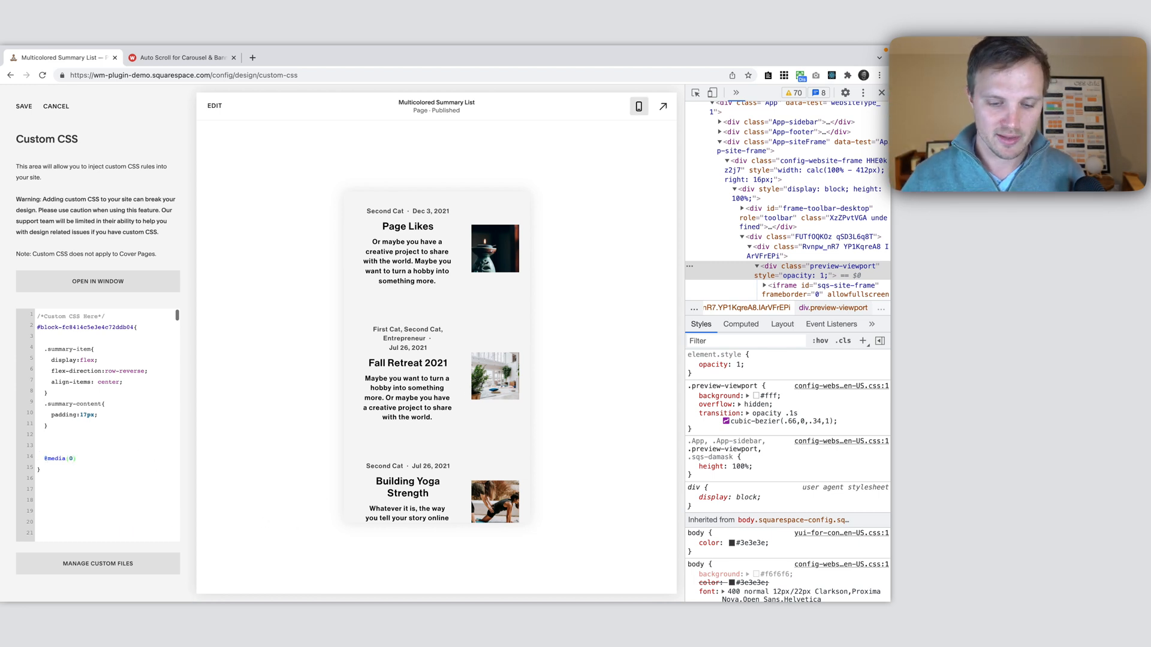
text(max-width:)
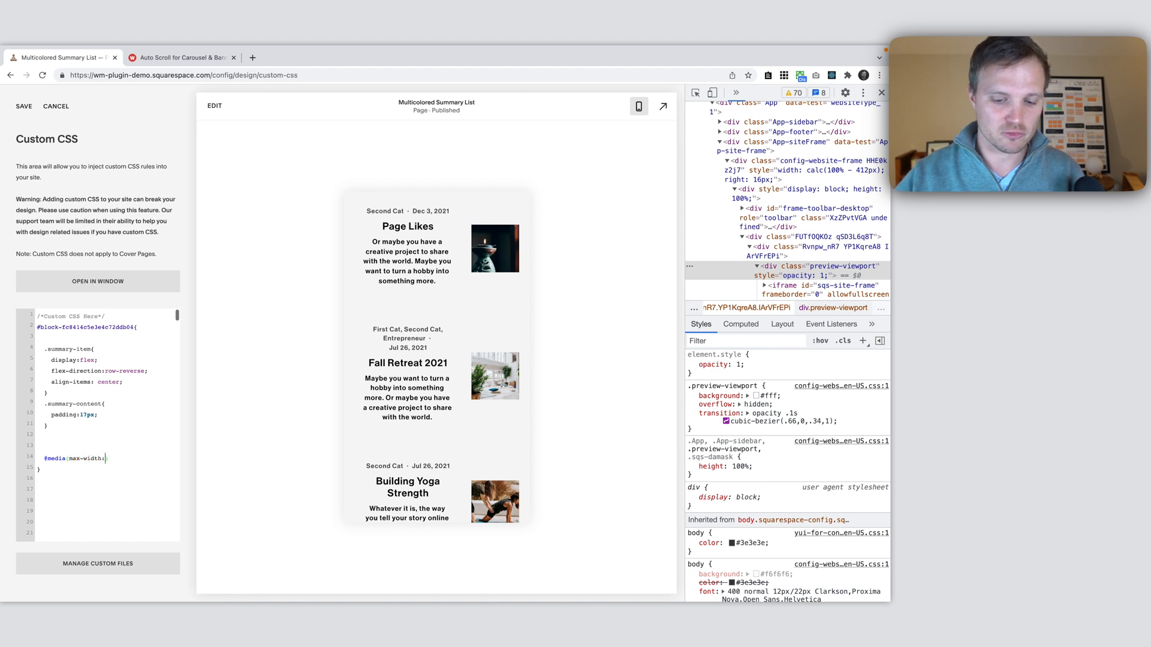
text(767px)
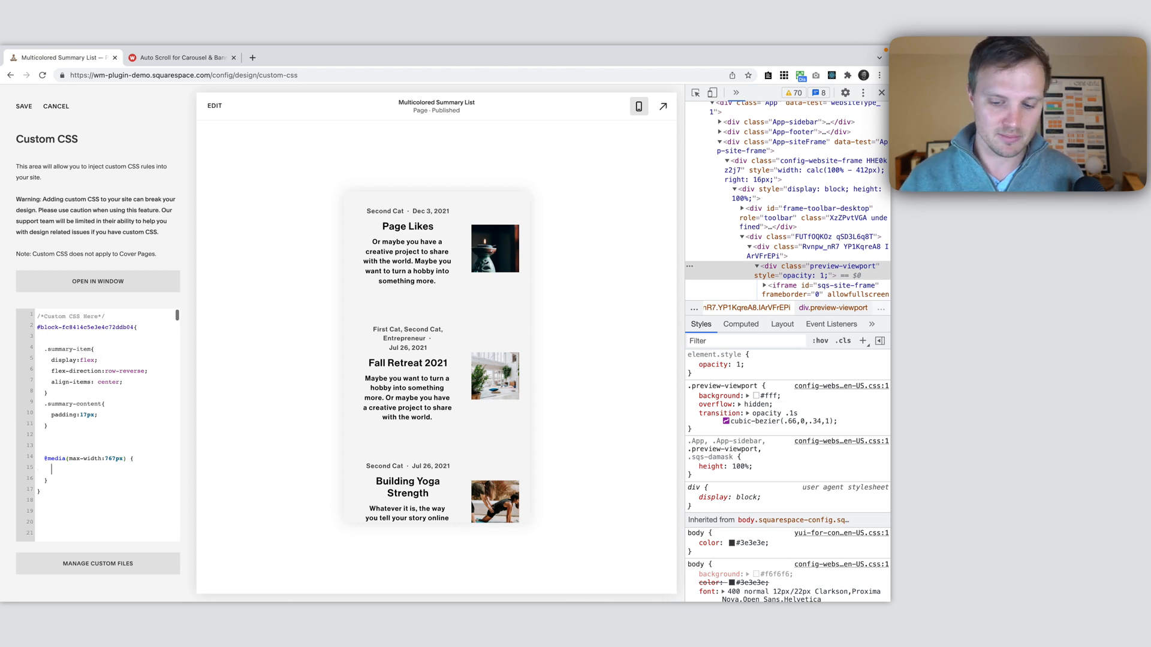
text(.summary-item{)
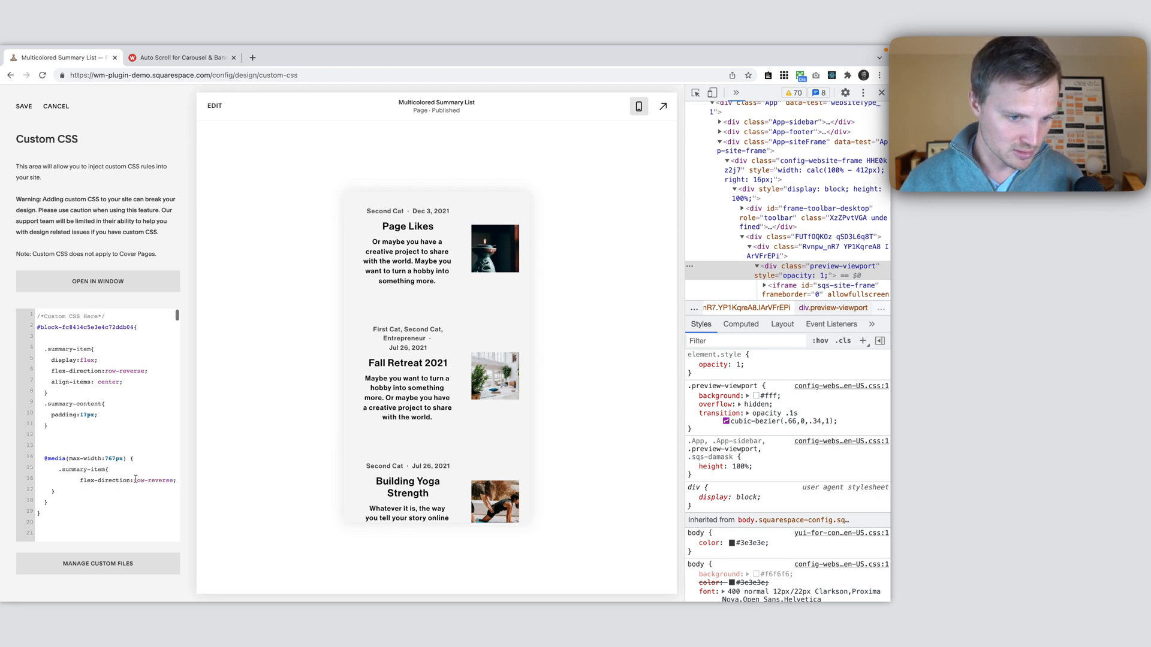
text(column)
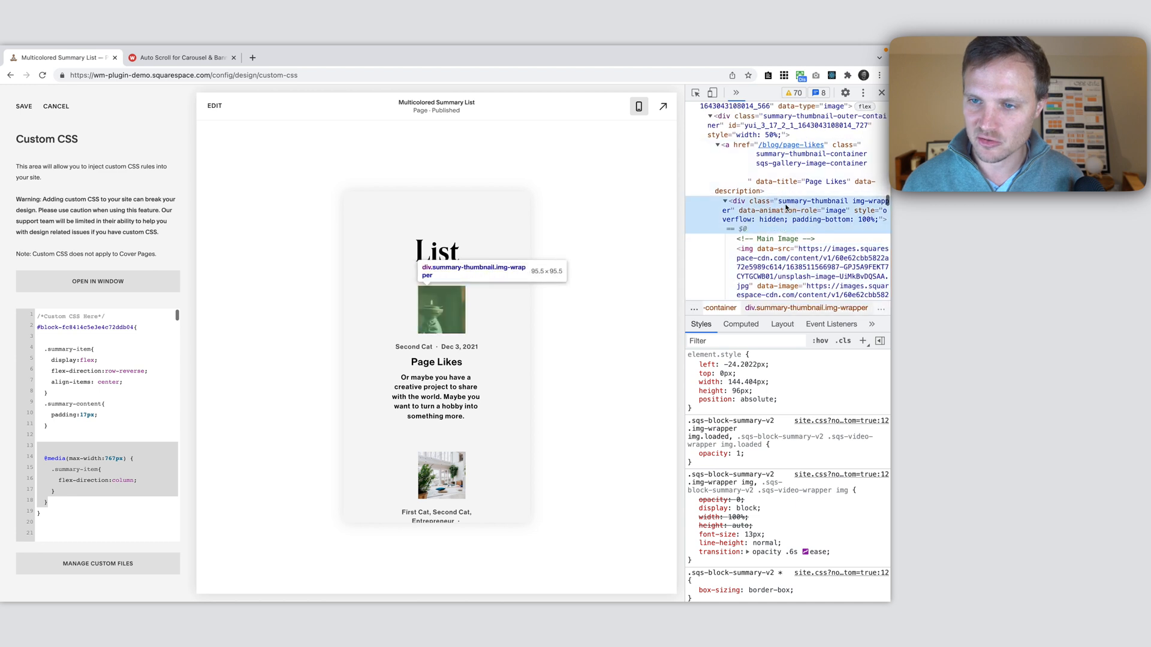
Inspect the first list item's image wrapper in DevTools
click(796, 121)
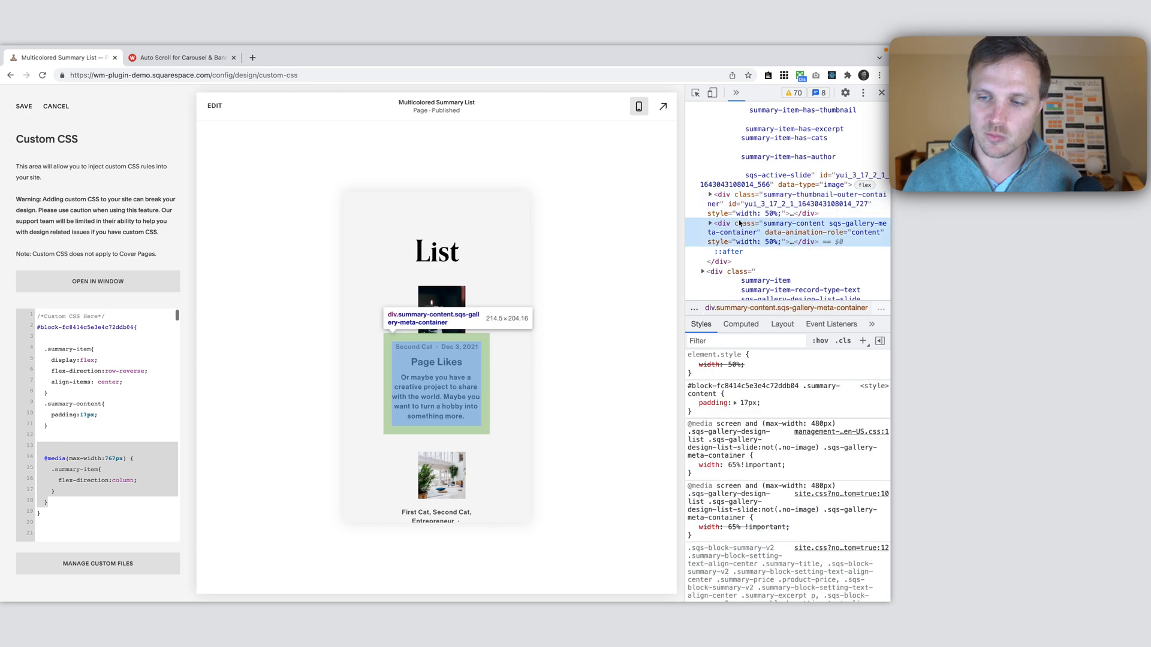
mouse_move(746, 266)
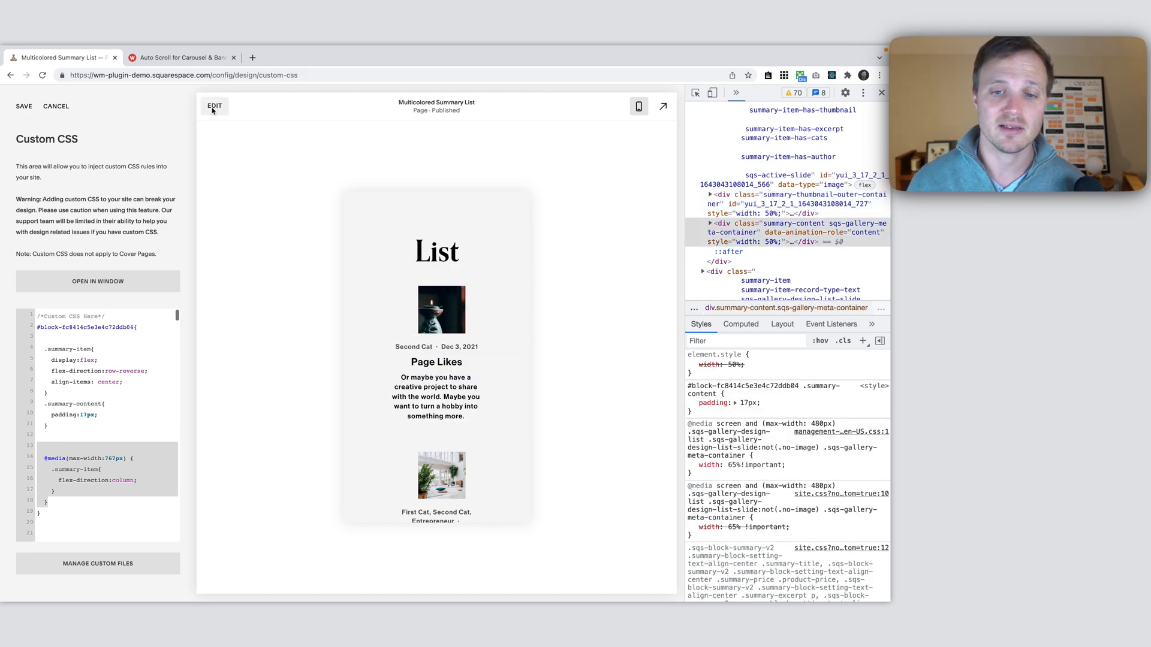
Select the summary block and review its Design settings showing image size 50
click(213, 105)
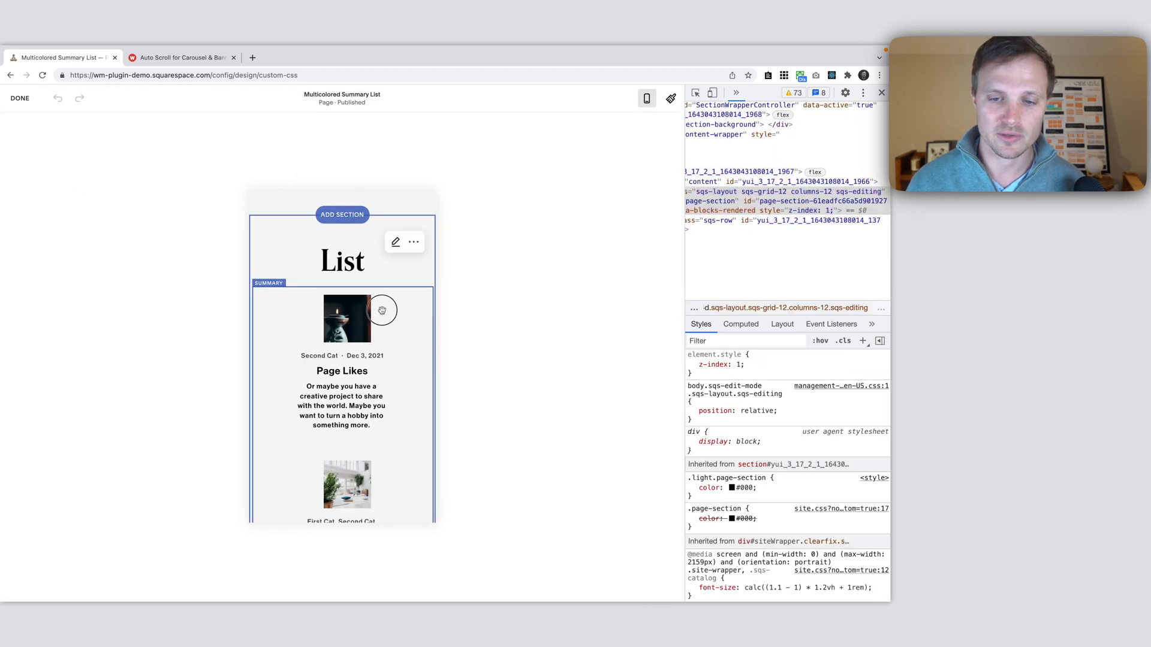
click(394, 242)
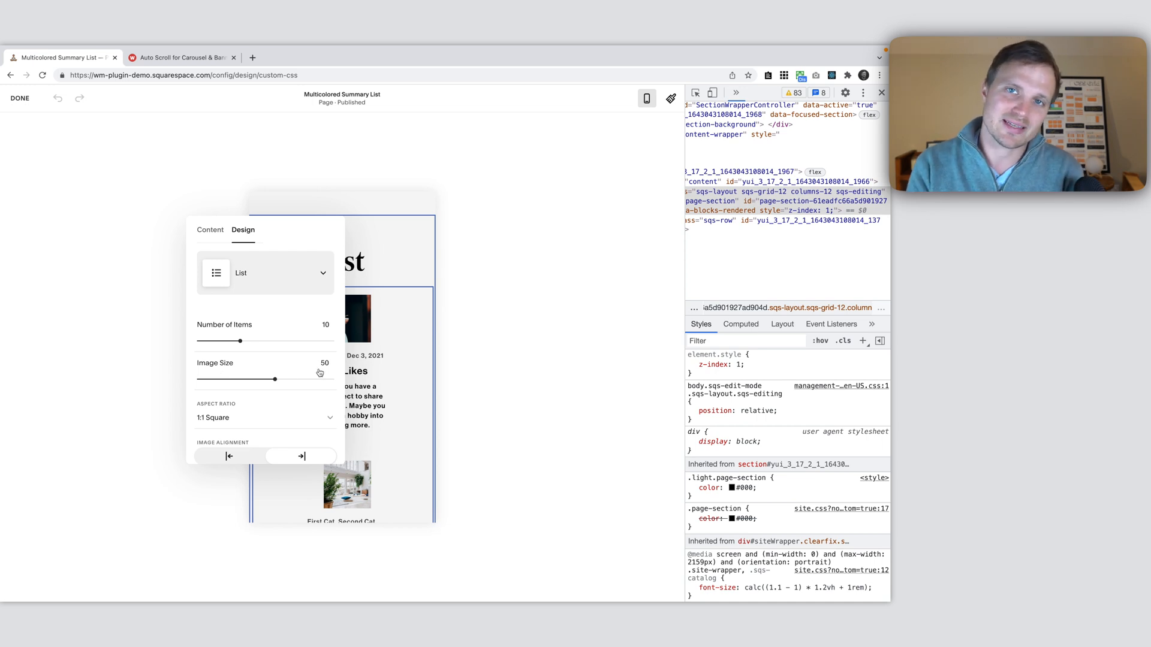
mouse_move(442, 194)
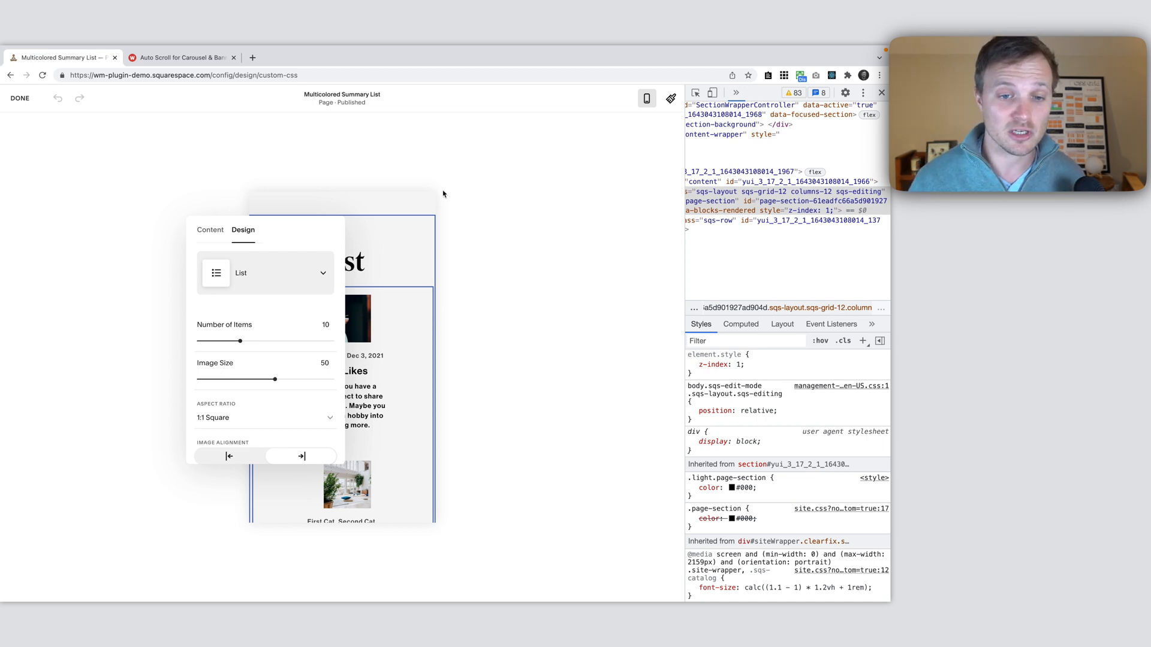
mouse_move(159, 204)
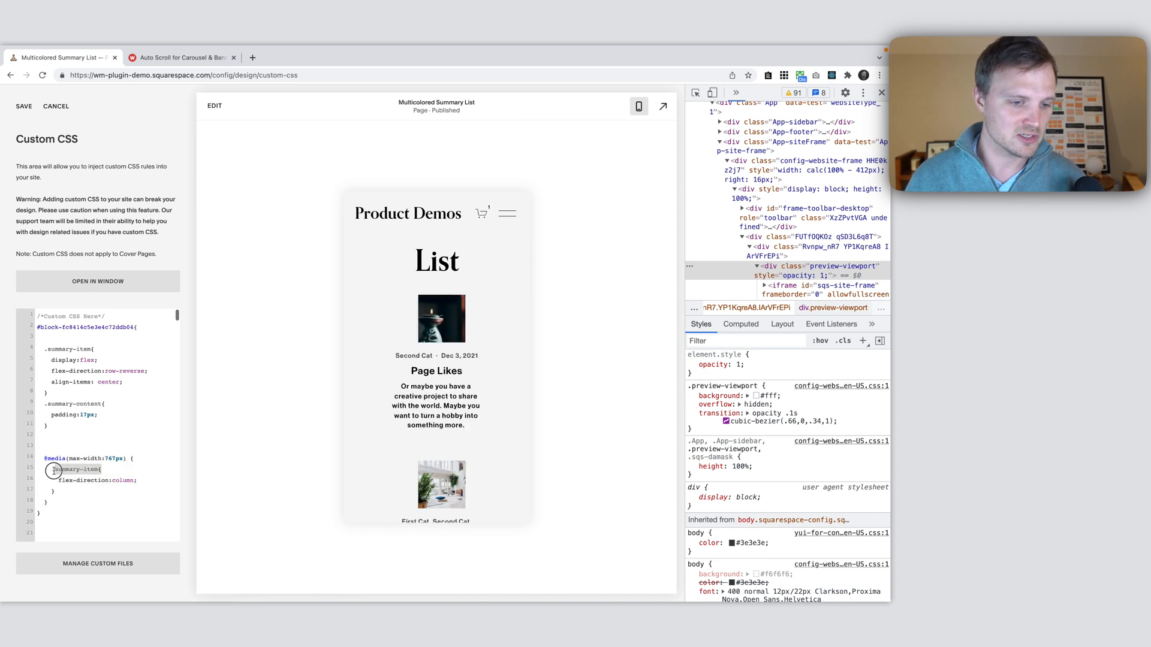
Add .summary-item > * { width:100% !important; } inside the media query, fixing the class typo
text(.summary-item{)
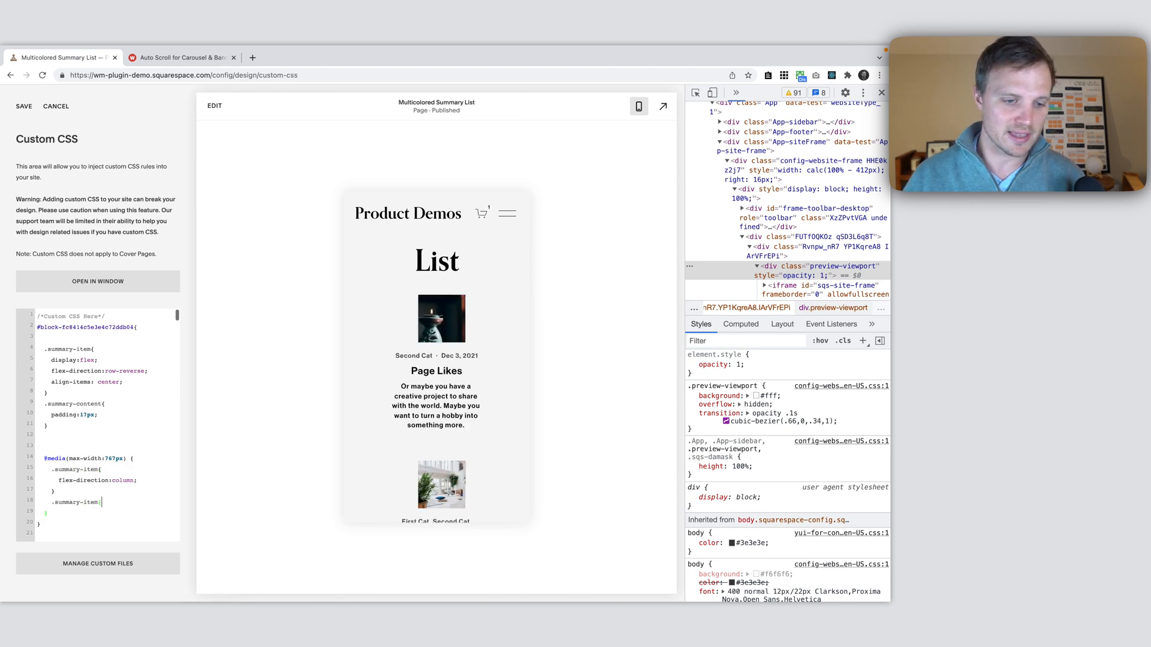
text(> *)
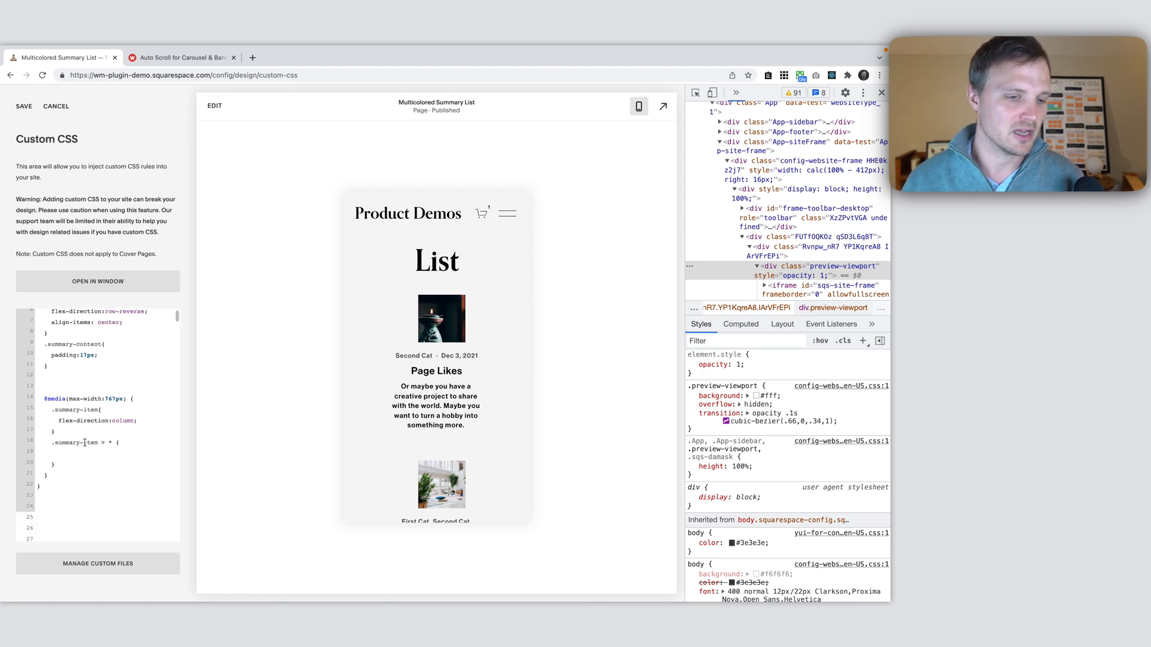
double_click(72, 442)
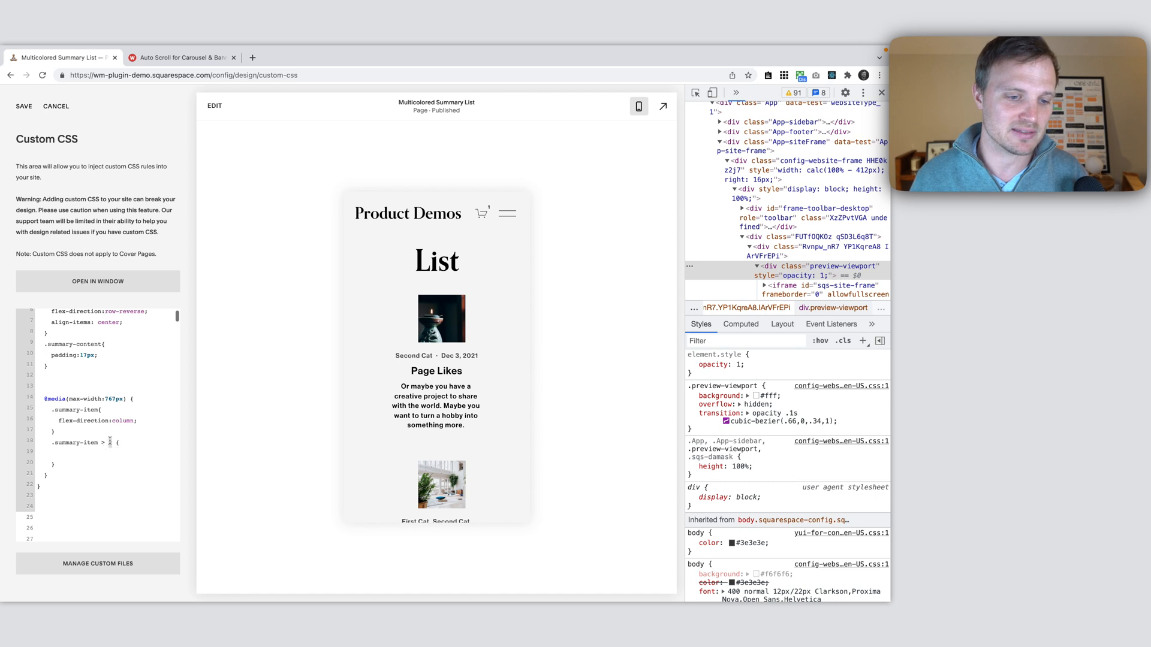
text(width:1)
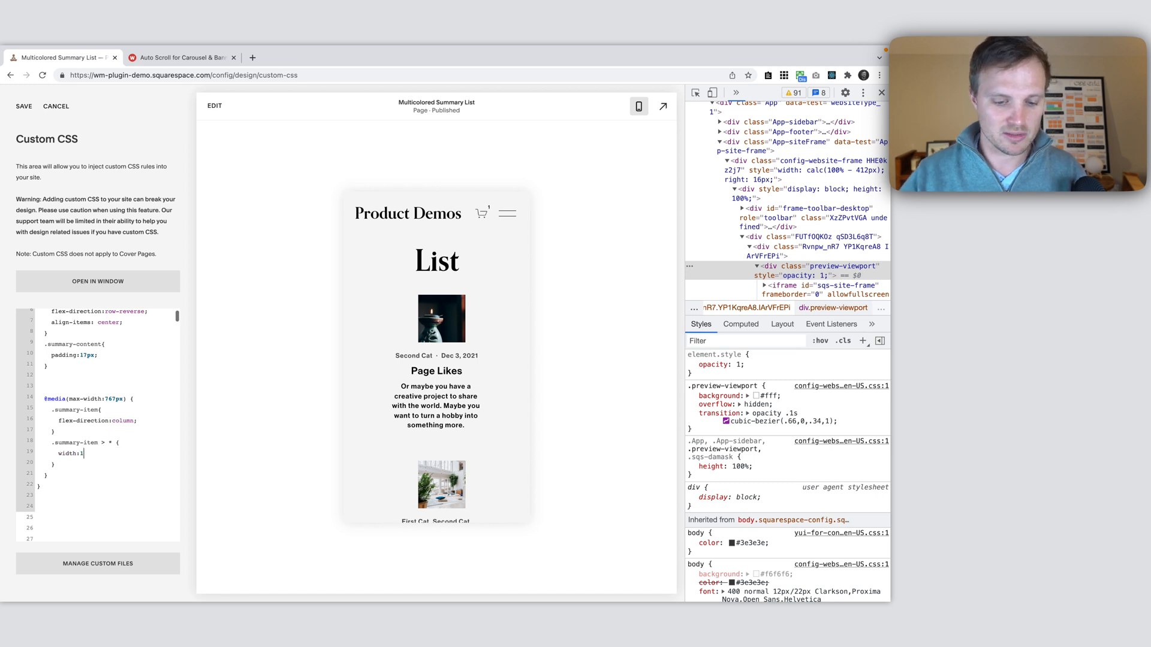
text(00% !important;)
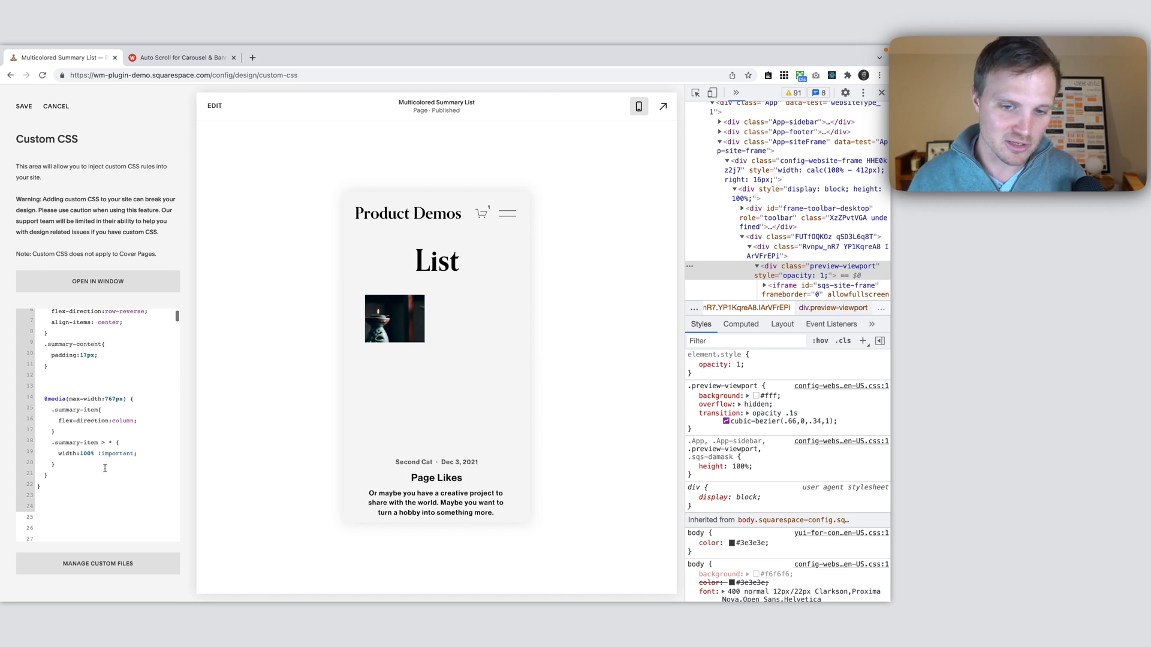
mouse_move(637, 107)
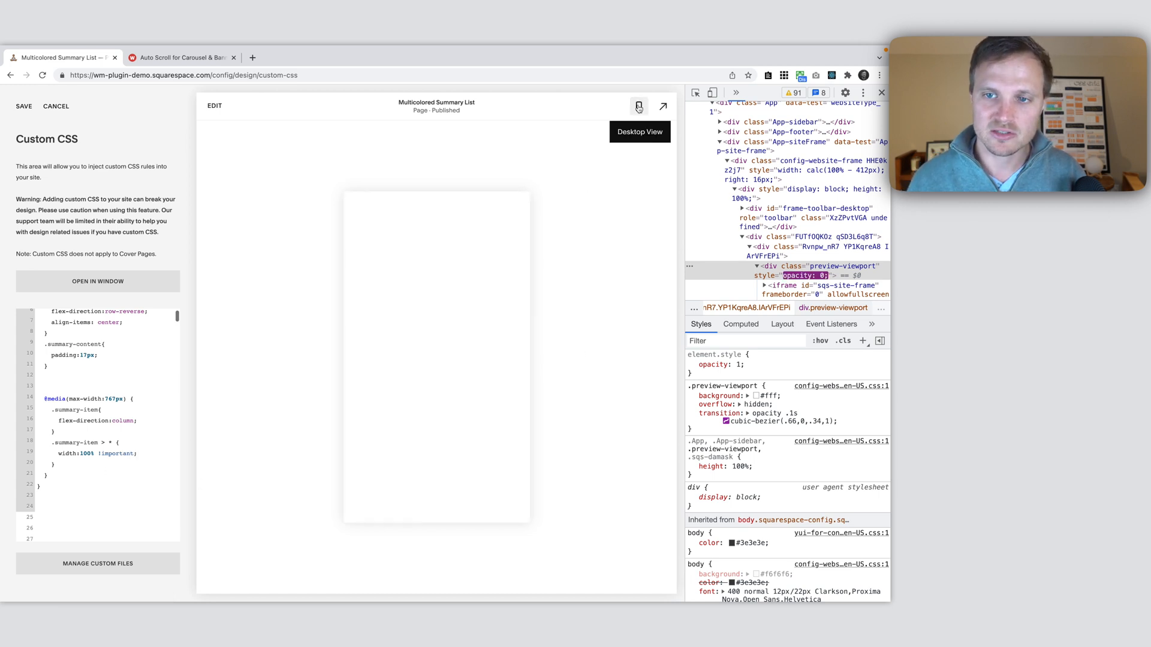
Check the mobile preview where images and text now span full width
click(638, 106)
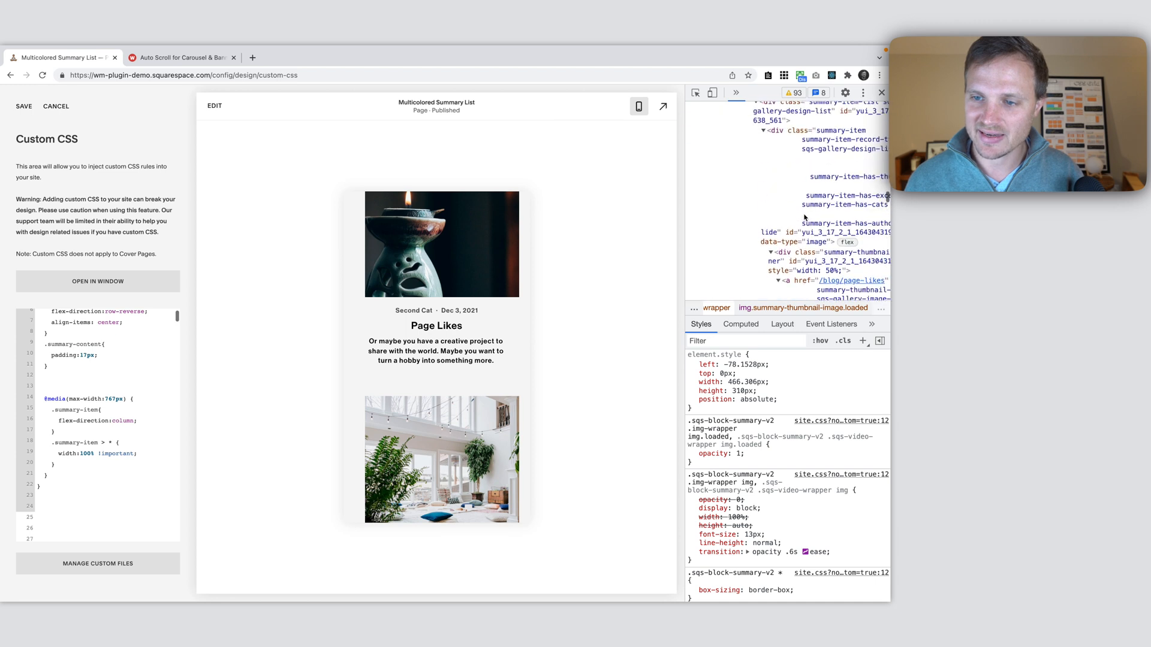
click(830, 260)
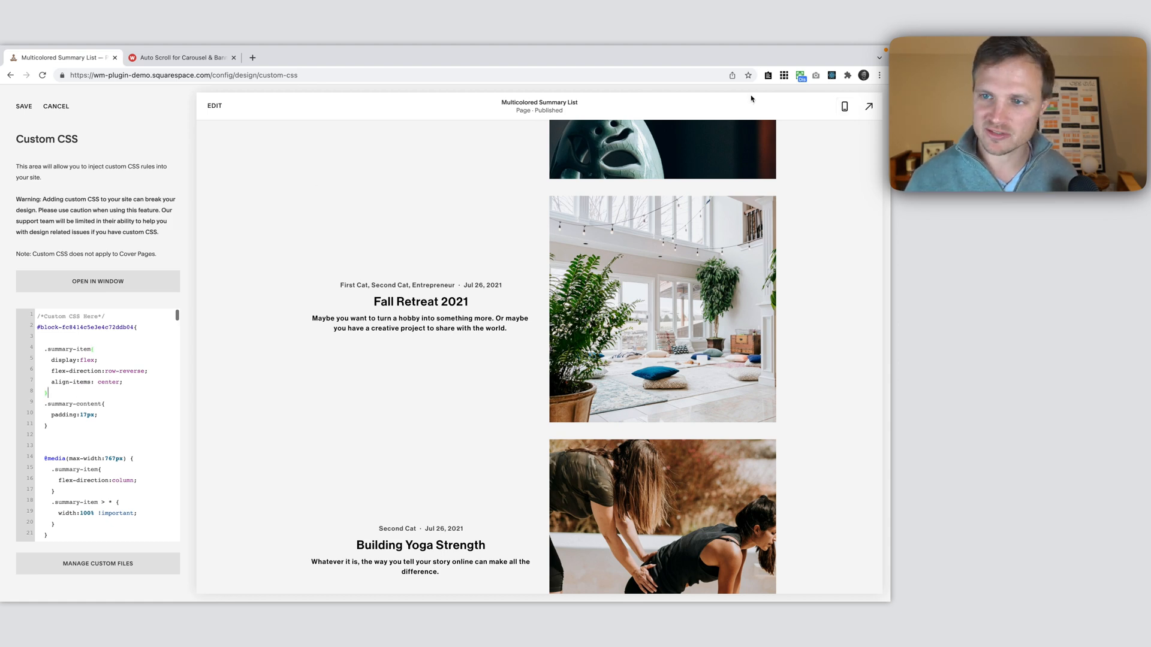
Toggle the preview back to desktop width to check text beside images
click(843, 105)
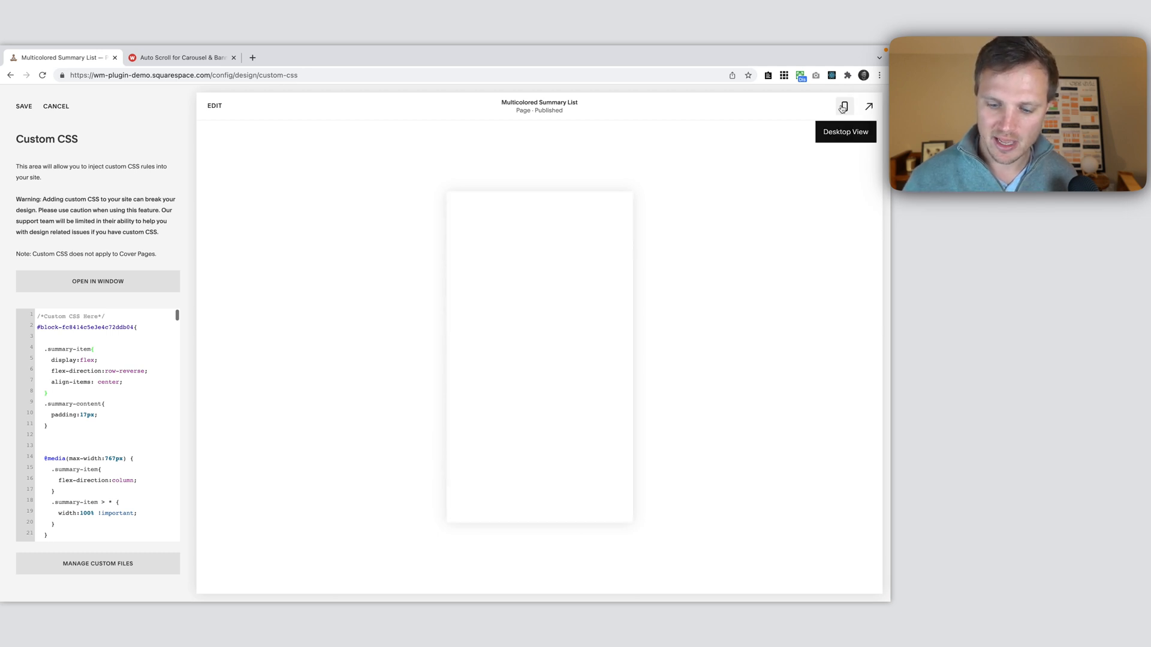
click(843, 105)
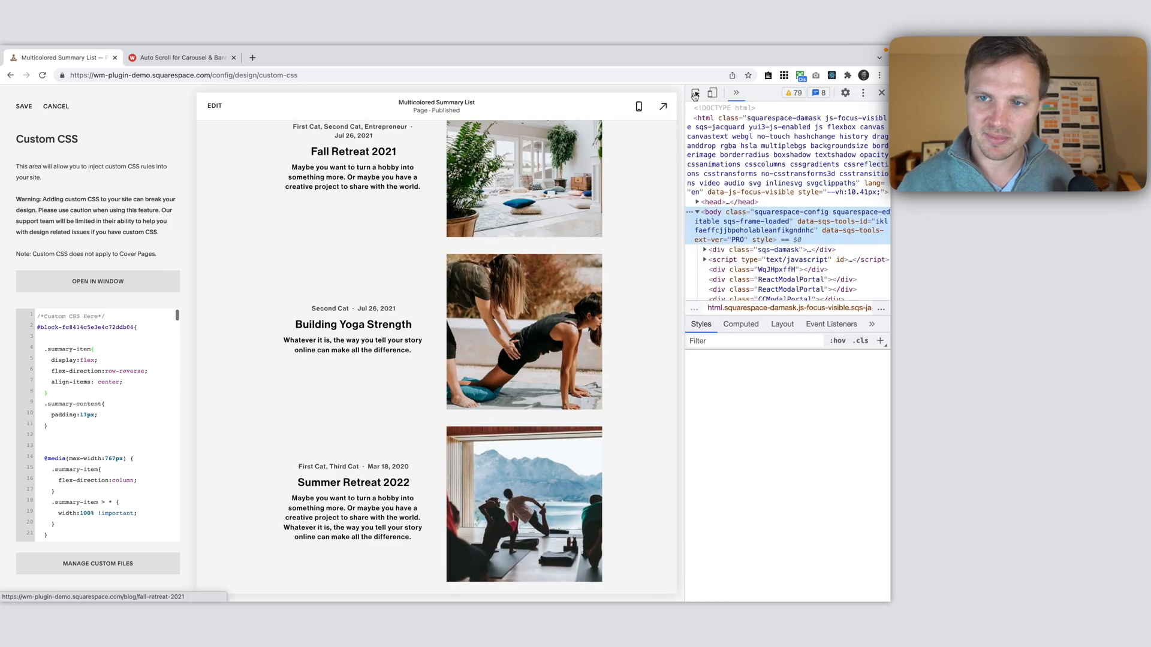
Inspect the Fall Retreat 2021 image and its .summary-thumbnail-outer-container in DevTools
click(695, 94)
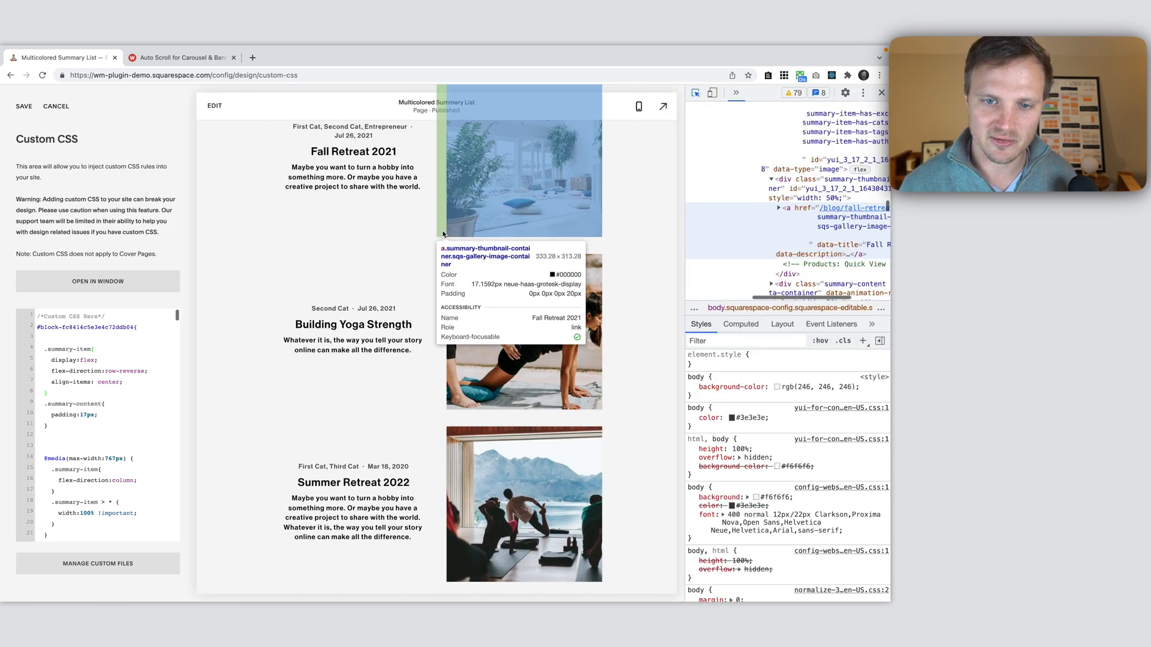
click(807, 192)
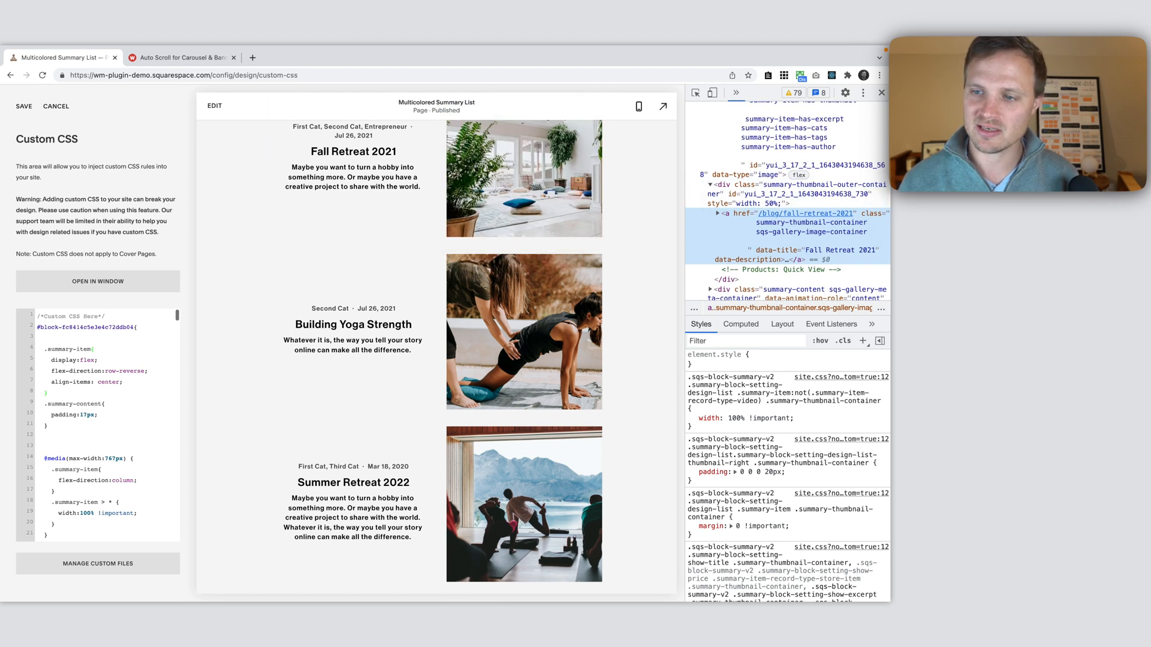
click(789, 185)
text(.summary-thumbnail-outer-container{)
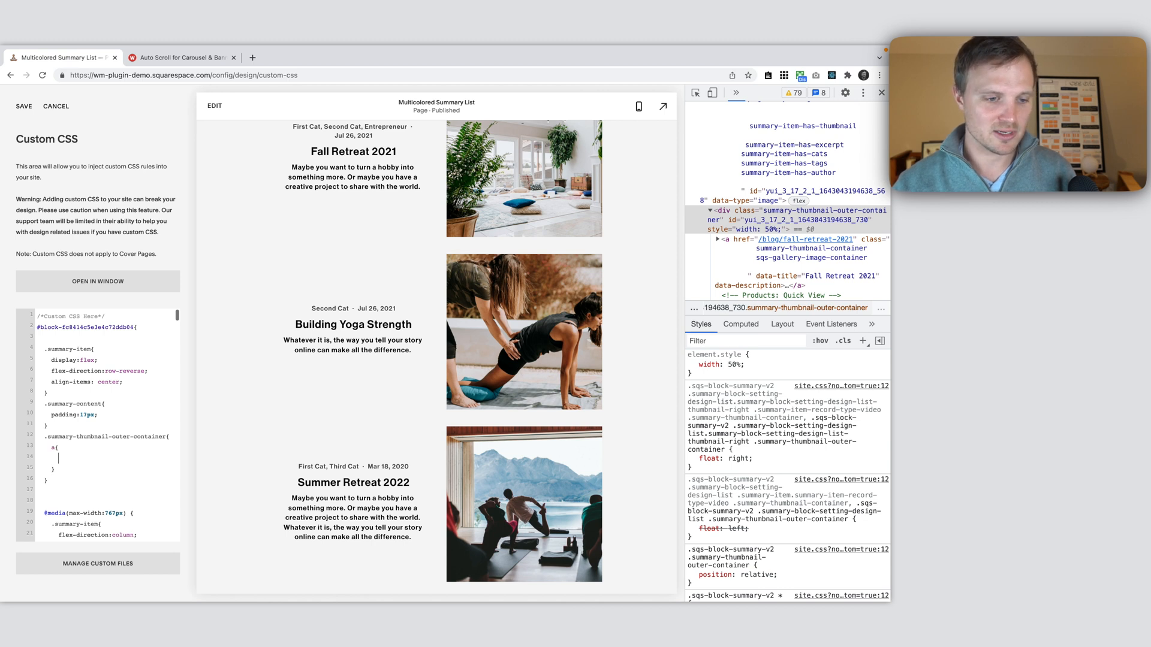
mouse_move(779, 247)
text(padding-left:0px)
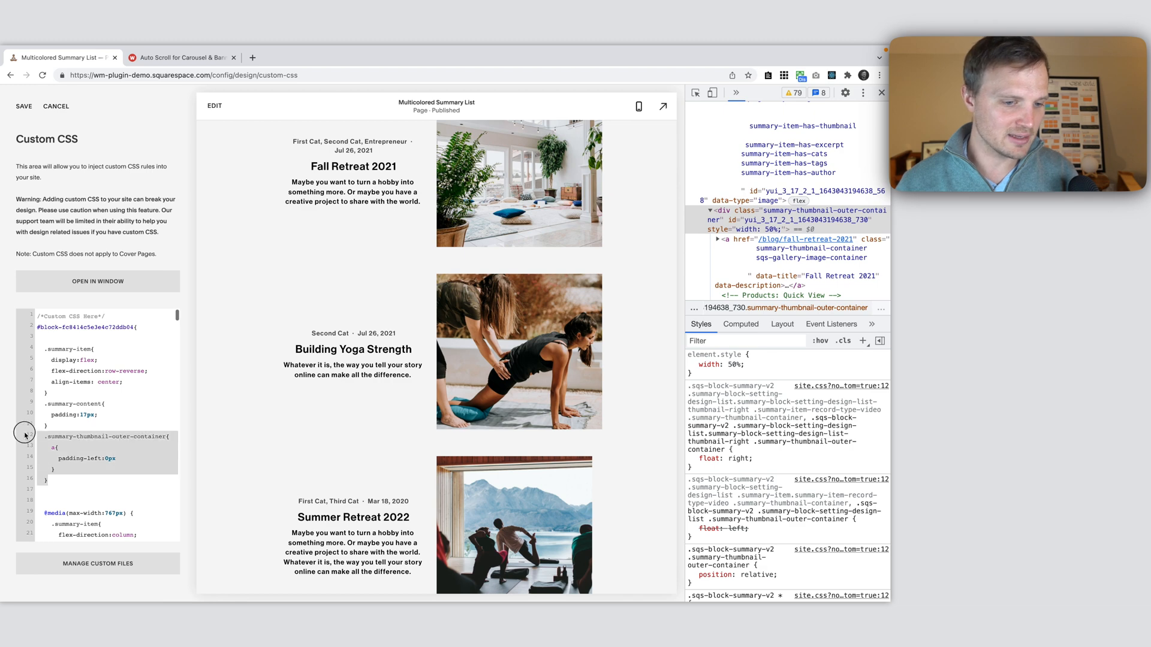
mouse_move(638, 106)
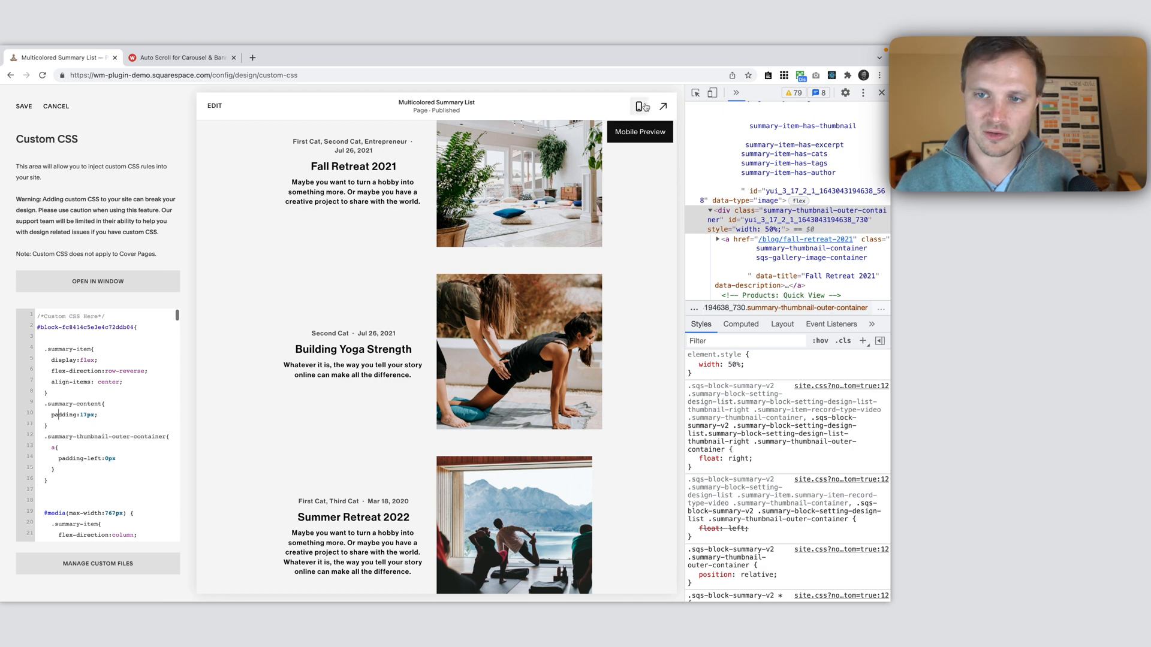
Toggle the preview and retype the .summary-content rule keeping padding 17px
click(638, 107)
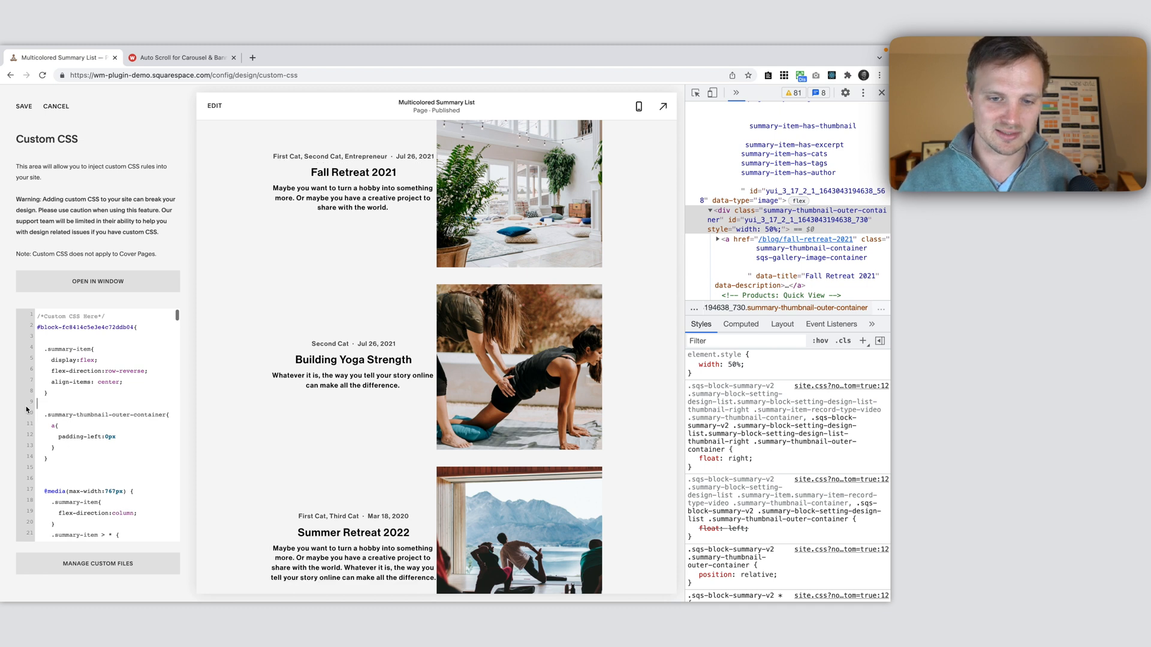
scroll(up, 3)
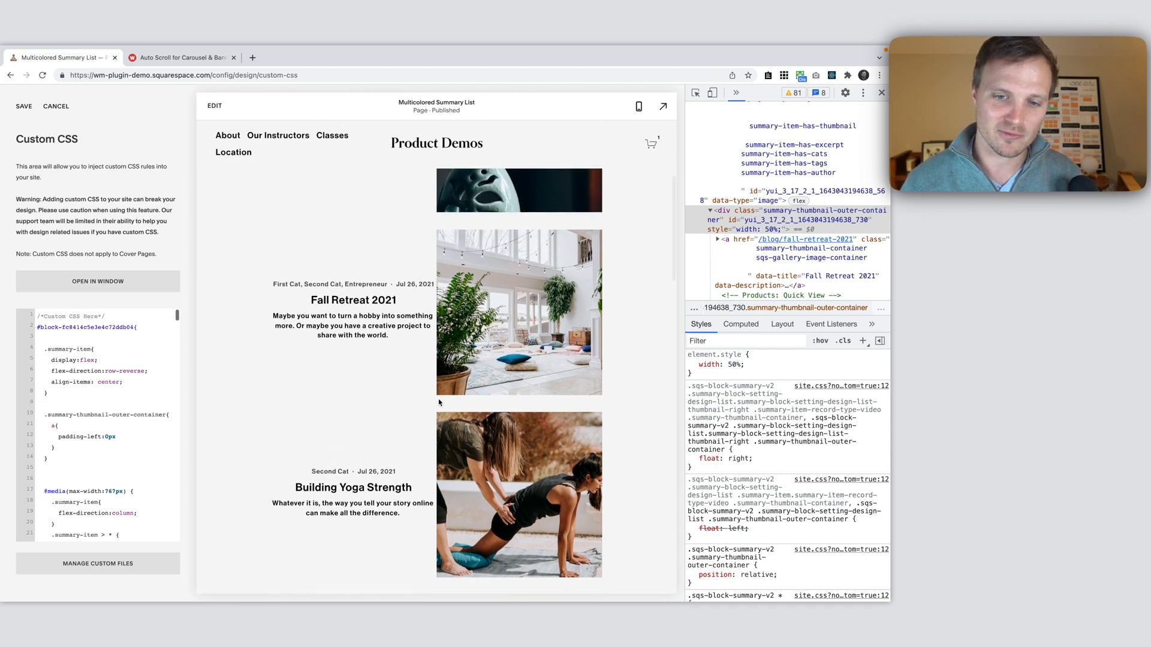
text(.summary-content{)
text(padding:17px;)
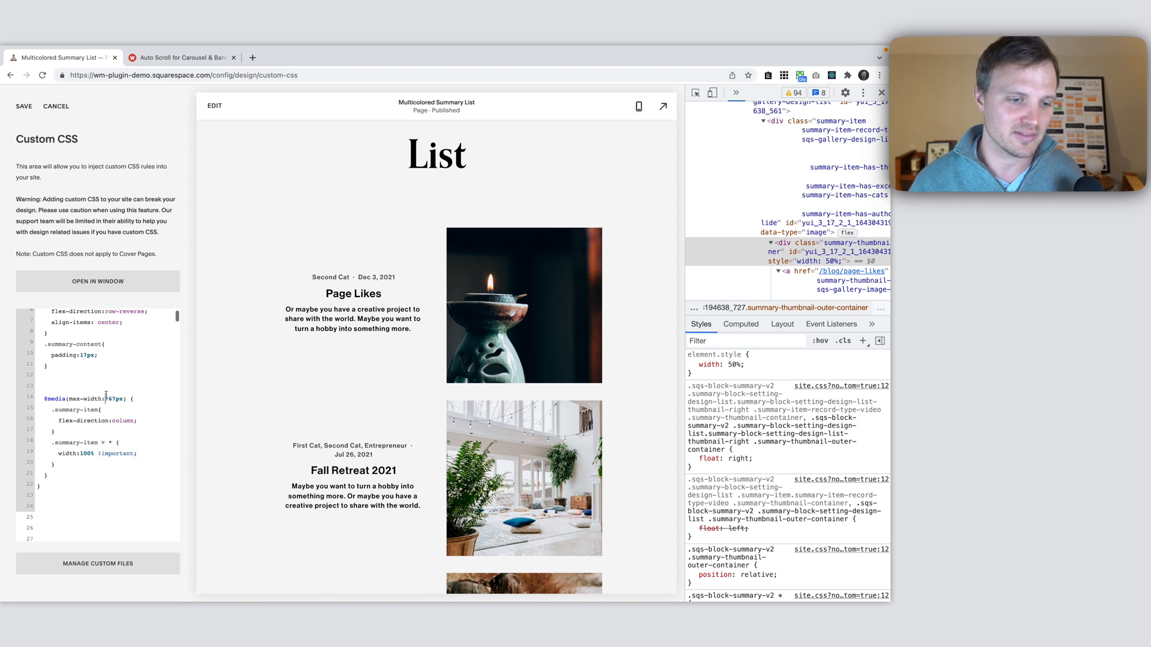
Review the custom CSS, then close DevTools so the wide desktop preview shows text beside the square images
scroll(up, 3)
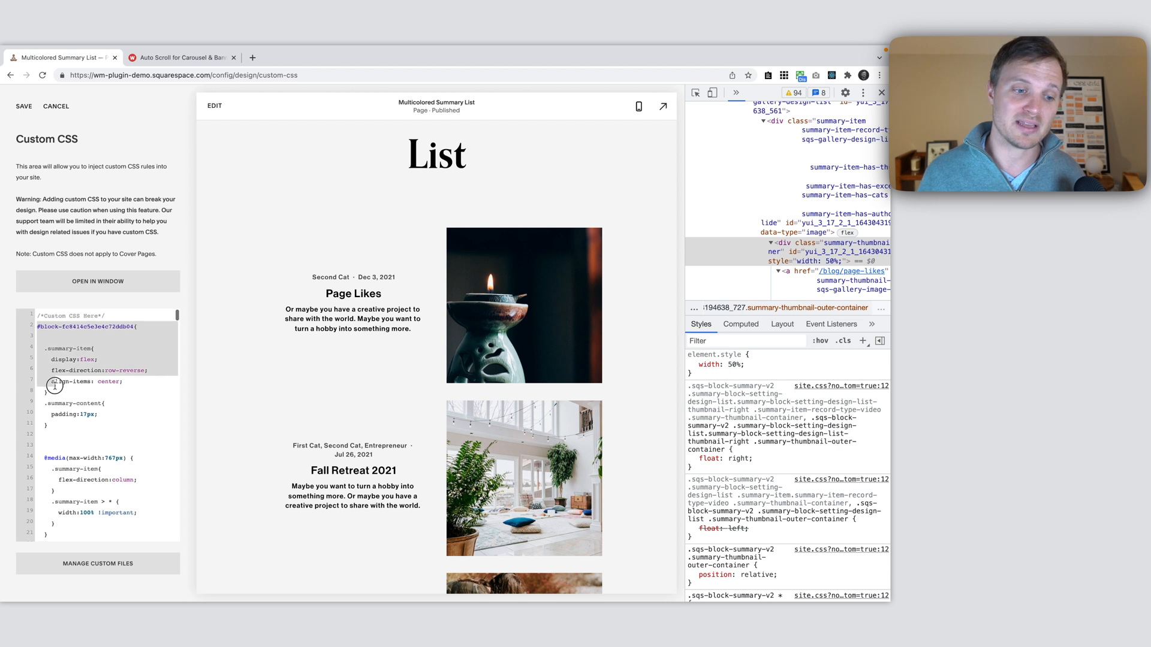
scroll(down, 3)
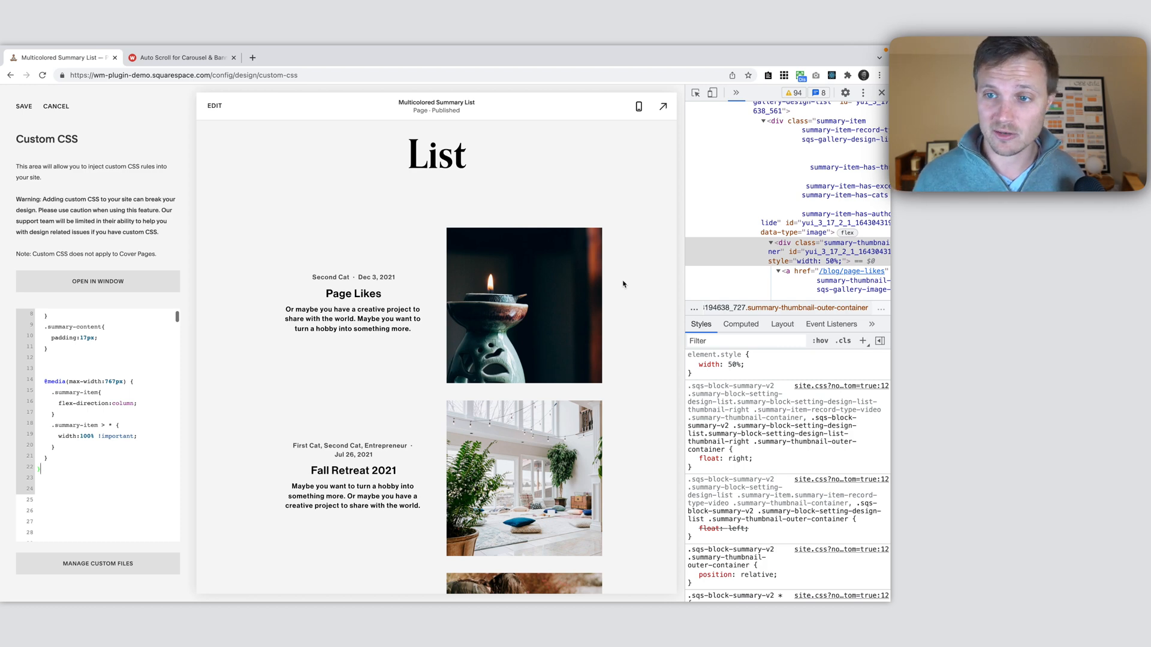
click(881, 93)
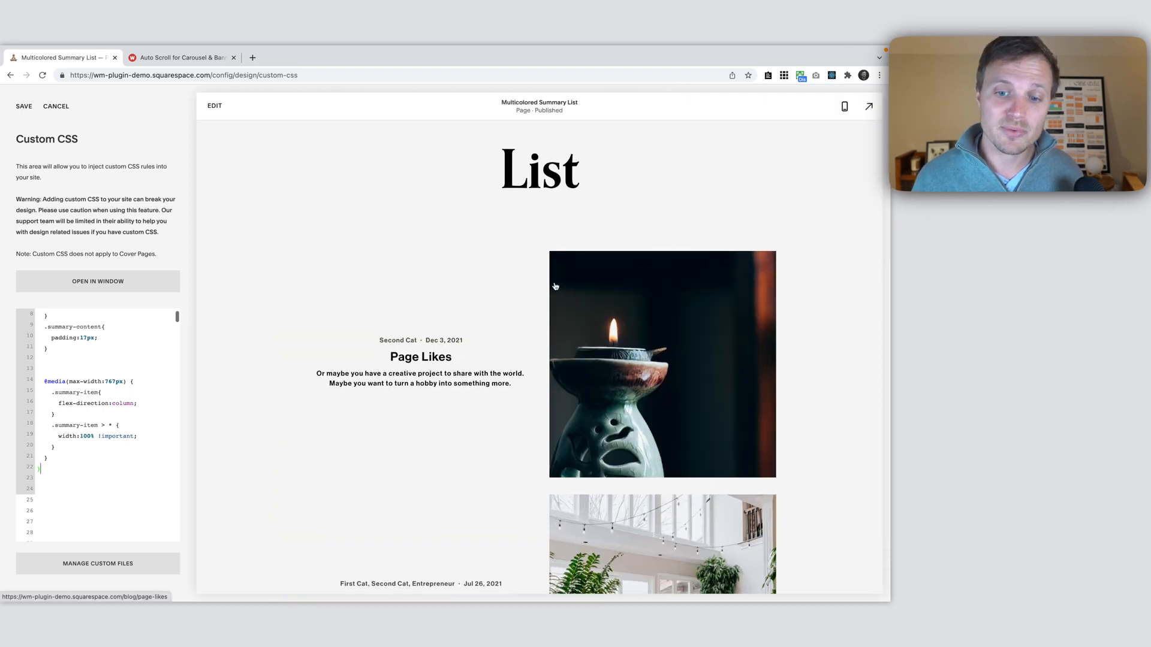